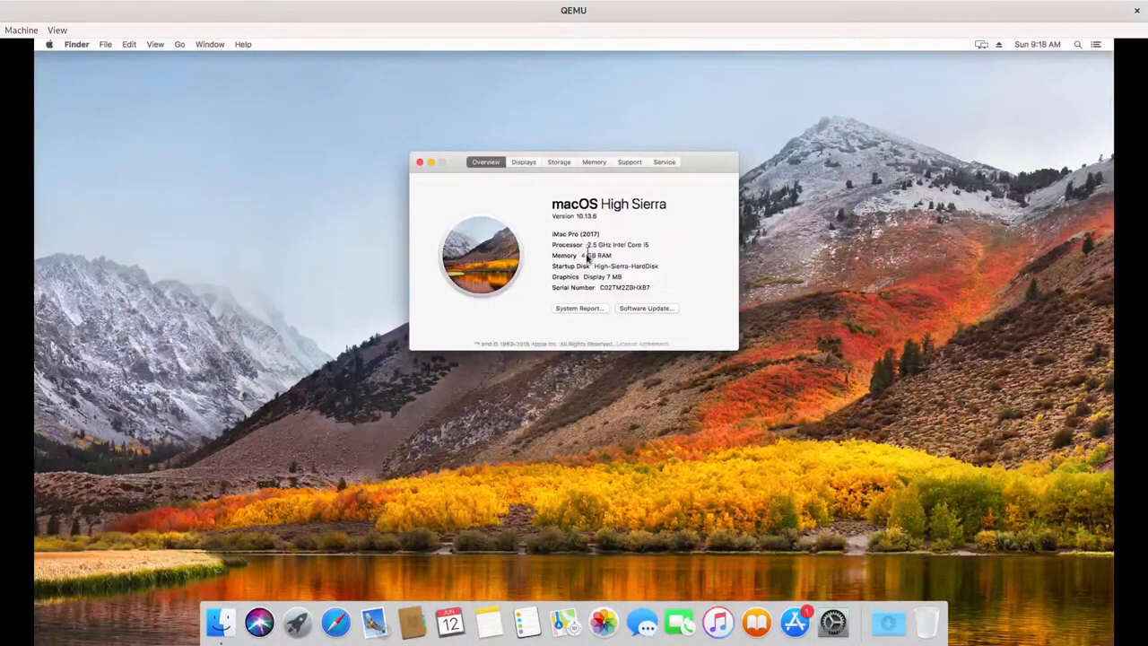
Step: Close the About This Mac system overview in the macOS guest
left_click(58, 29)
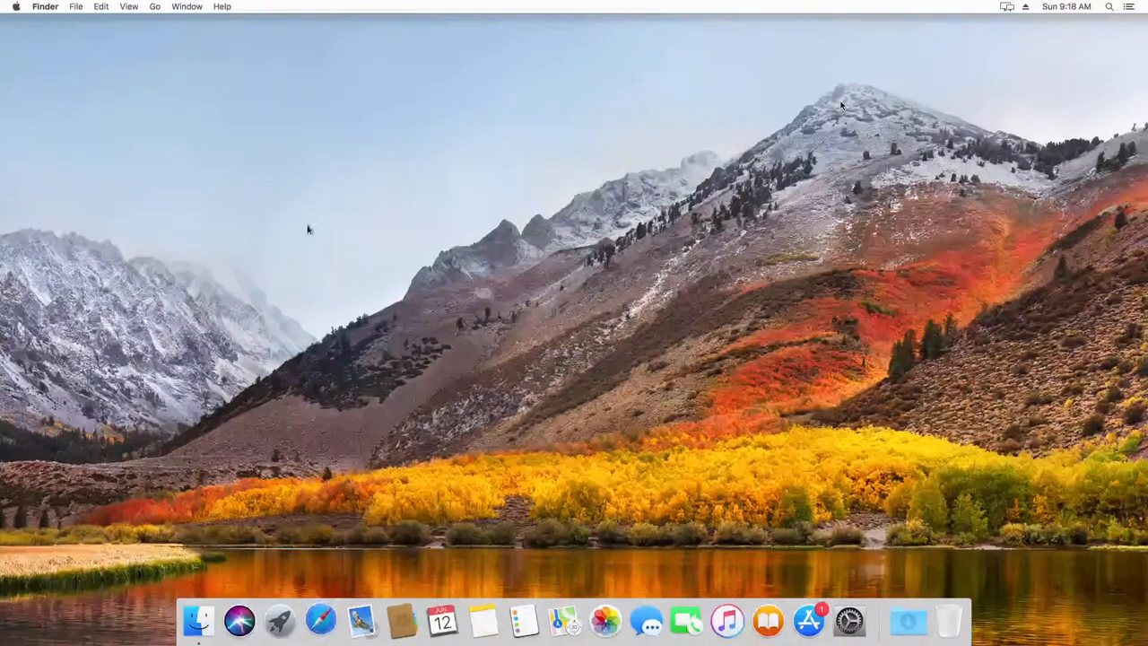
left_click(319, 620)
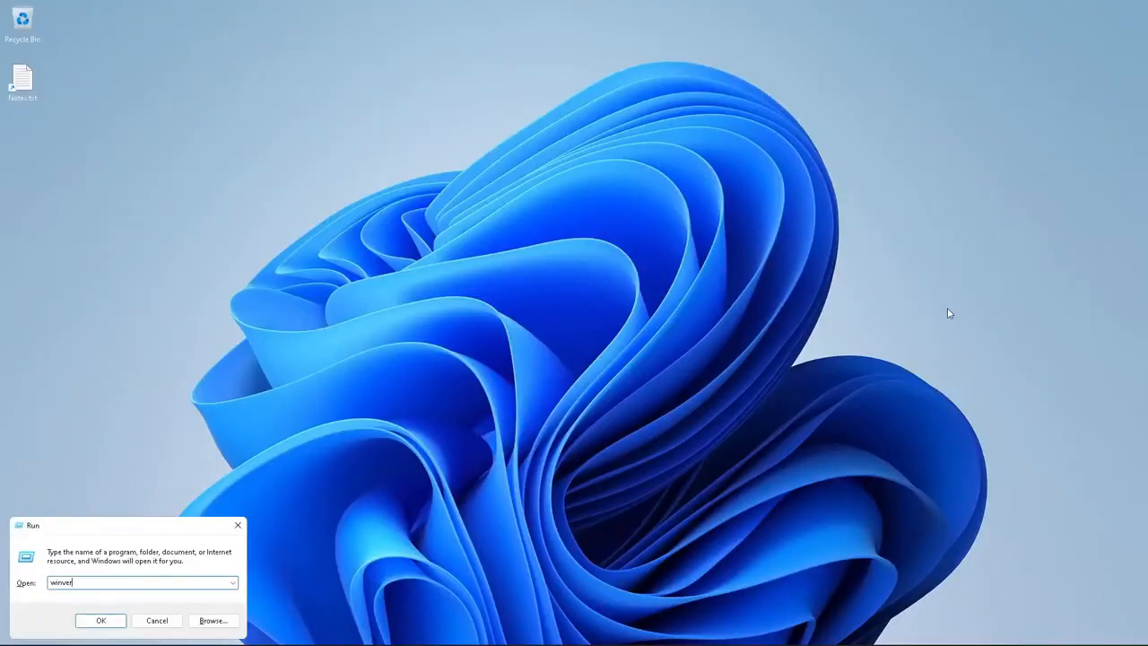
Step: Run winver to show the Windows 11 version, then dismiss the About Windows dialog
left_click(101, 621)
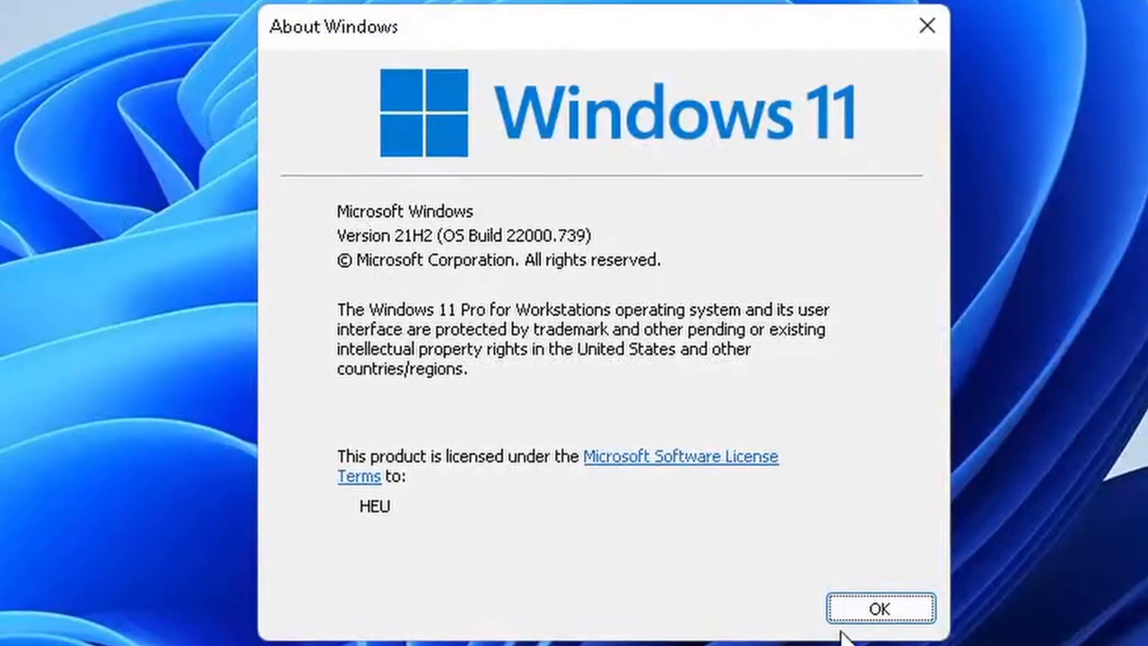
left_click(878, 607)
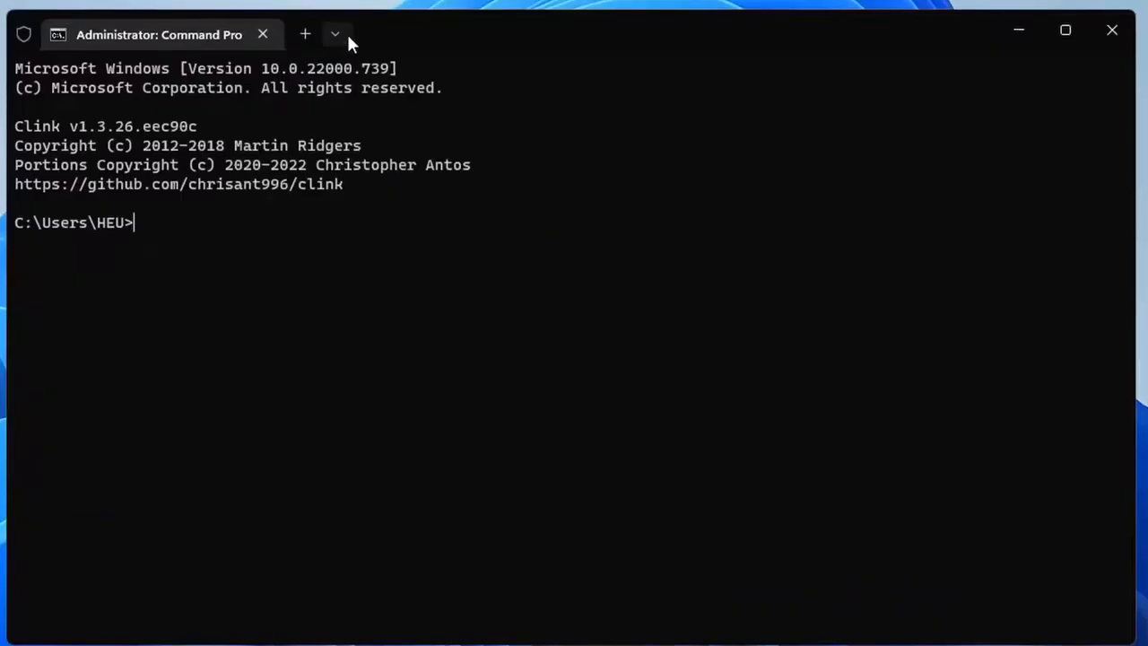
Step: Start a new Arch Linux shell in Windows Terminal and begin a system package update
left_click(334, 35)
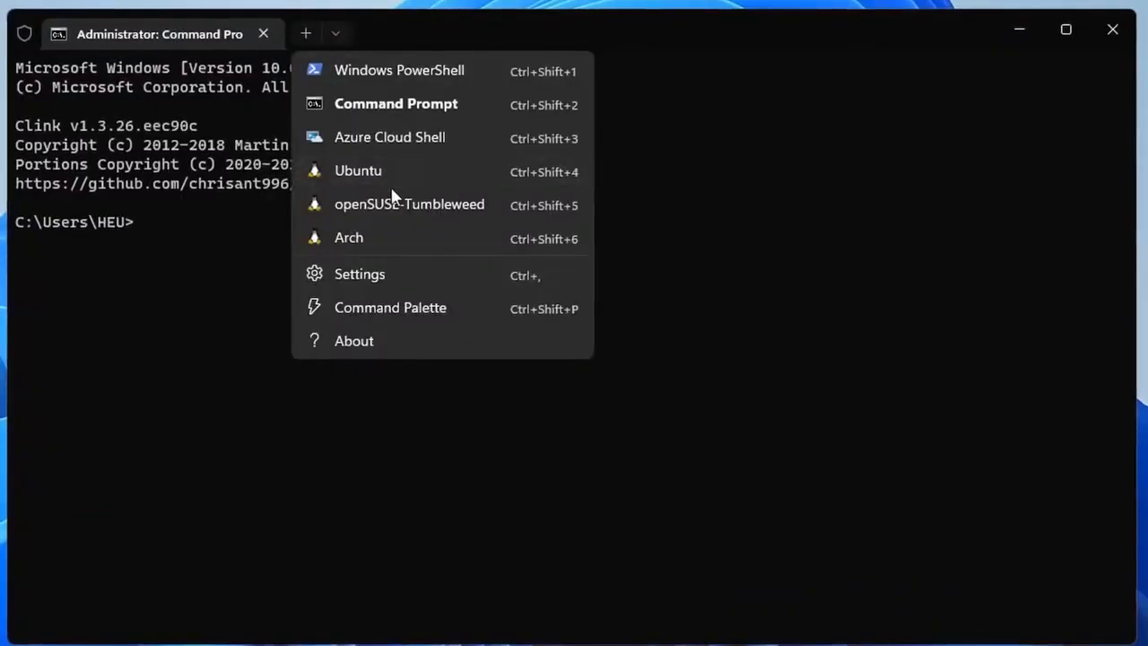
mouse_move(398, 249)
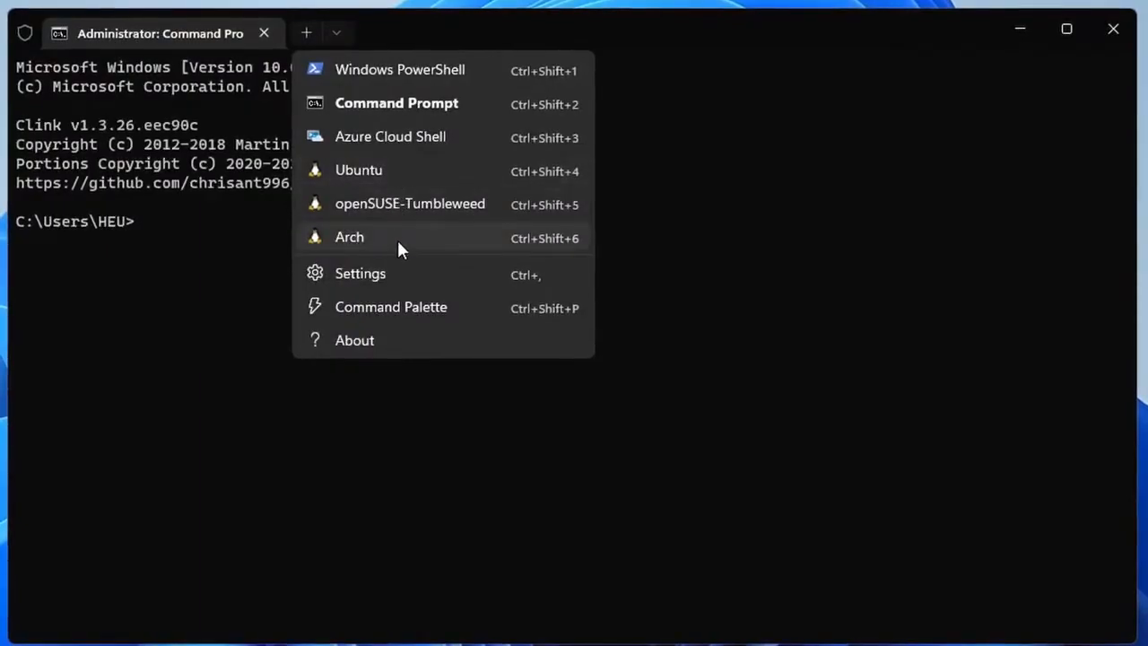
left_click(348, 237)
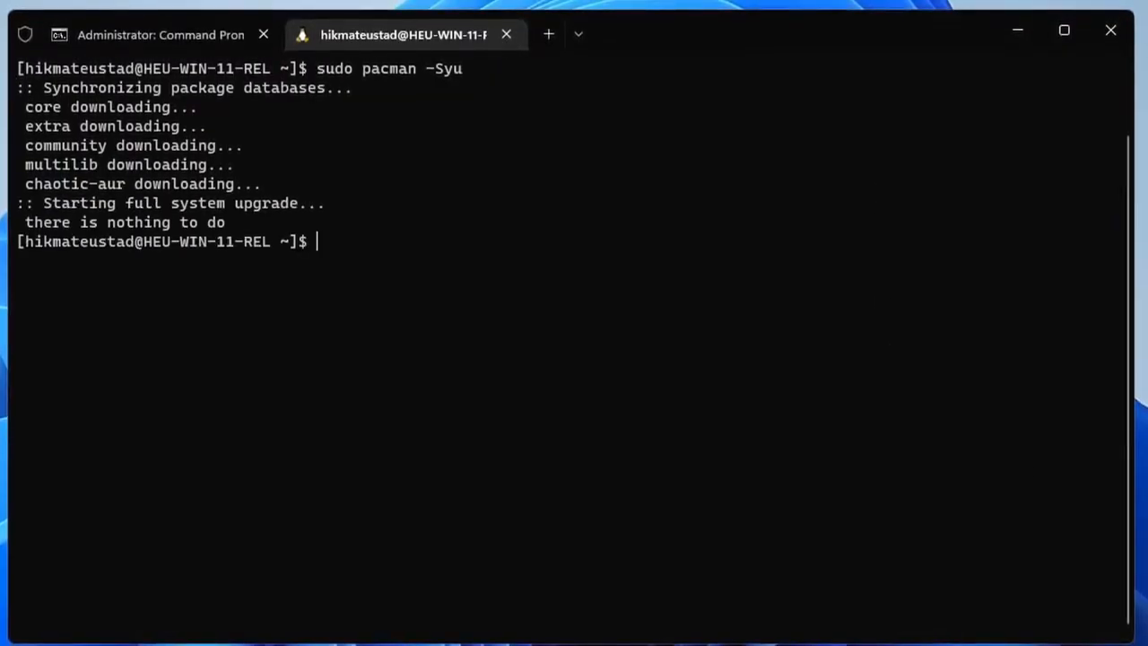
type("yay -")
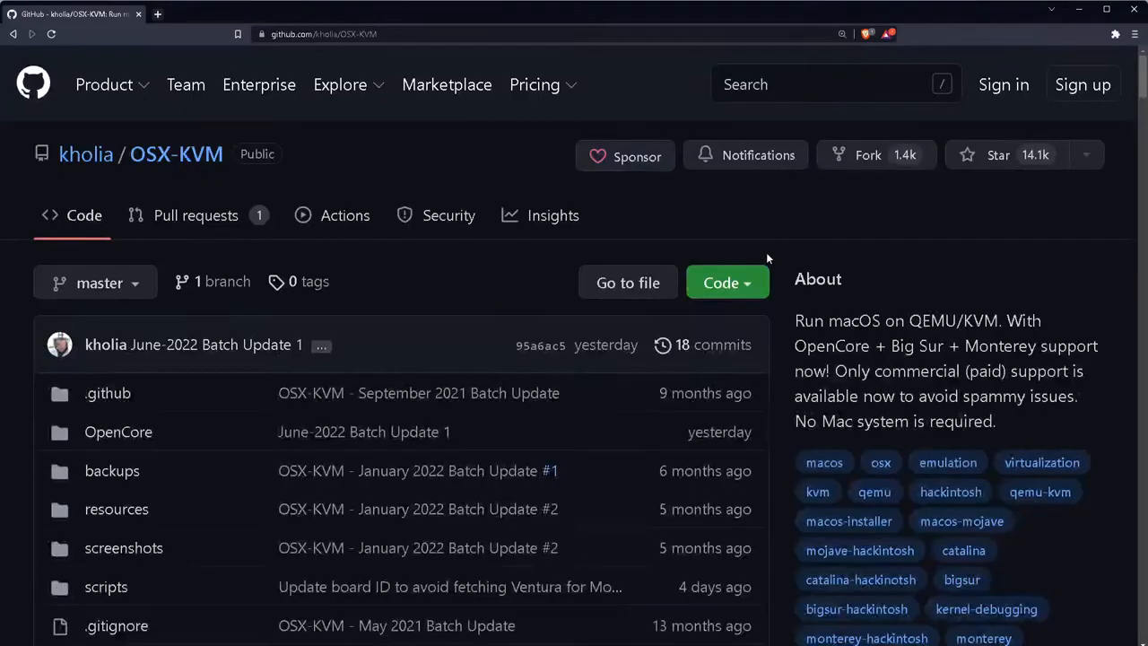
mouse_move(403, 158)
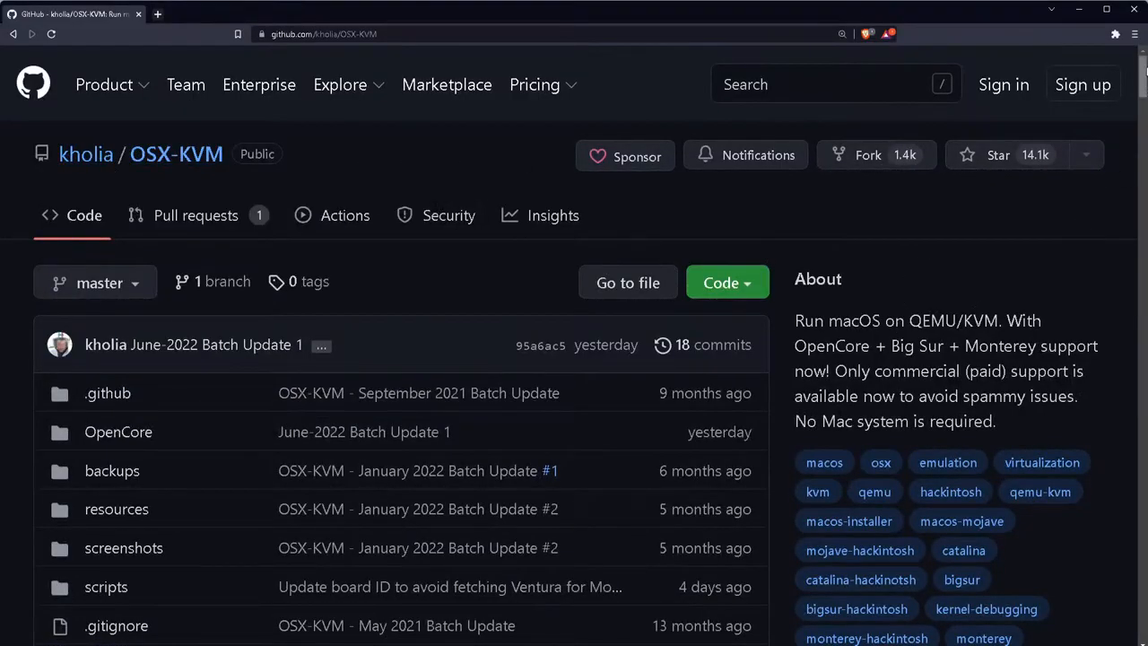
Step: Scroll to the README Requirements and highlight the Ubuntu 20.04 LTS 64-bit line
scroll("down", 3)
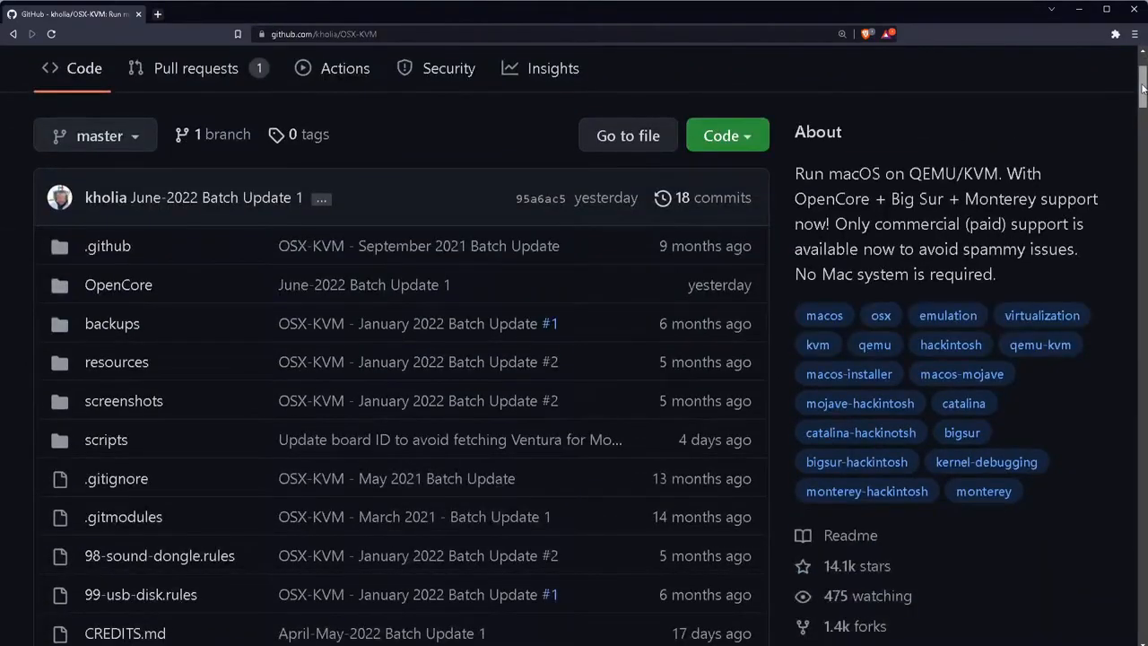
scroll("down", 3)
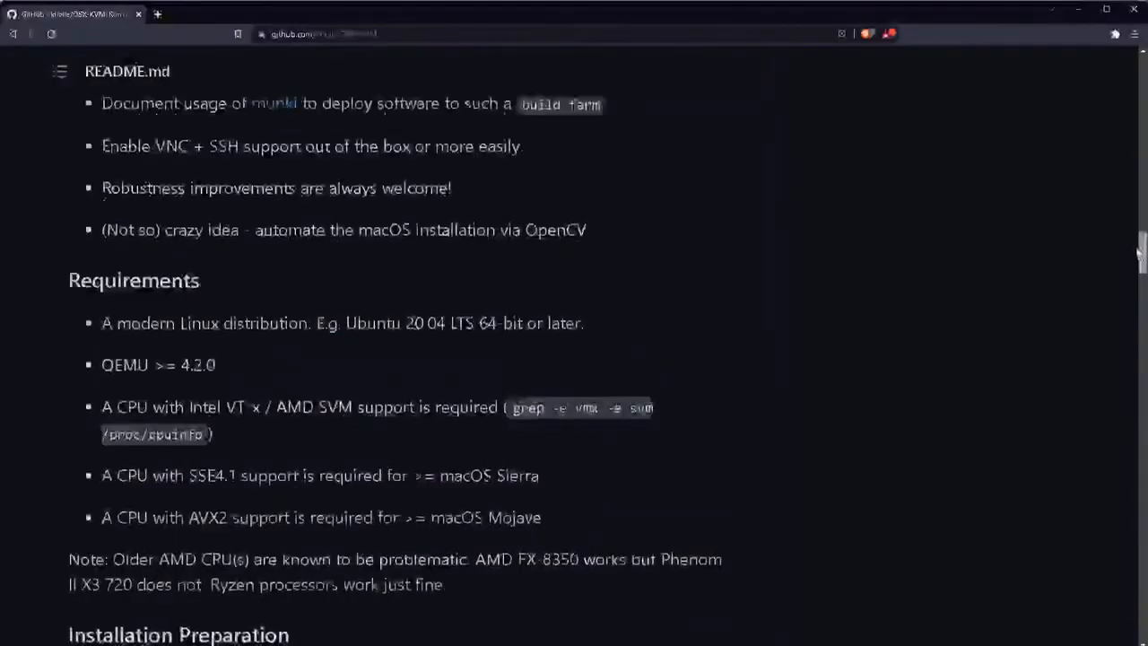
scroll("down", 3)
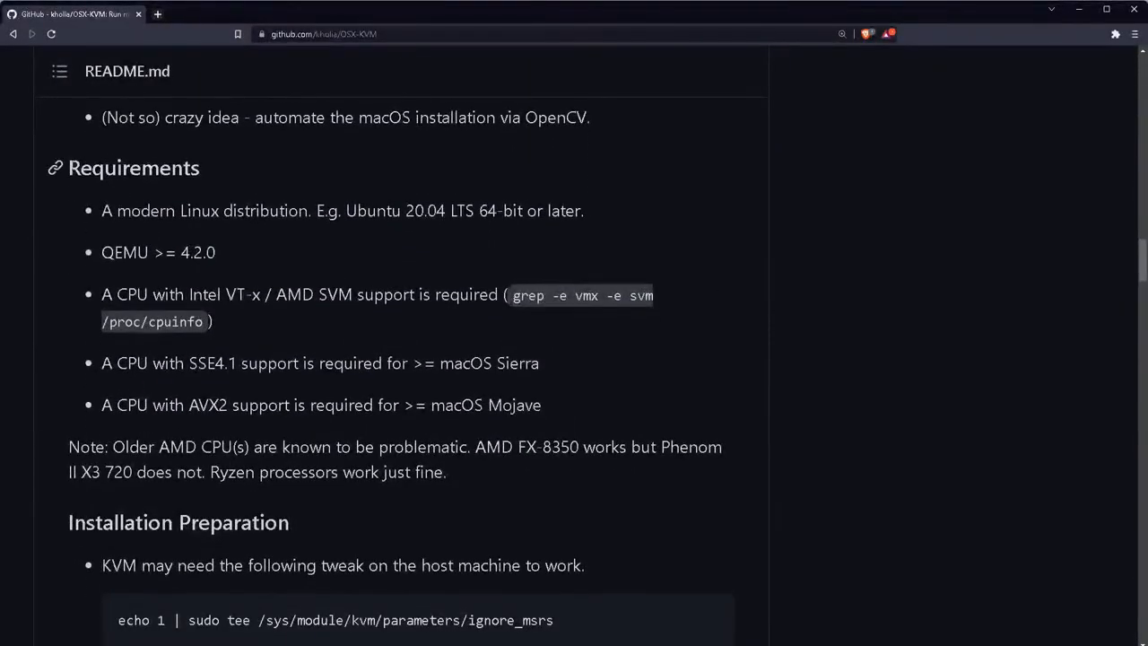
left_click_drag(114, 212, 339, 212)
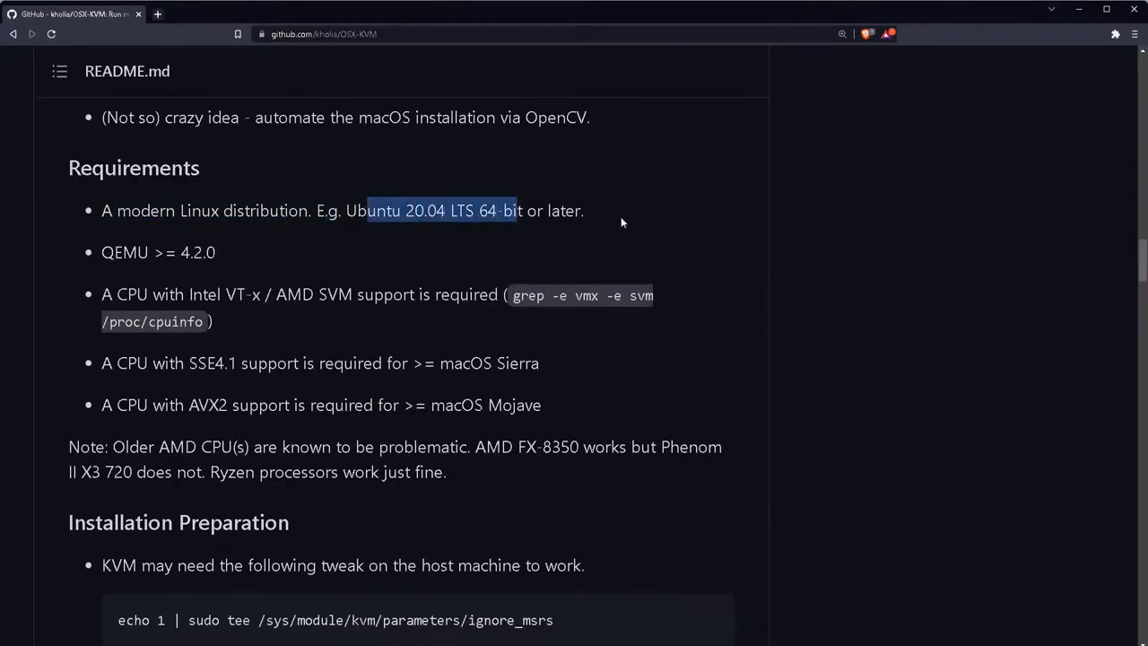
mouse_move(129, 291)
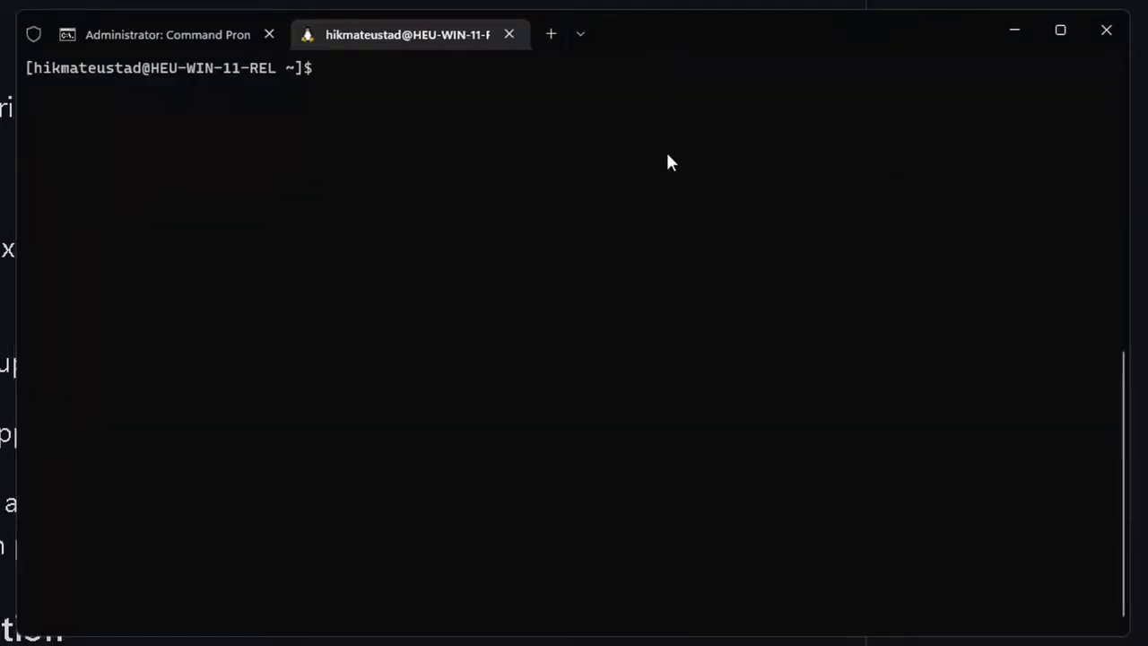
Step: Run archey to display the Arch Linux system summary
type("archey")
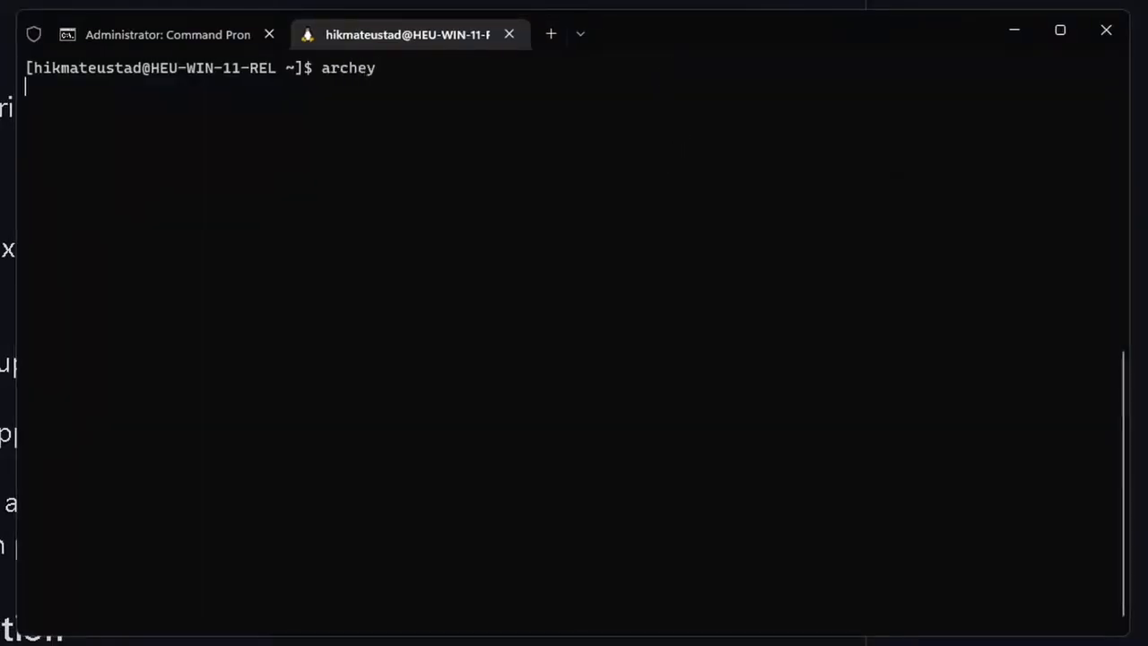
key("Return")
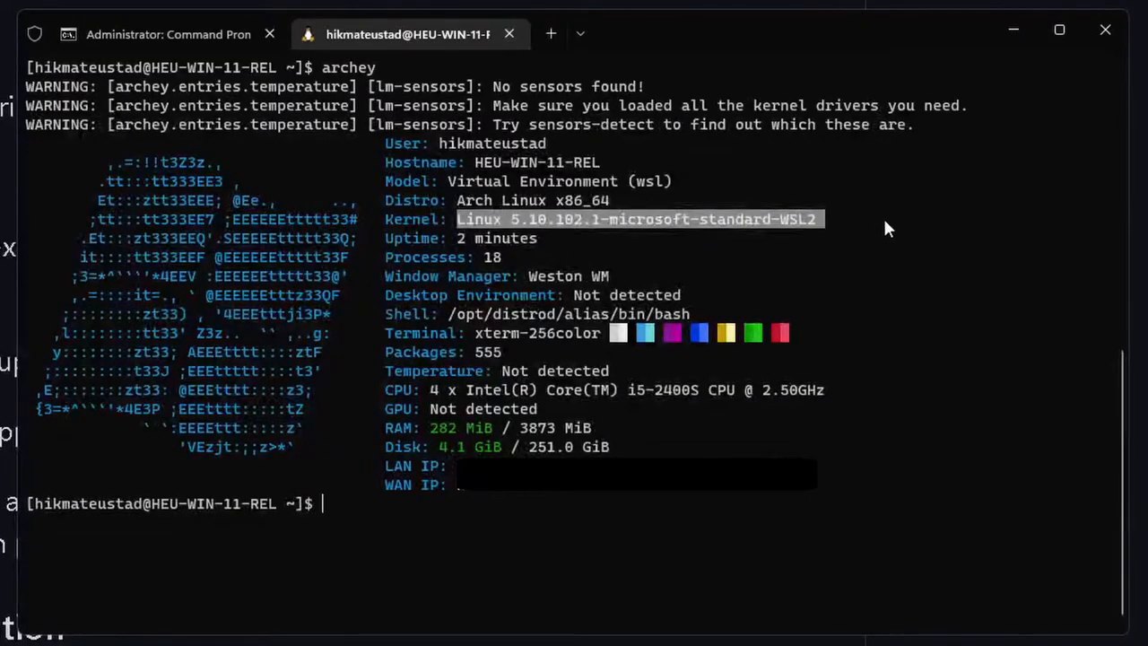
Step: Run qemu-system-x86_64 --version, confirming QEMU emulator 7.0.0 is installed
type("qemu")
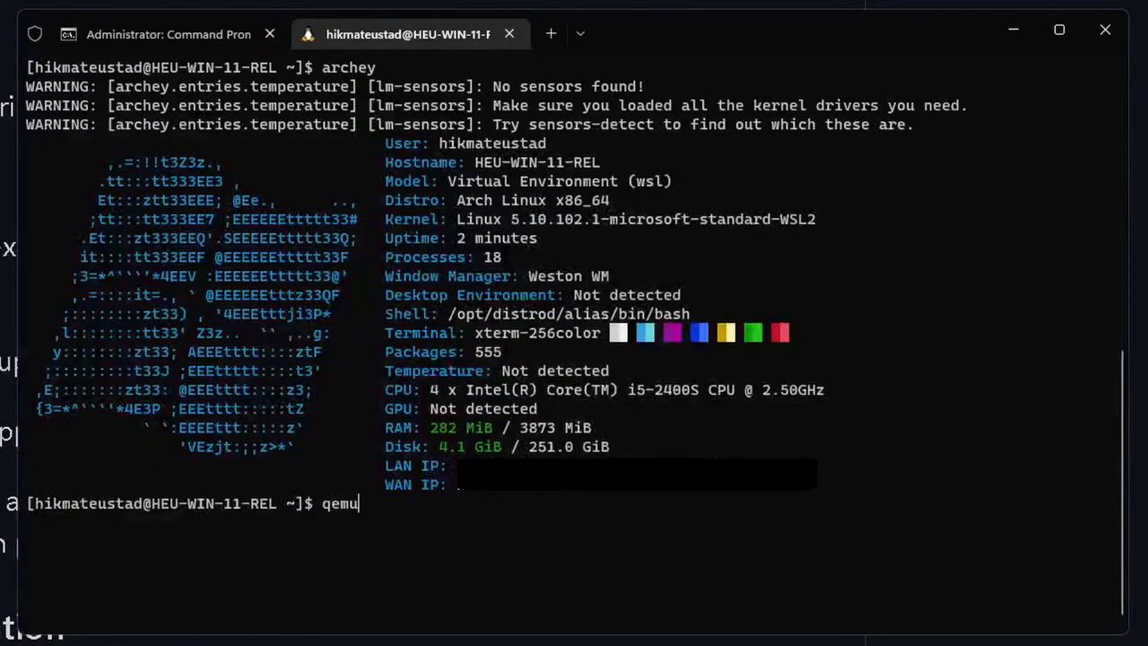
type("-")
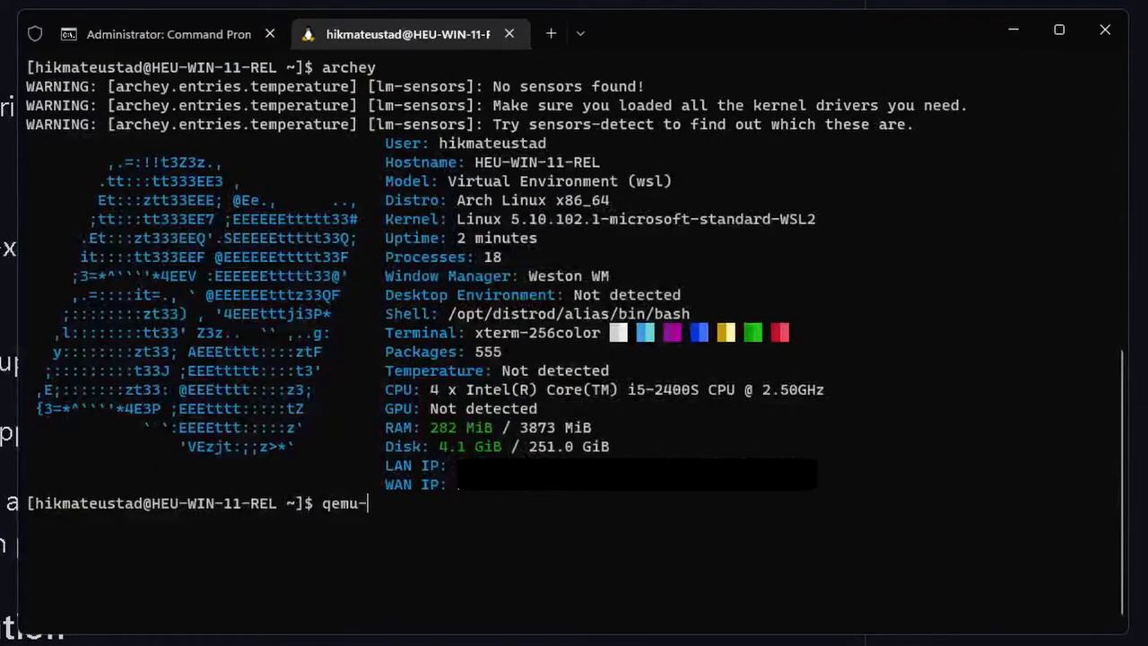
type("system-")
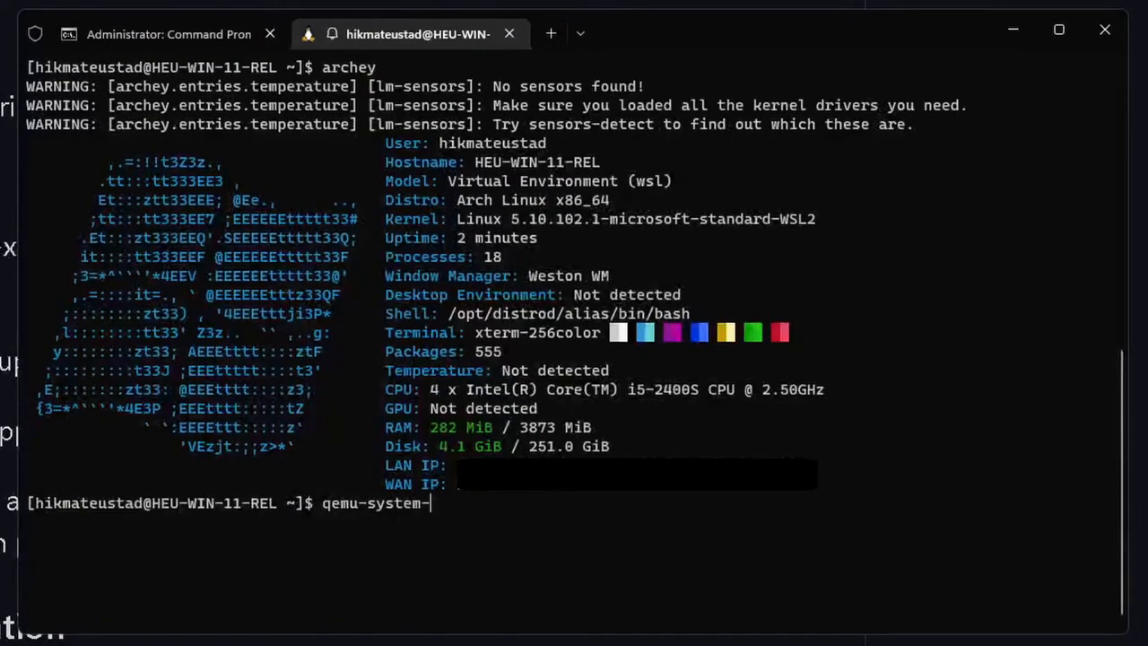
type("x86_64")
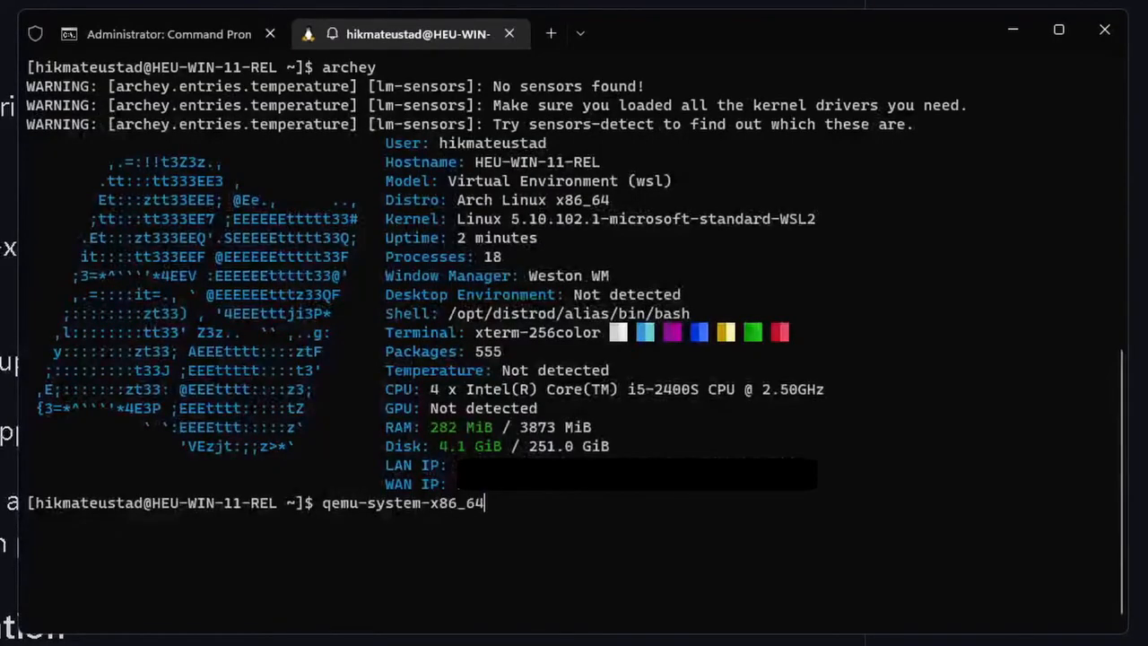
type("-vers")
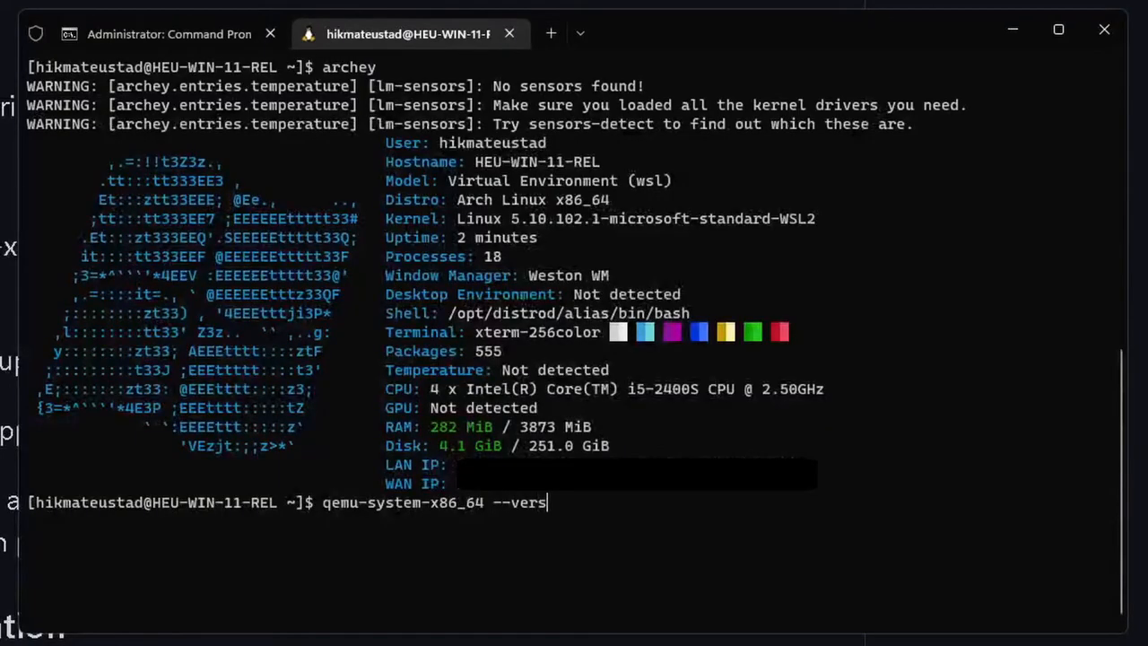
key("Return")
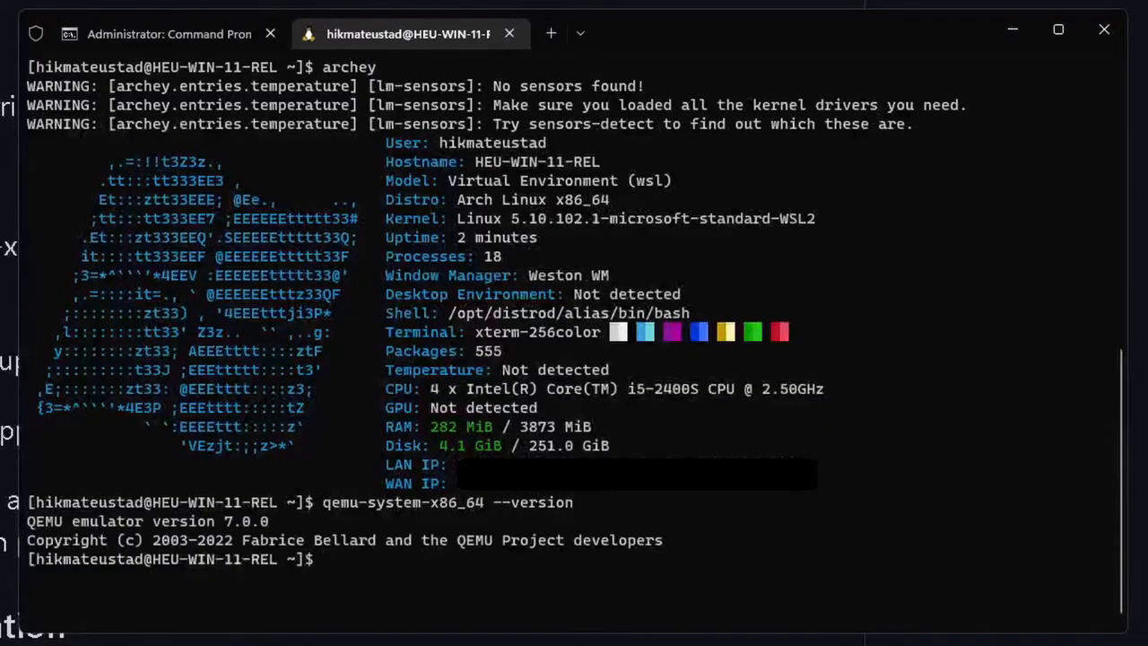
mouse_move(93, 618)
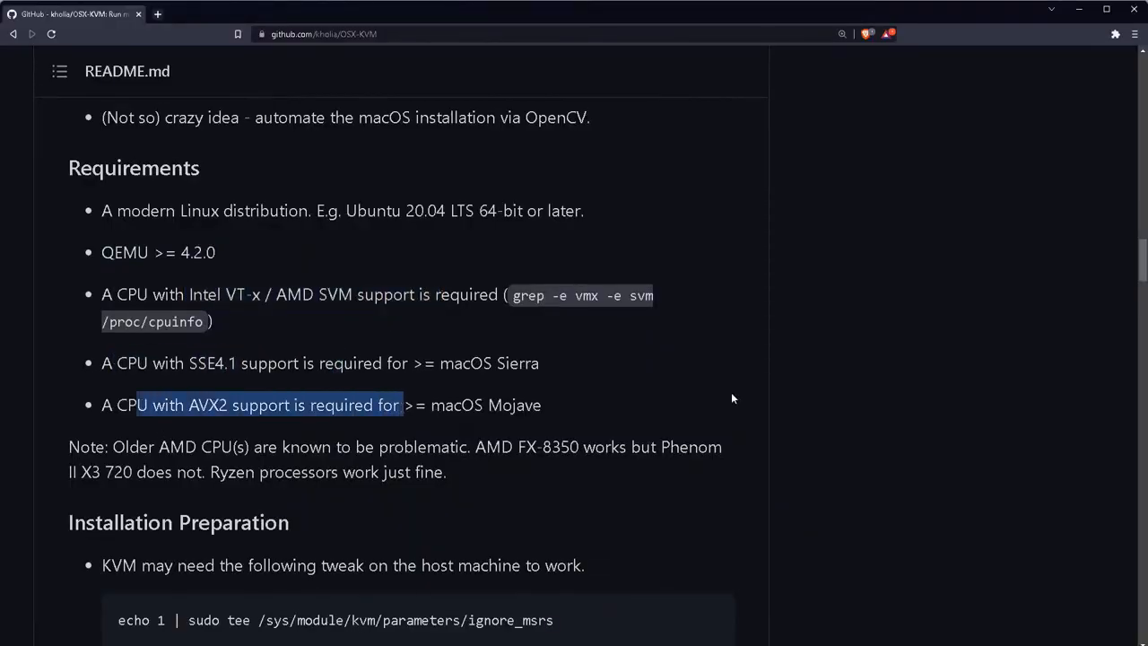
mouse_move(152, 498)
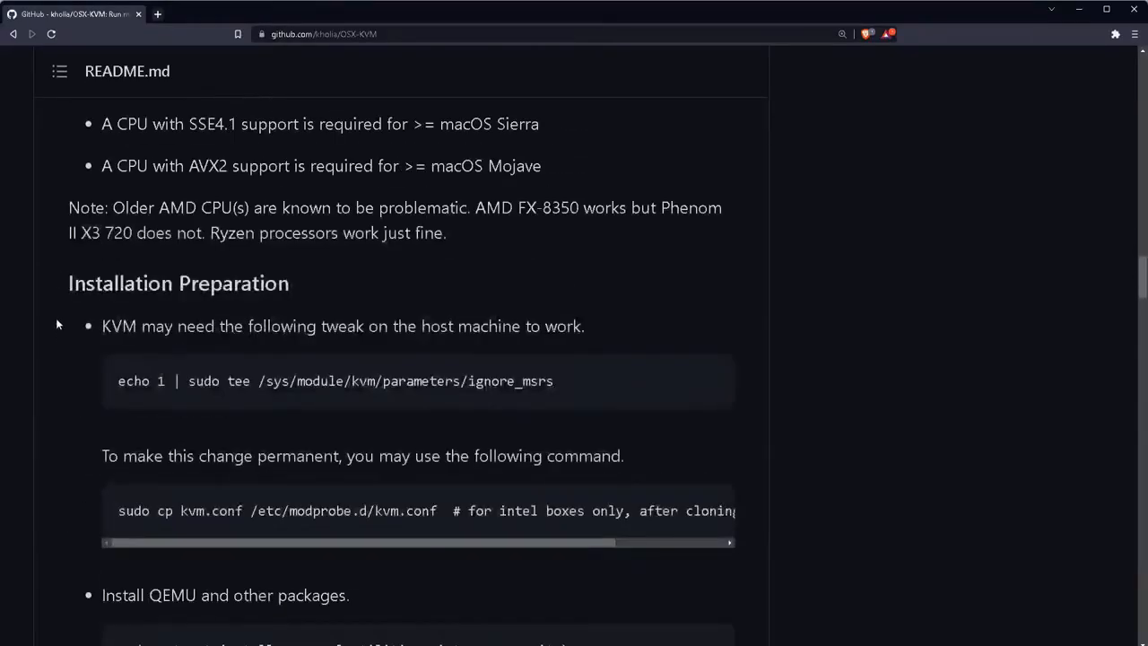
Step: Scroll through the README's Installation Preparation steps down to the kvm and libvirt user groups
scroll("down", 3)
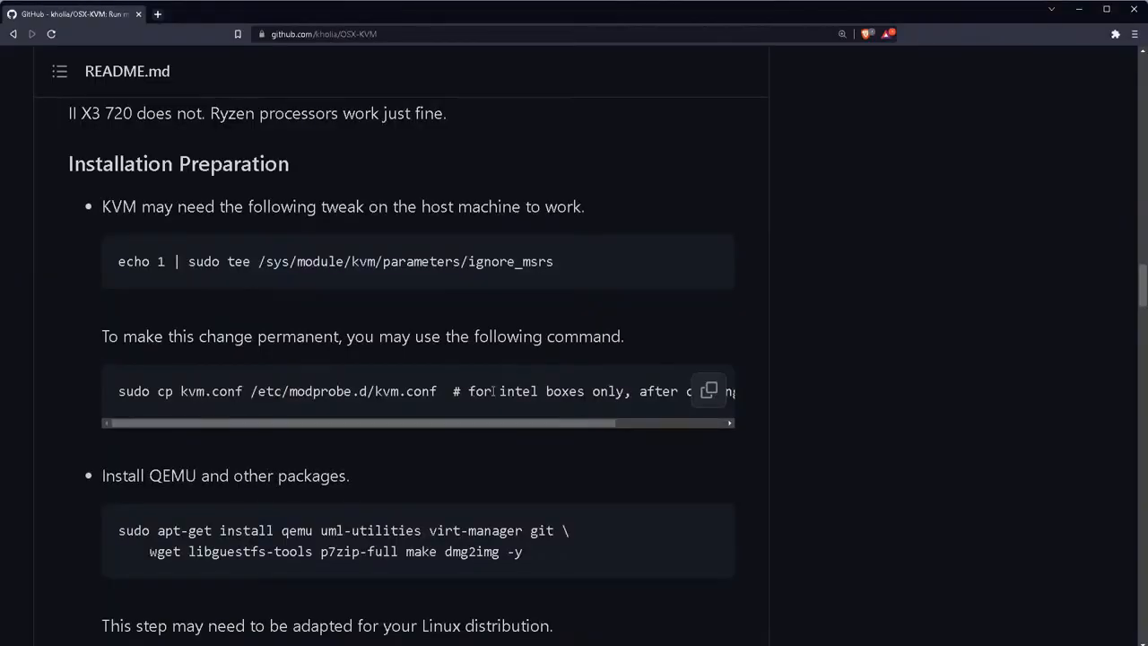
scroll("down", 3)
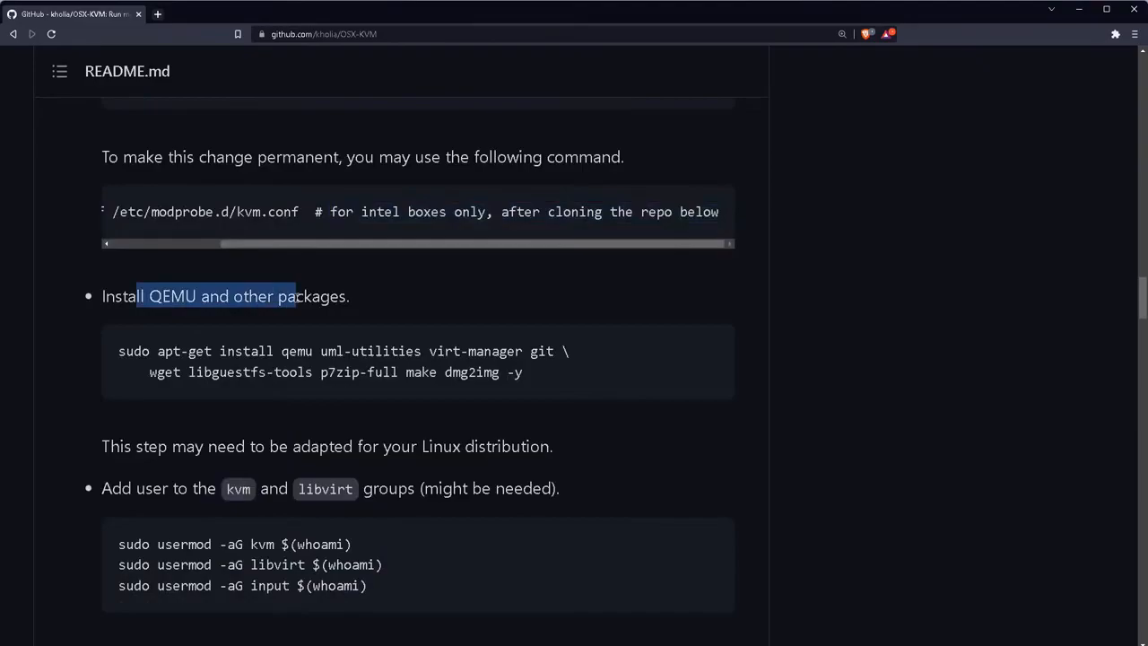
mouse_move(517, 398)
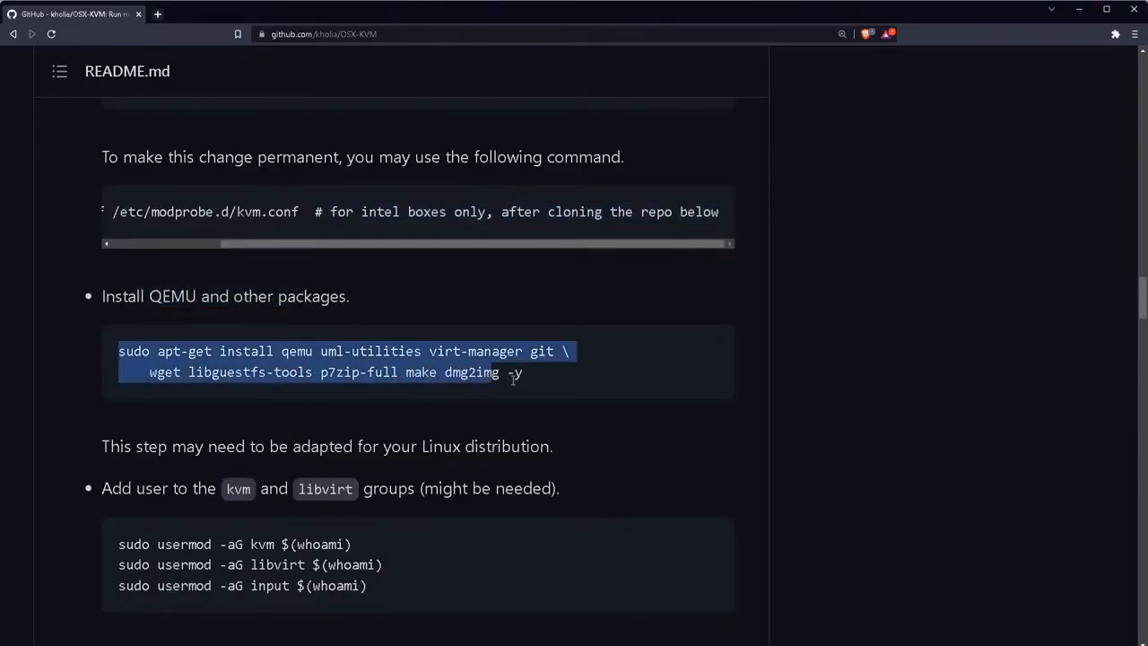
scroll("down", 3)
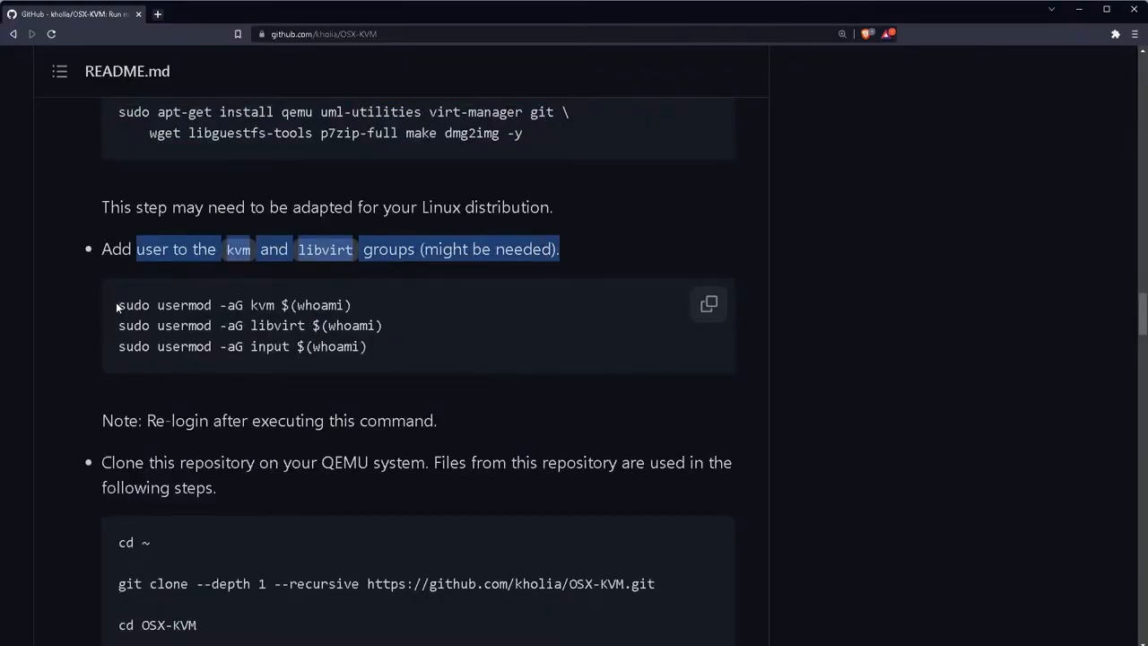
scroll("down", 3)
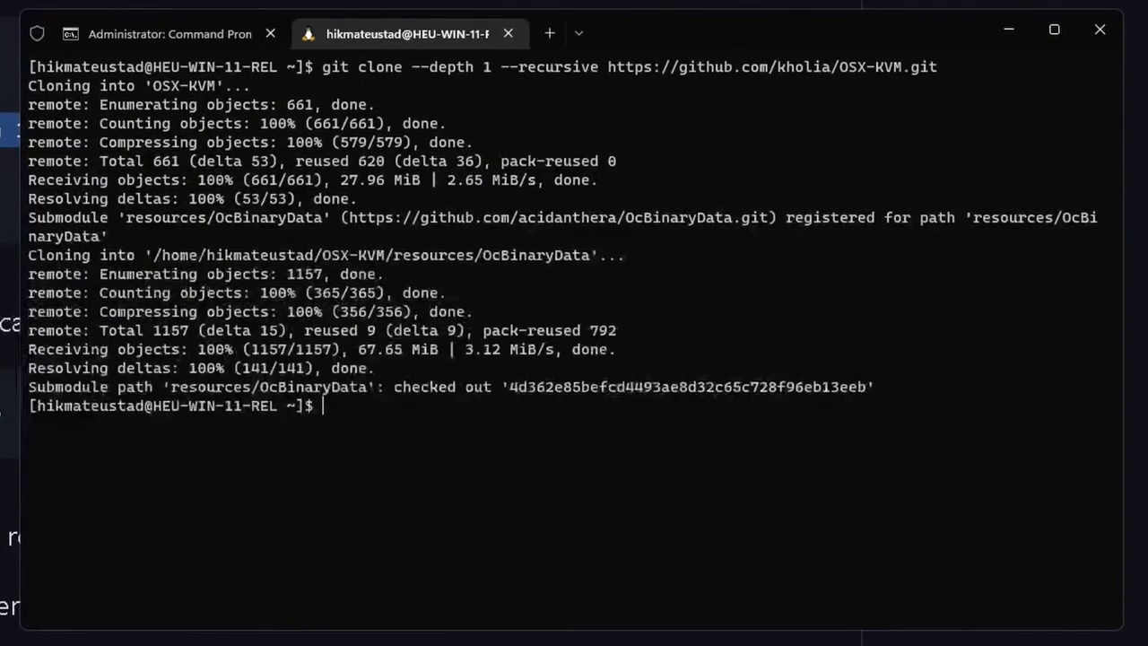
Step: Enter the OSX-KVM folder and update it with git pull --rebase
type("cd")
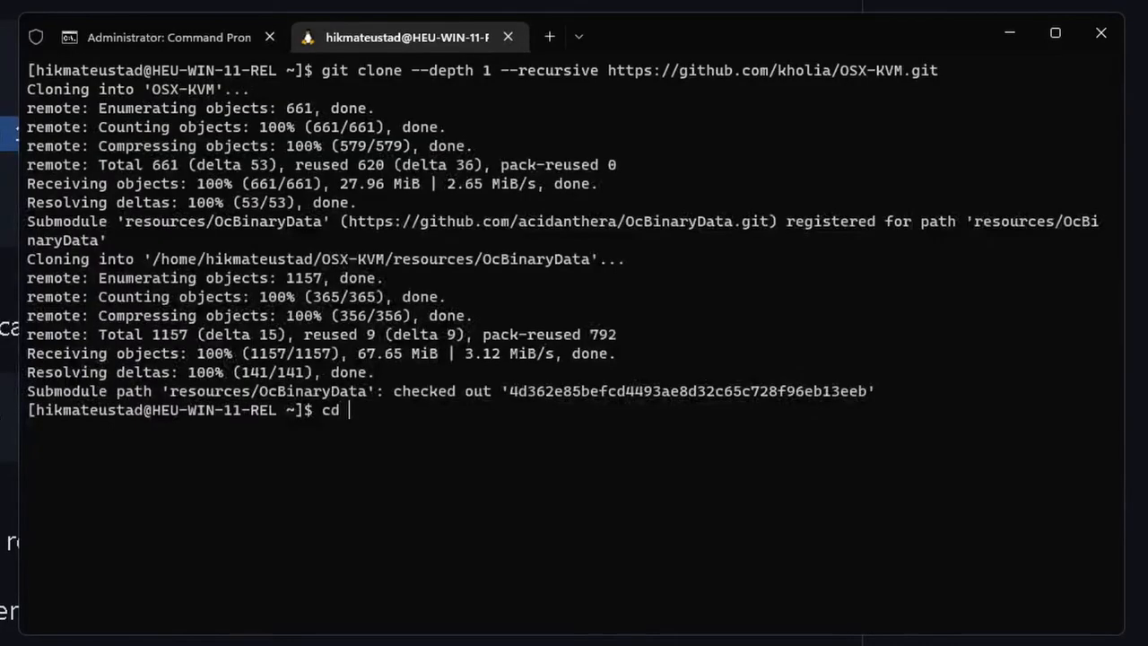
key("Return")
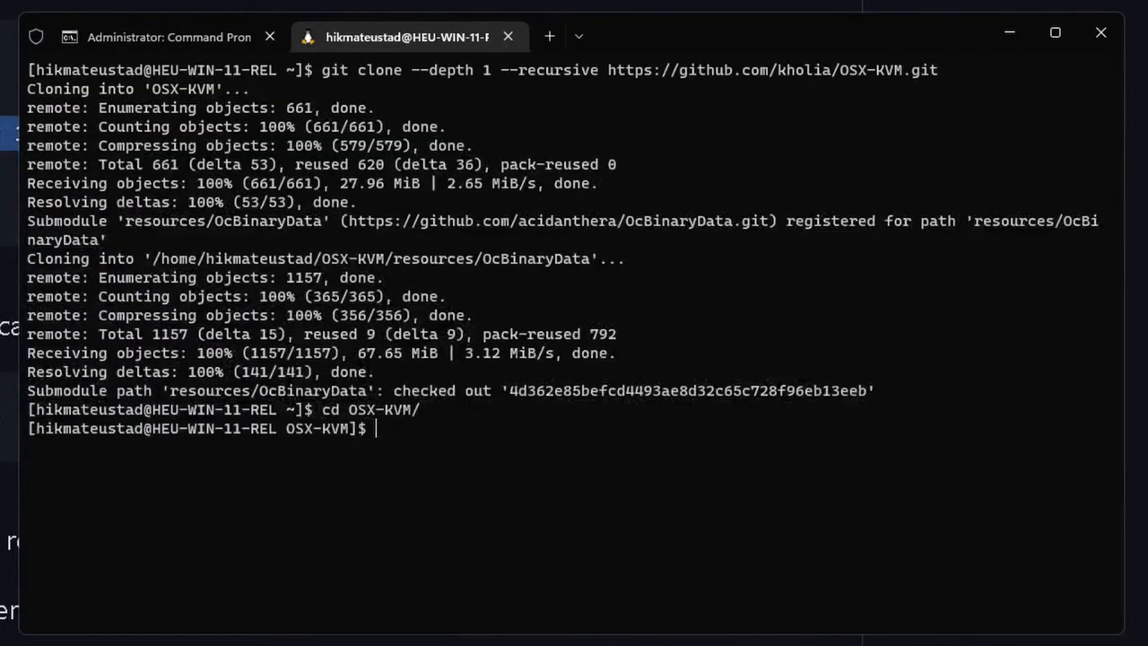
type("git")
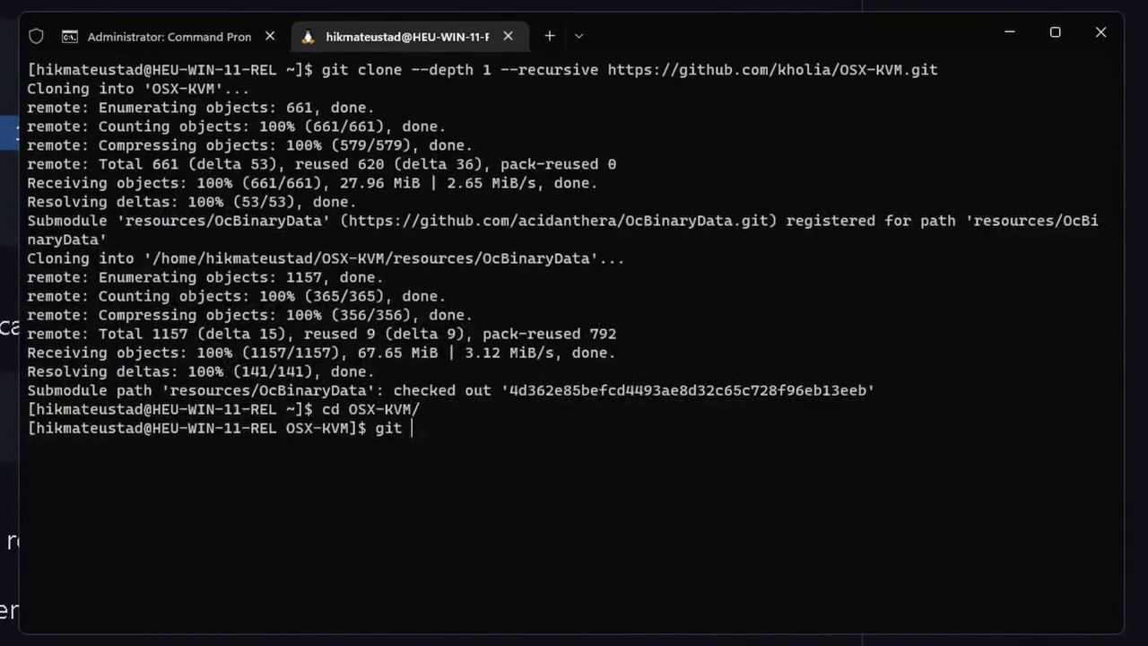
type("pull")
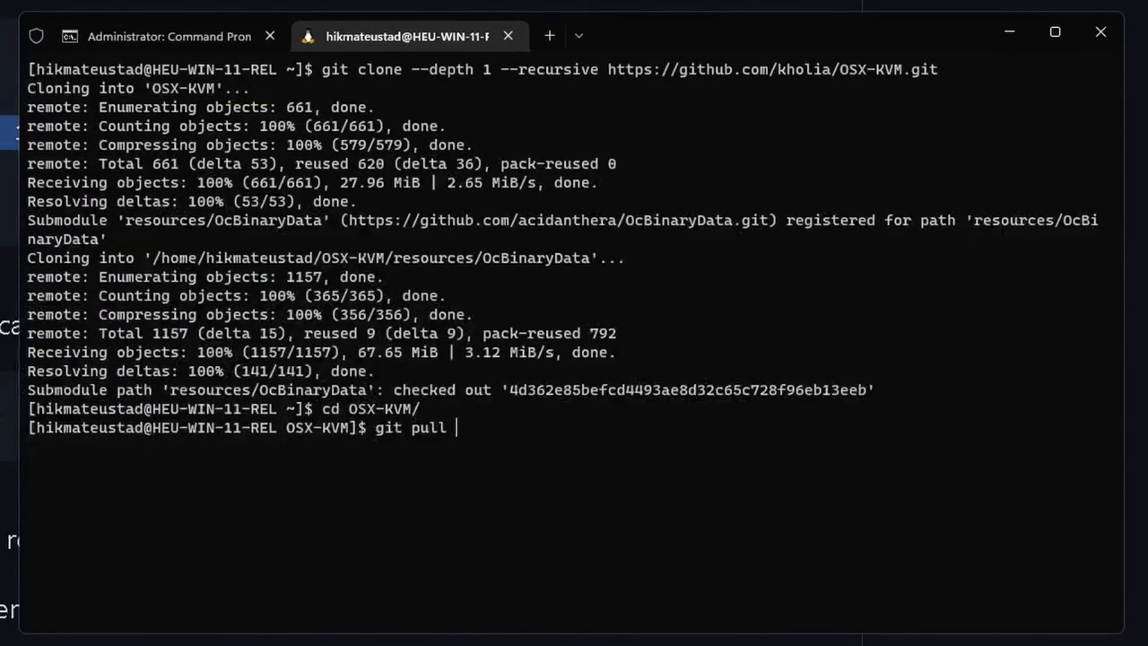
type("--rebase")
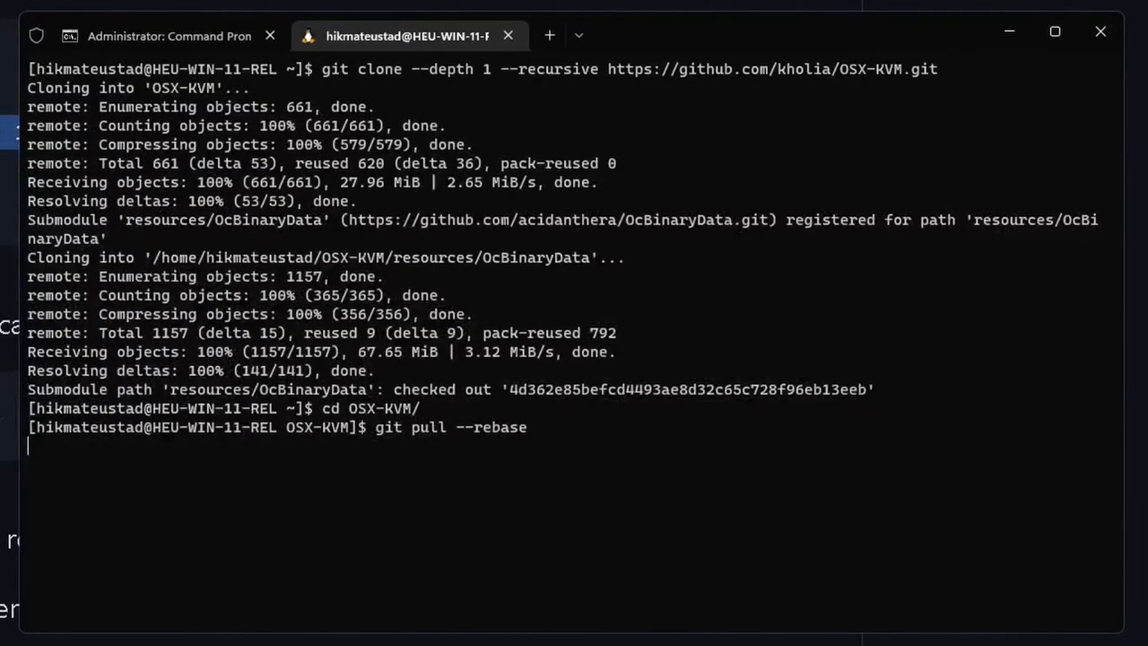
key("Return")
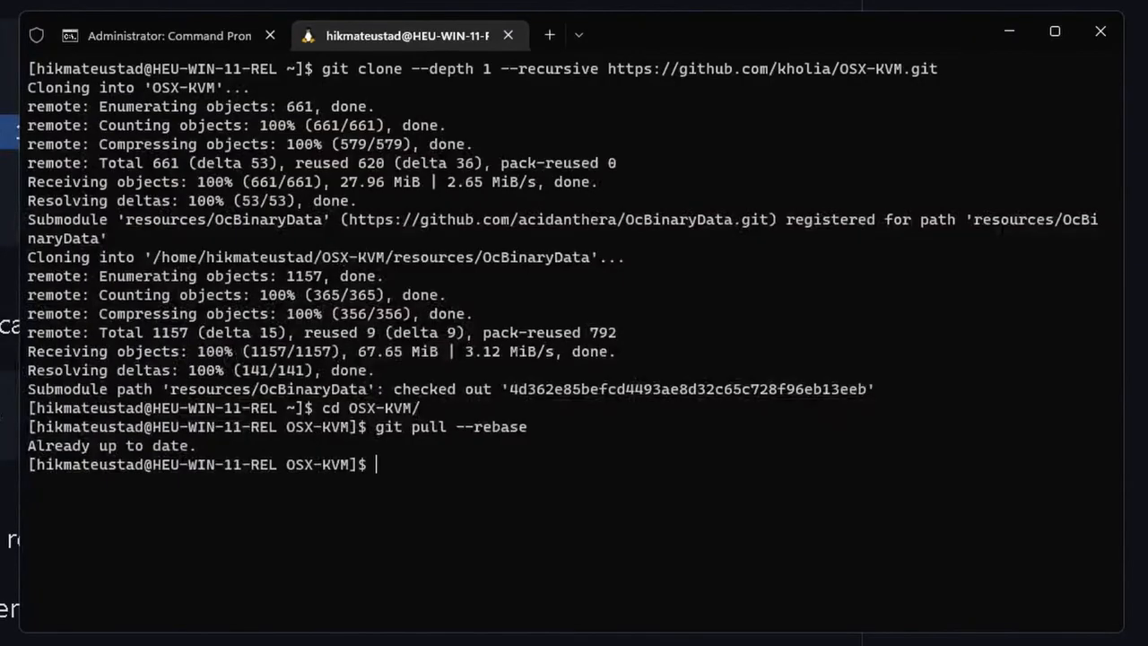
Step: Fetch the High Sierra BaseSystem.dmg with fetch-macOS-v2.py and convert it to raw BaseSystem.img
type("./")
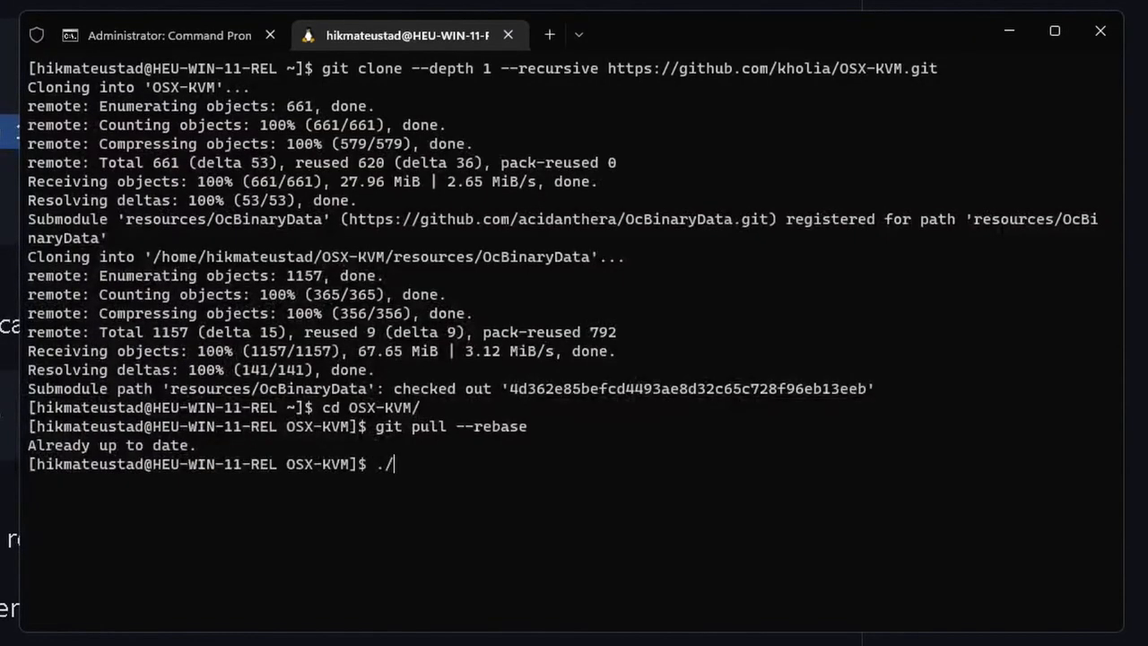
type("fetch-macOS-v2.py")
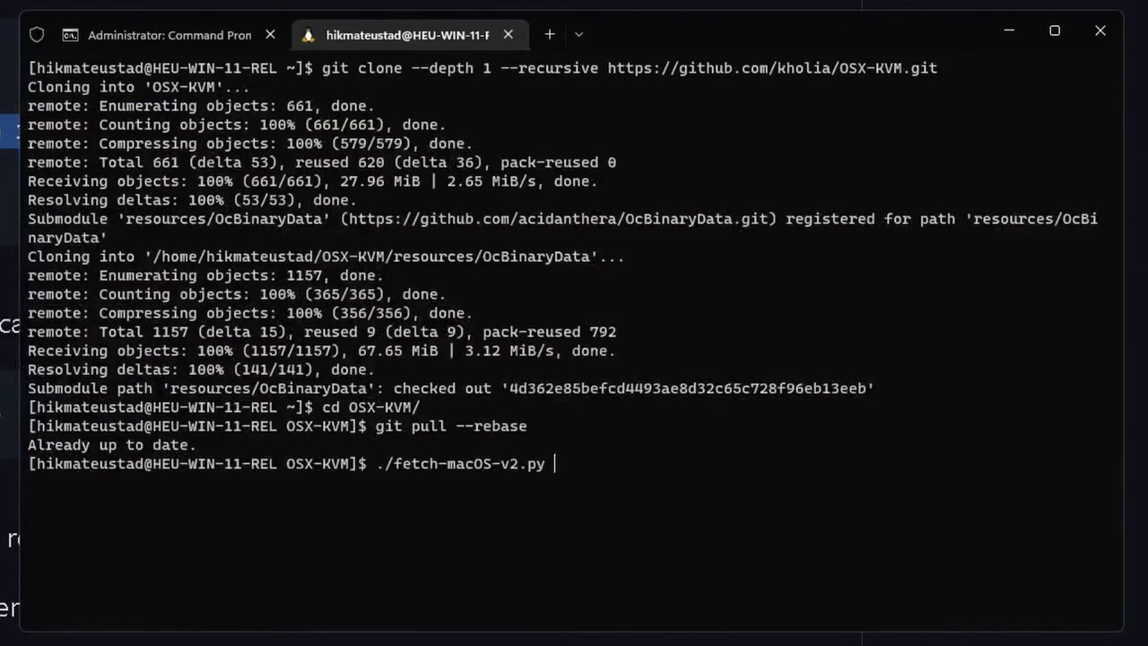
key("Return")
type("1")
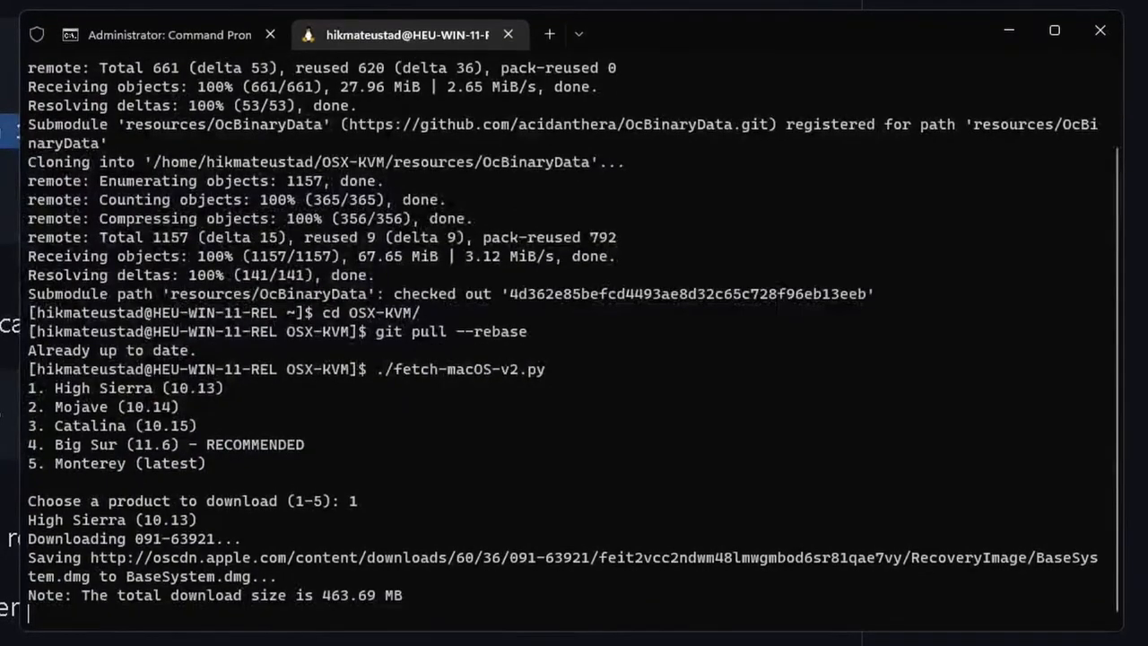
scroll("down", 3)
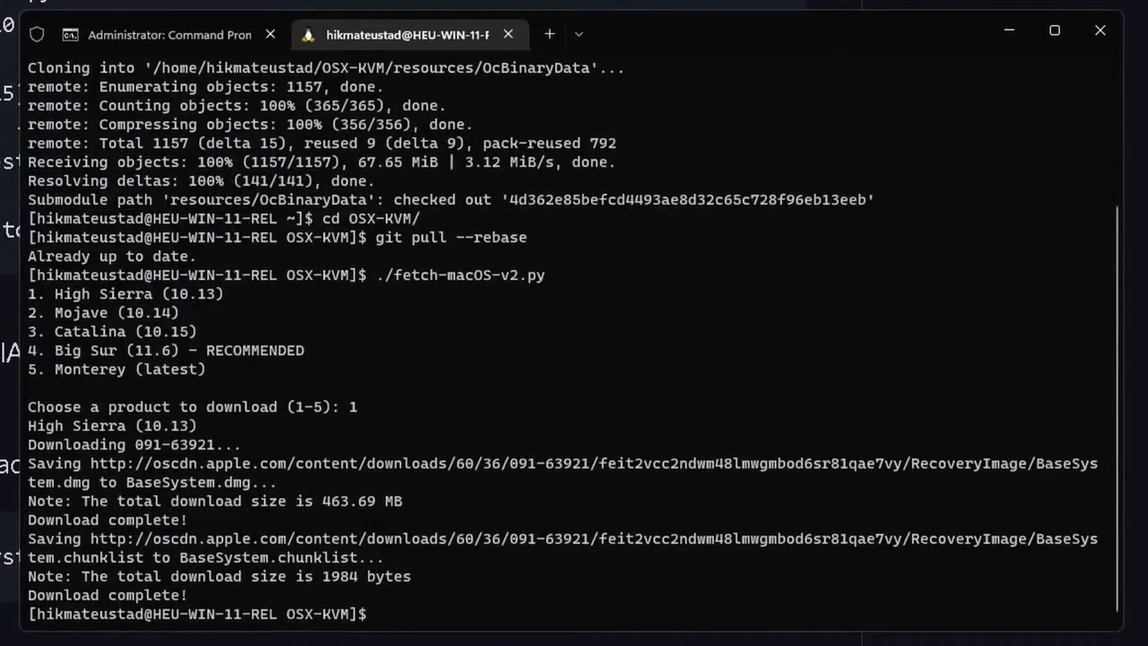
mouse_move(610, 553)
type("qemu-img convert BaseSystem.dmg -O raw BaseSystem.img")
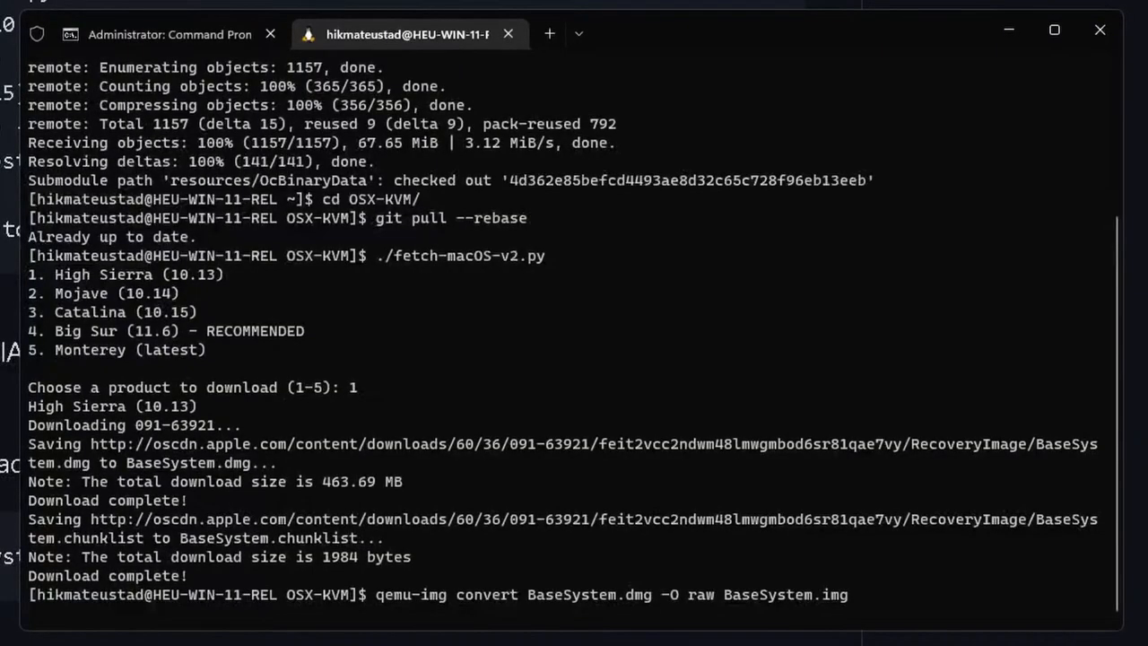
key("Return")
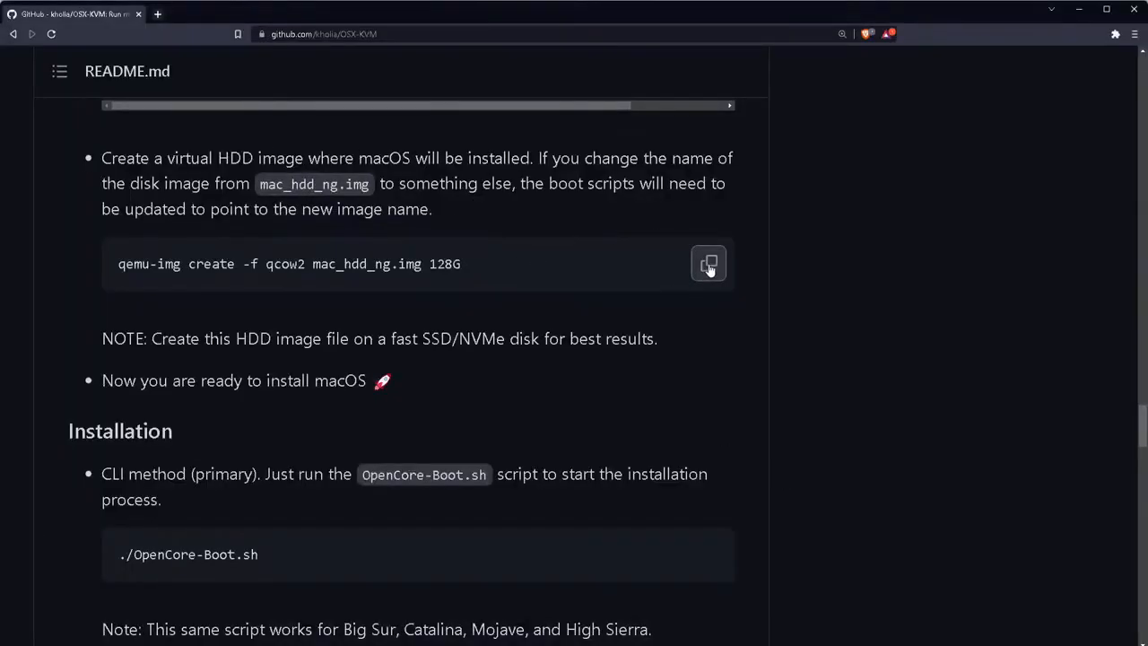
Step: Create the 128G qcow2 mac_hdd_ng.img virtual disk using the README's qemu-img create command
left_click(707, 263)
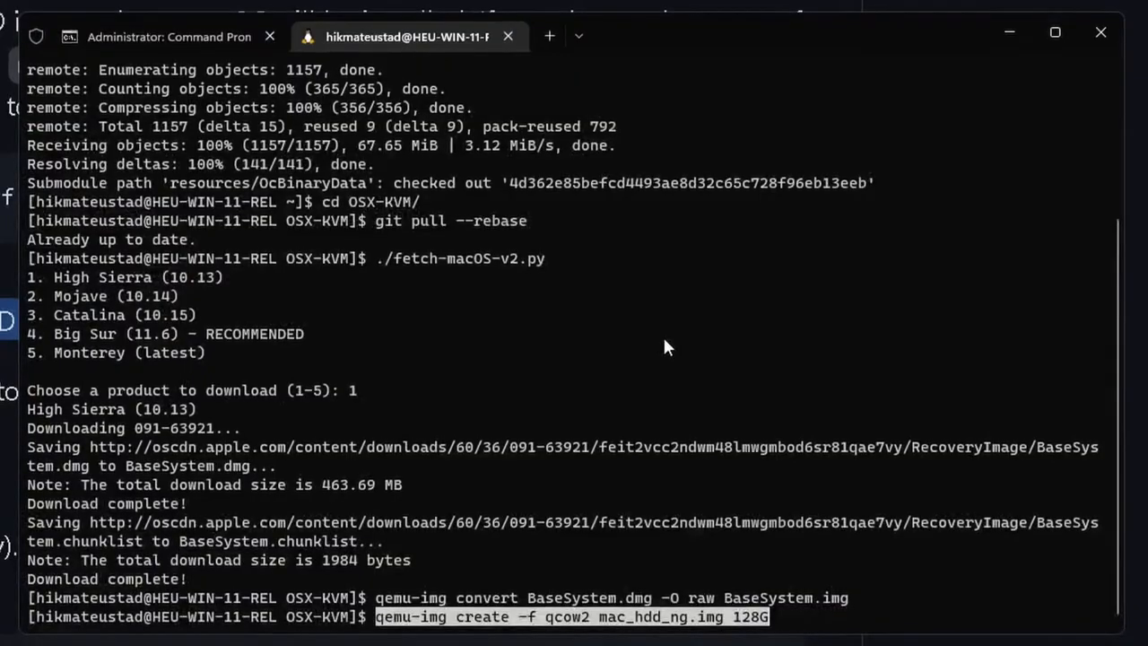
key("Return")
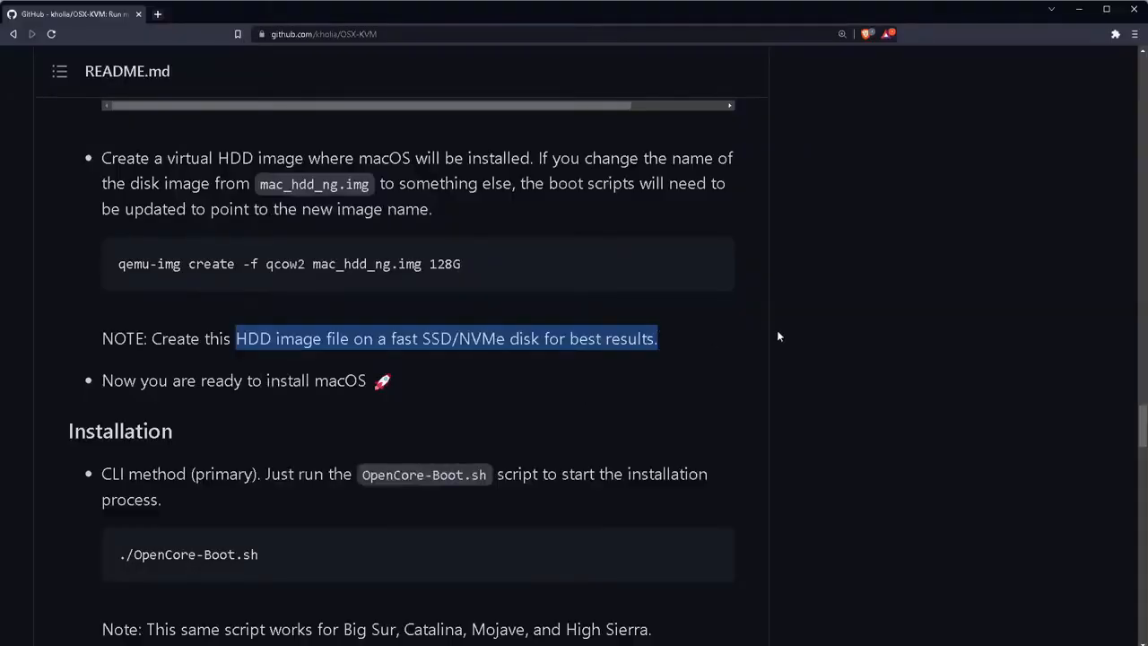
scroll("down", 3)
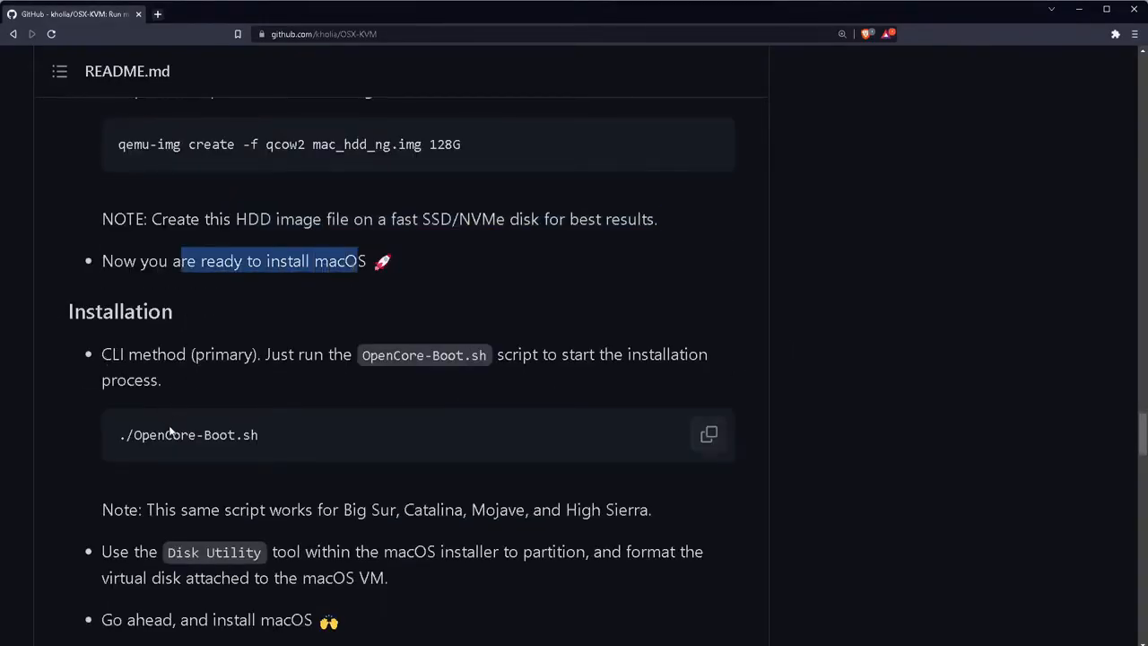
mouse_move(574, 450)
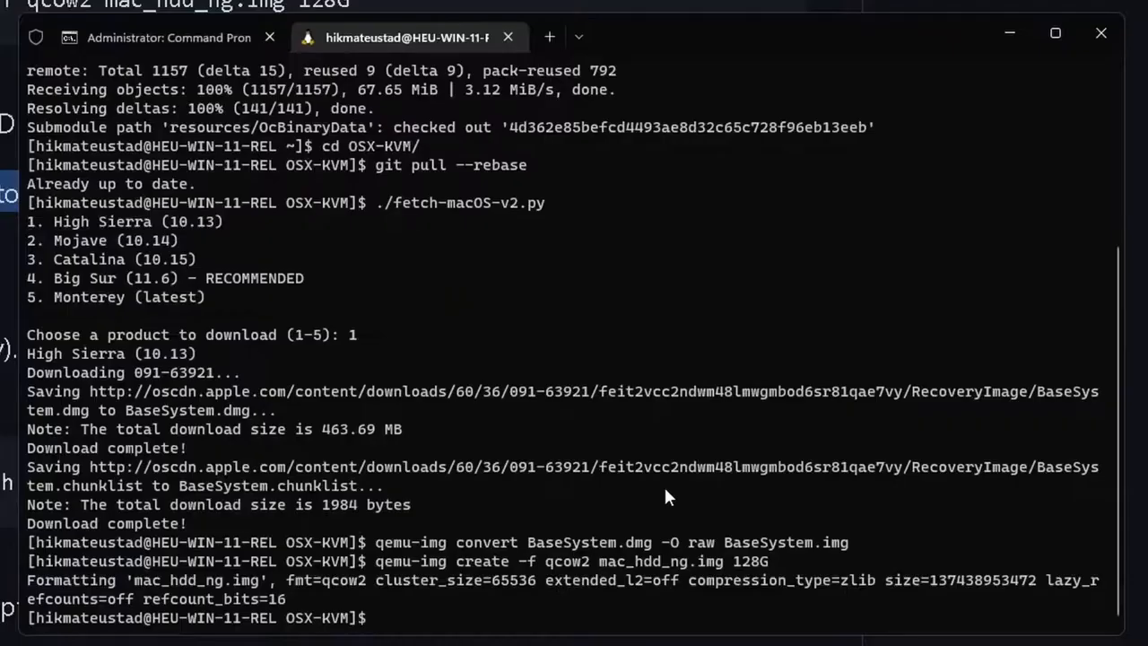
type("nano")
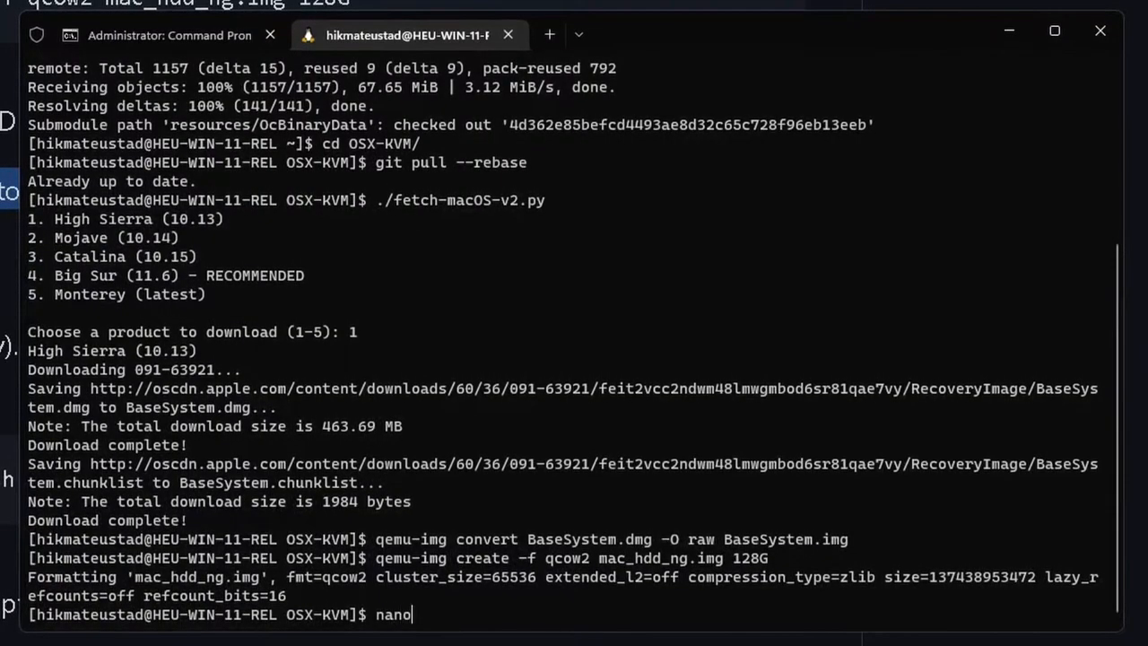
Step: Open OpenCore-Boot.sh in nano and scroll to its CPU settings
type("O")
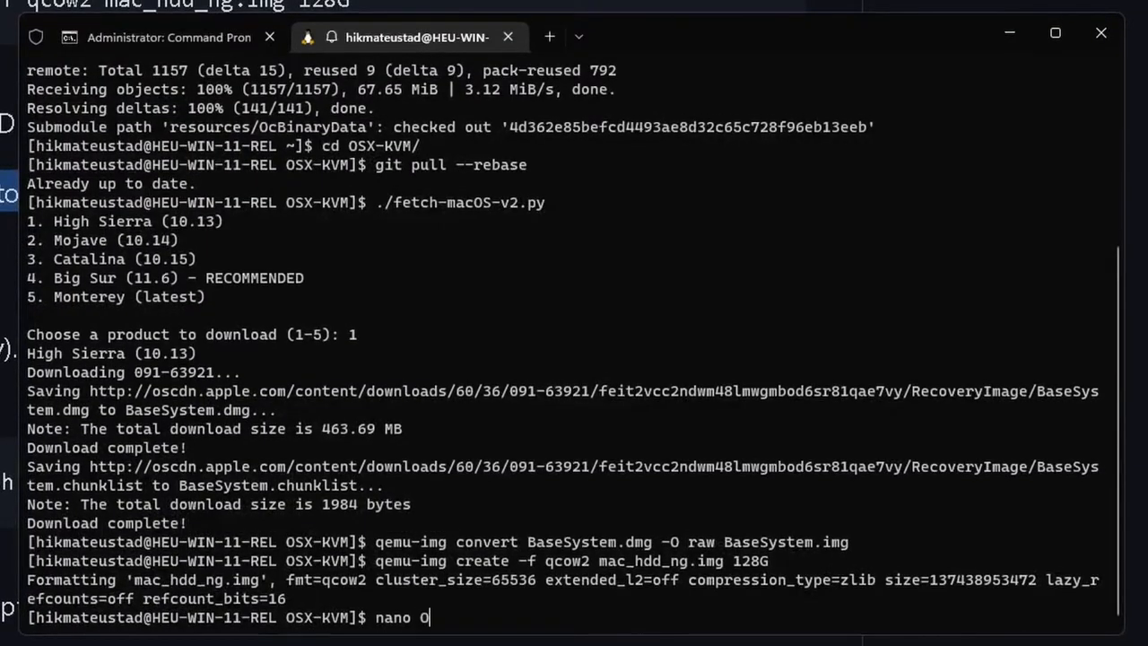
type("penCore-")
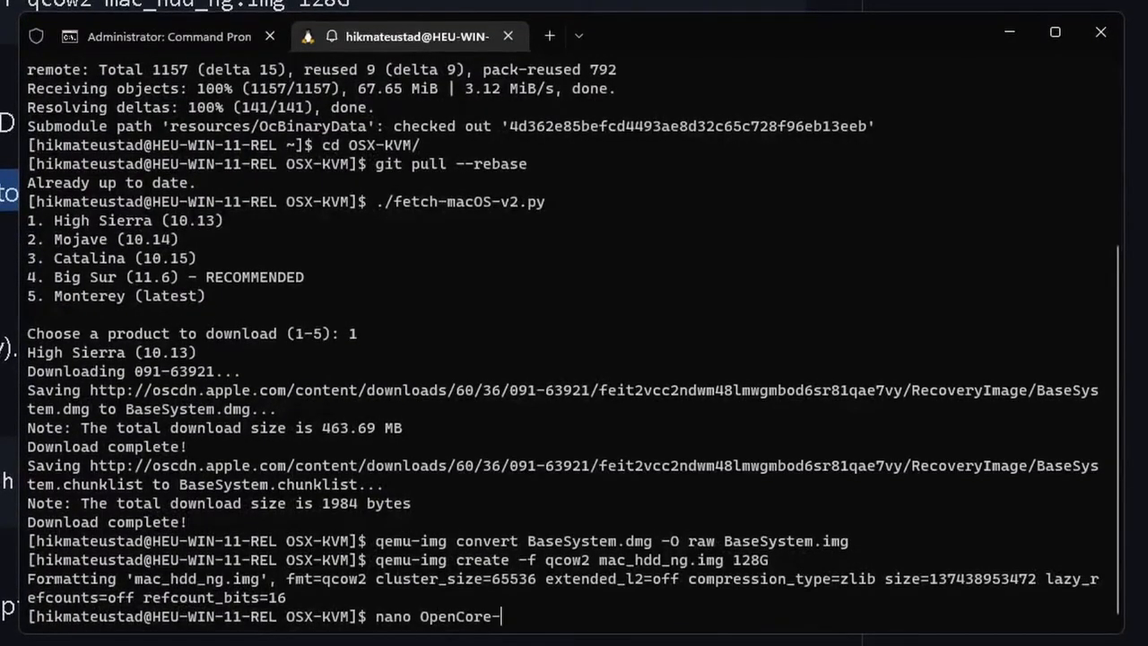
type("Boot.sh")
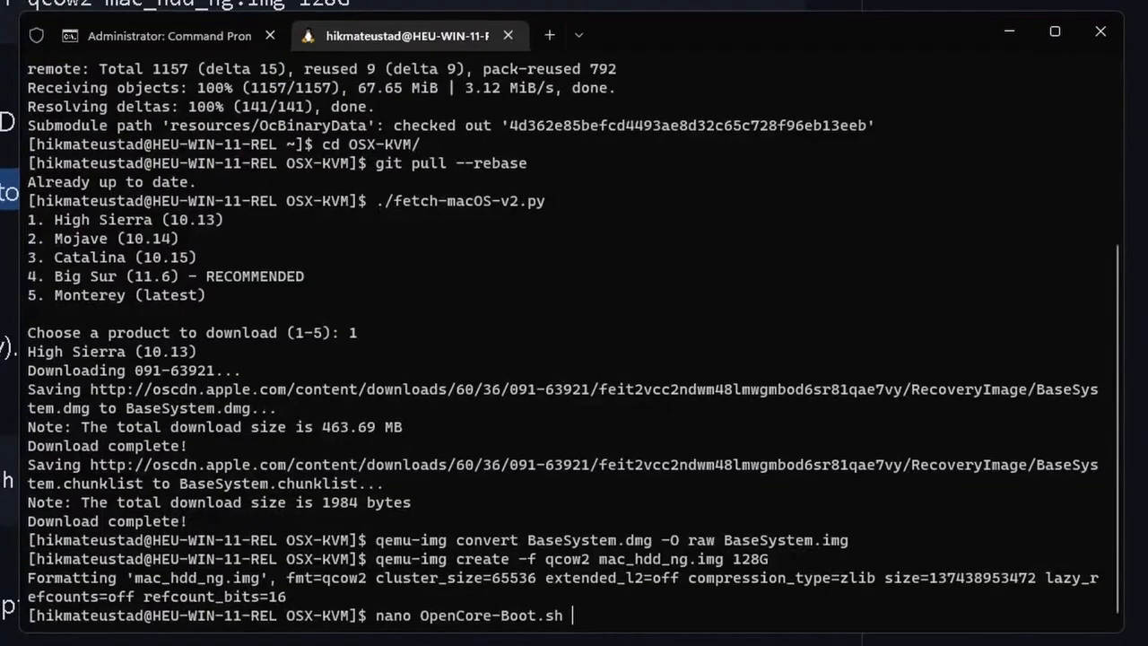
key("Return")
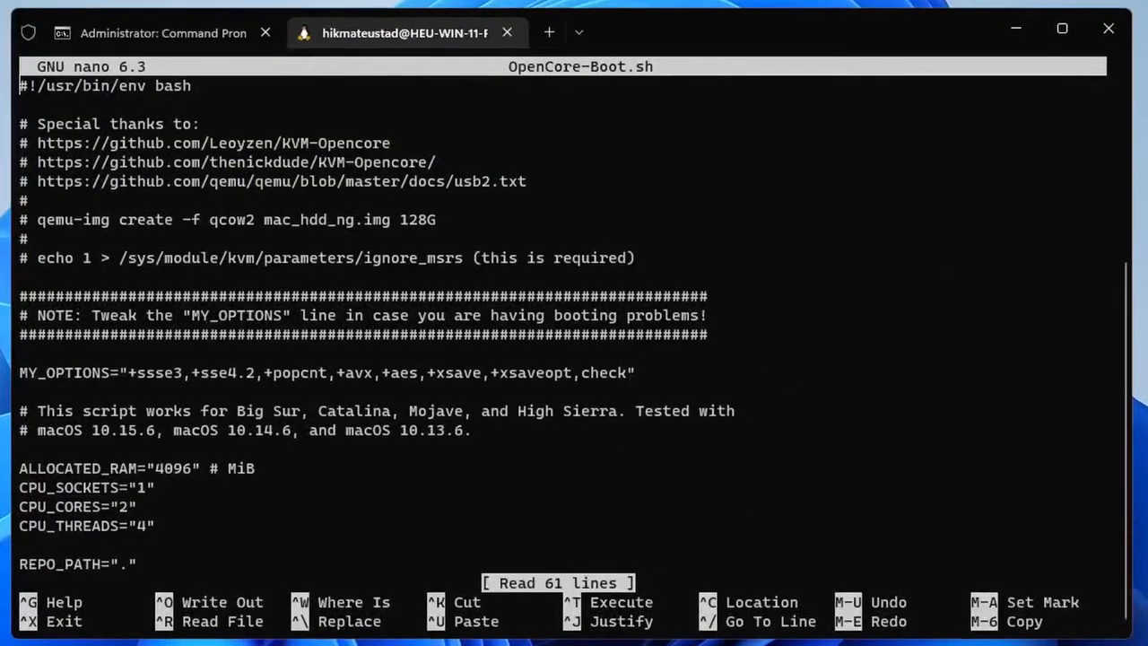
scroll("down", 3)
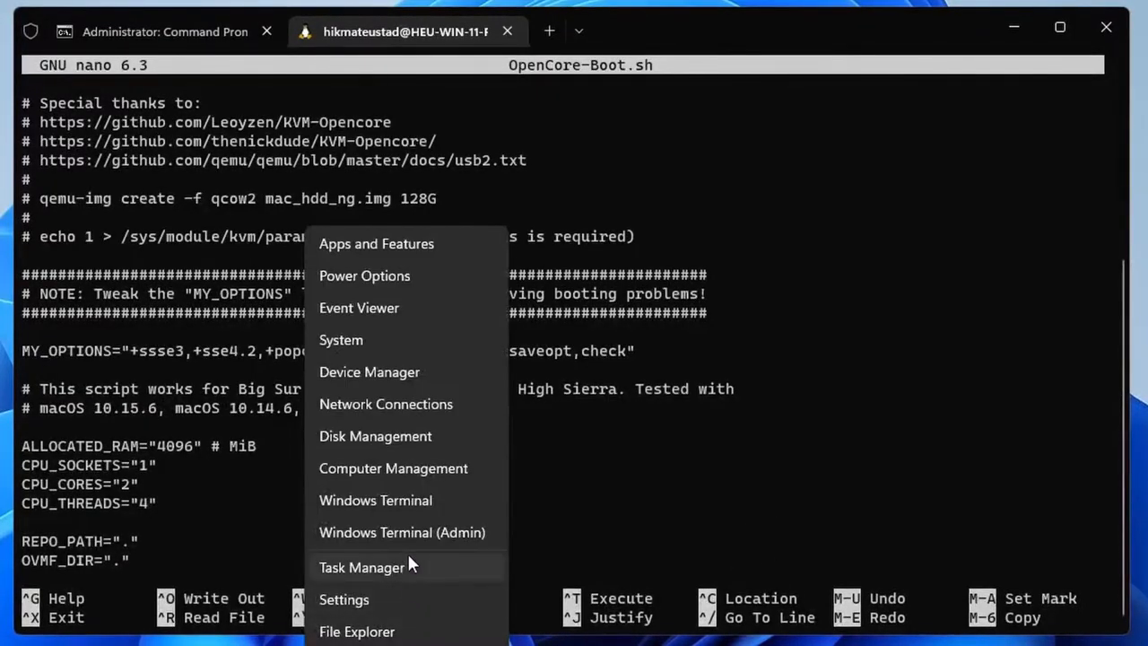
left_click(362, 567)
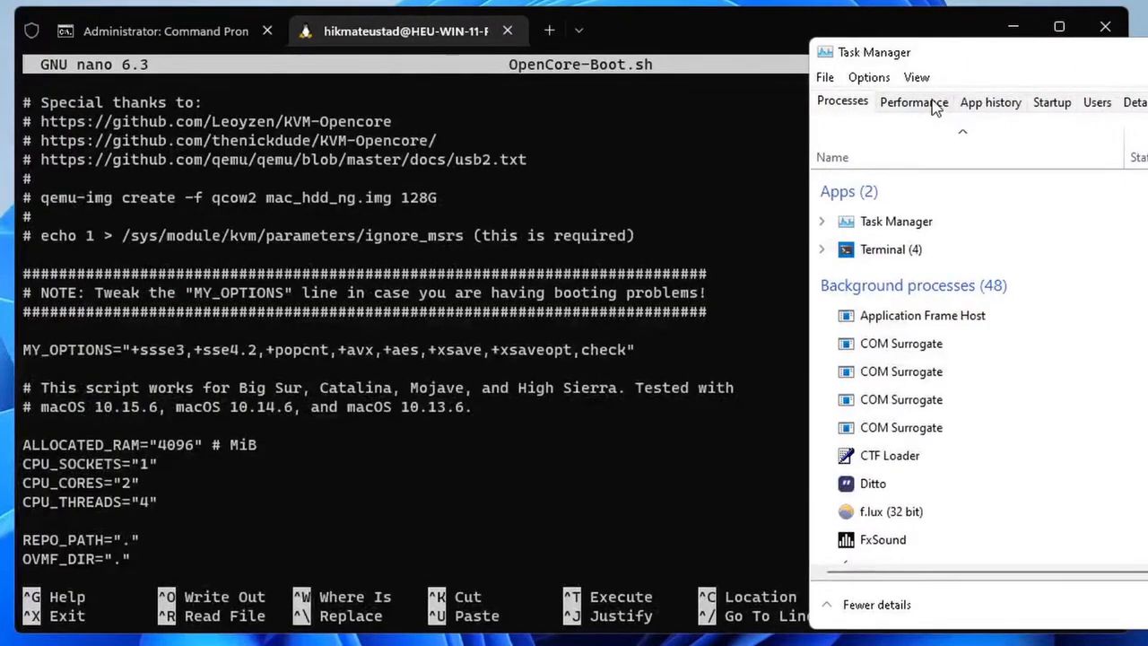
left_click(913, 101)
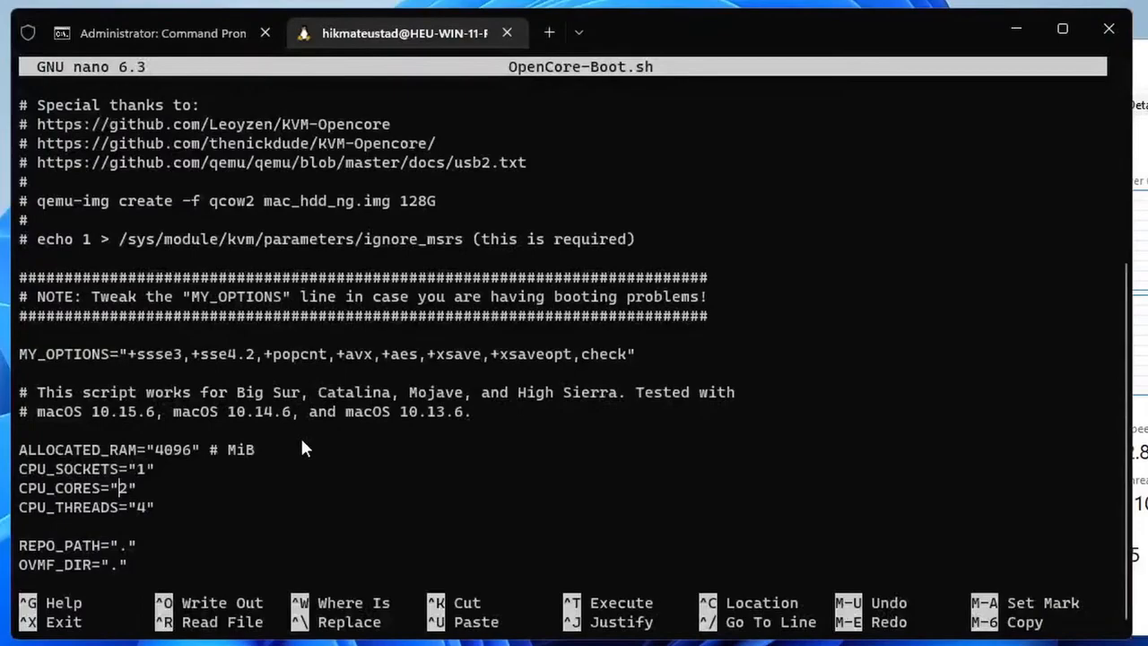
Step: Set CPU_CORES to 4 and CPU_THREADS to 1 in the boot script
type("4")
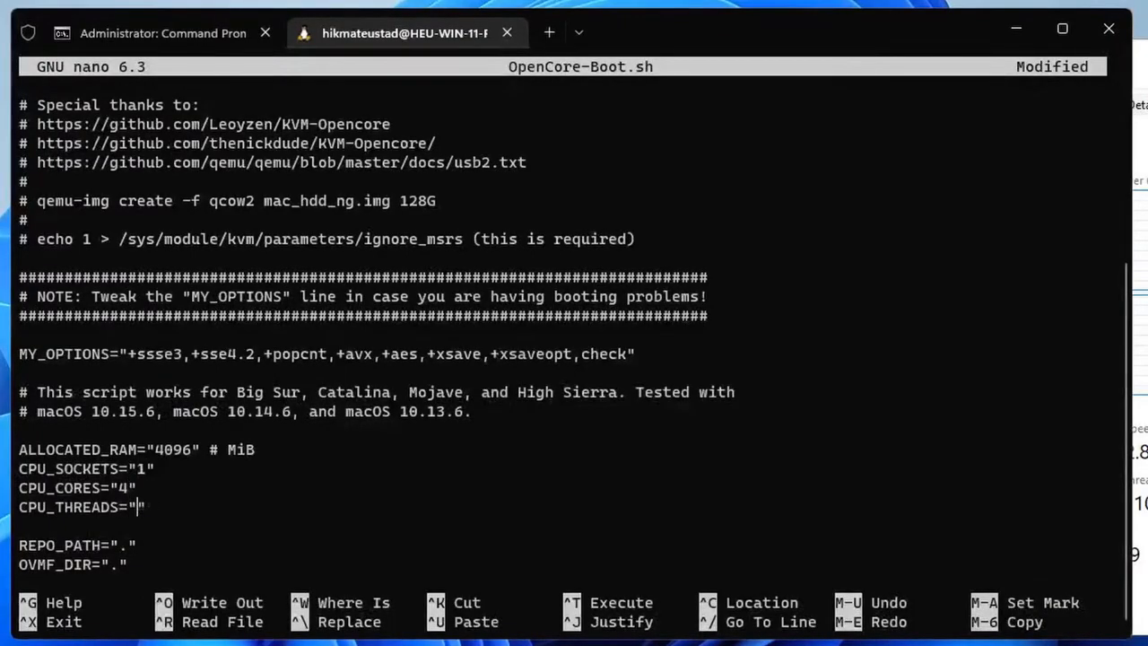
type("1")
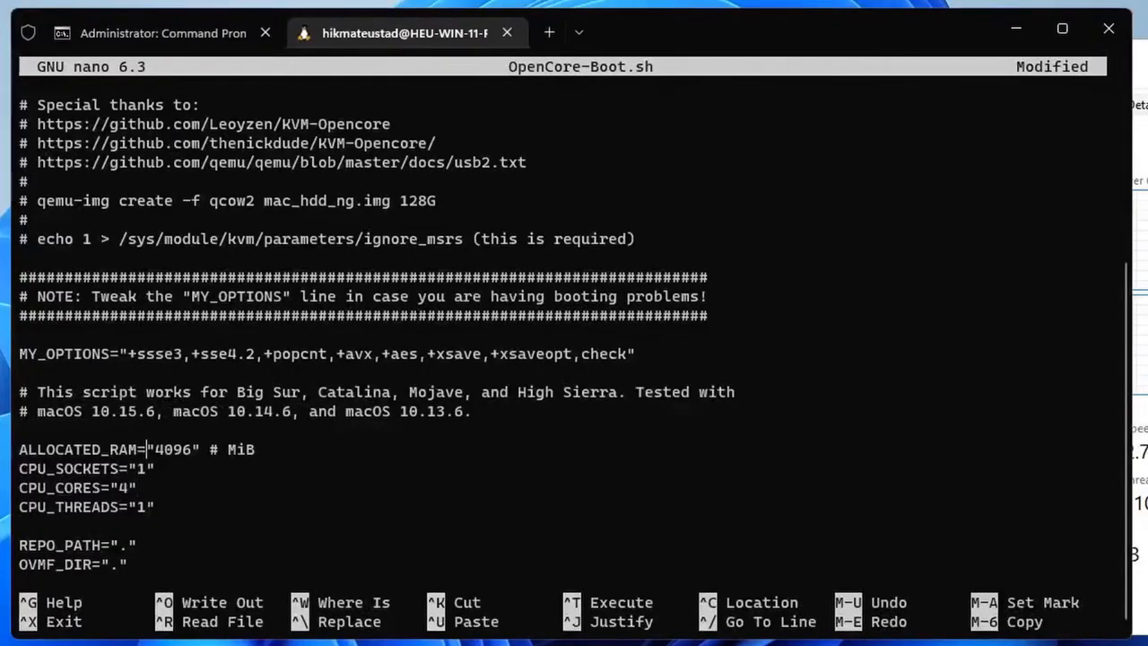
key("Right")
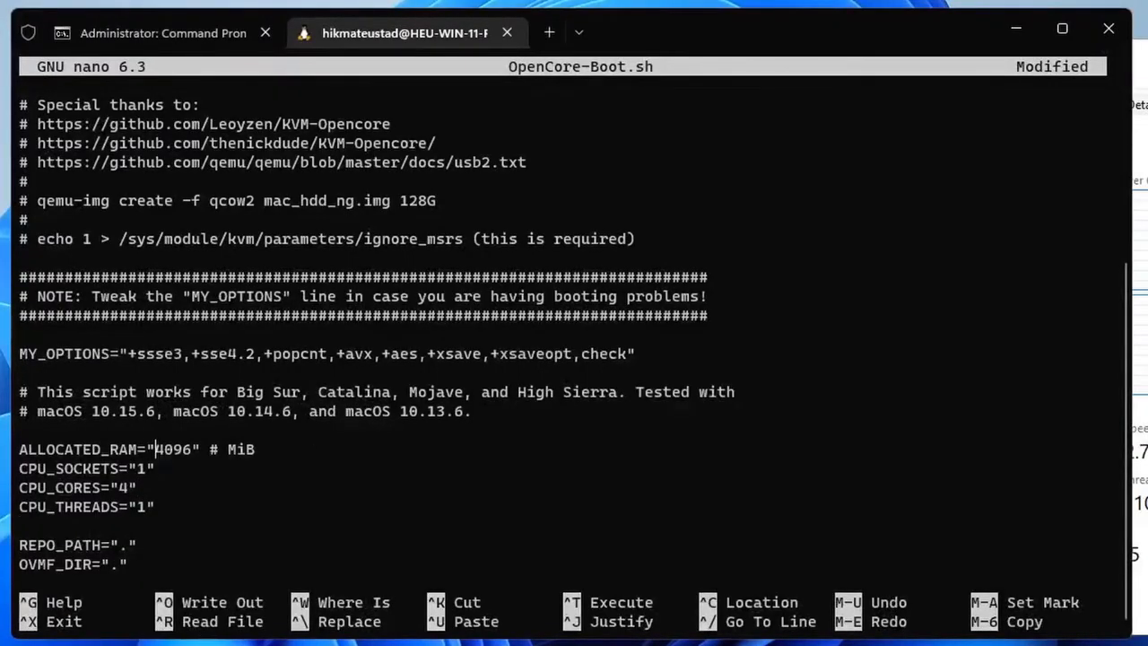
mouse_move(739, 269)
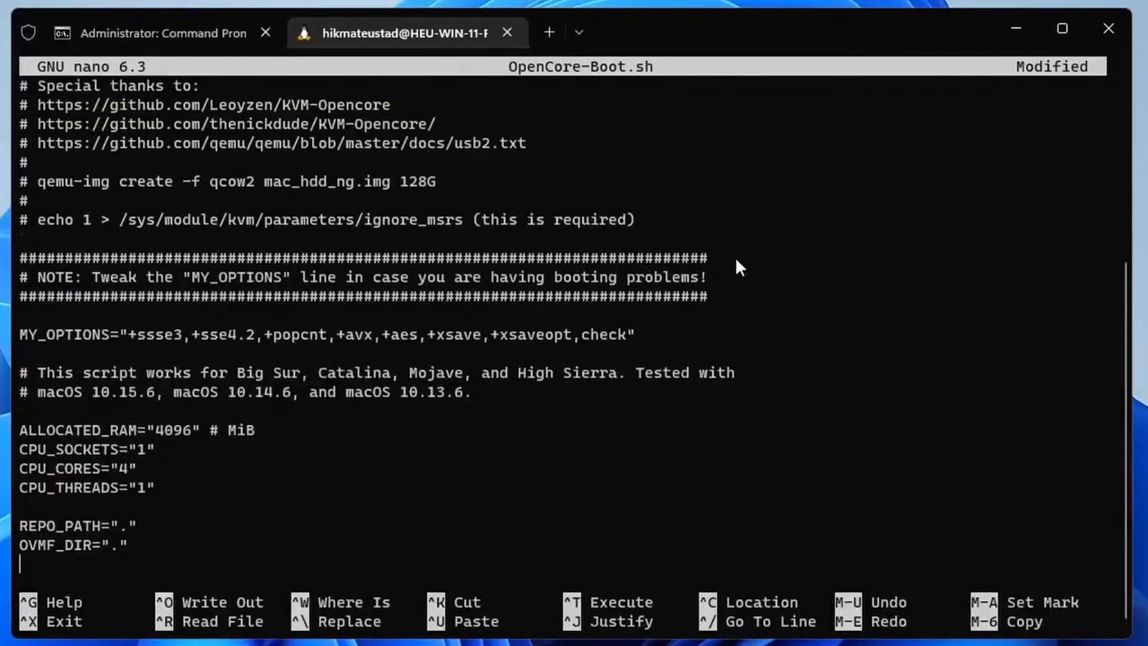
Step: Comment out -monitor stdio and the virtio netdev line so the vmxnet3 network line is used
scroll("down", 3)
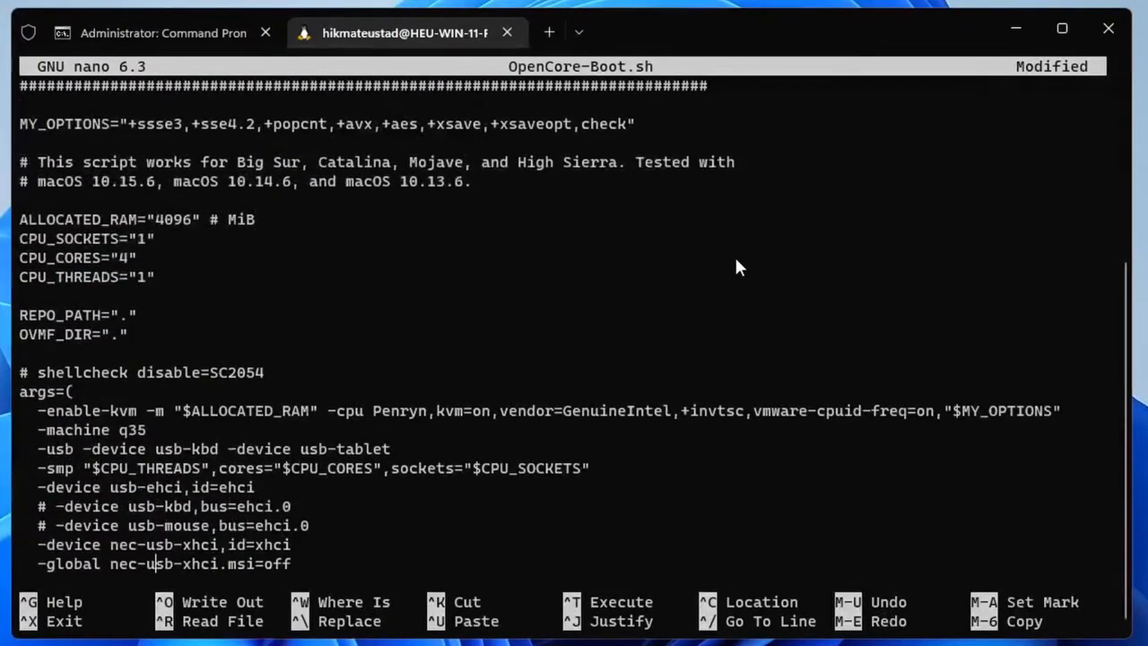
scroll("down", 3)
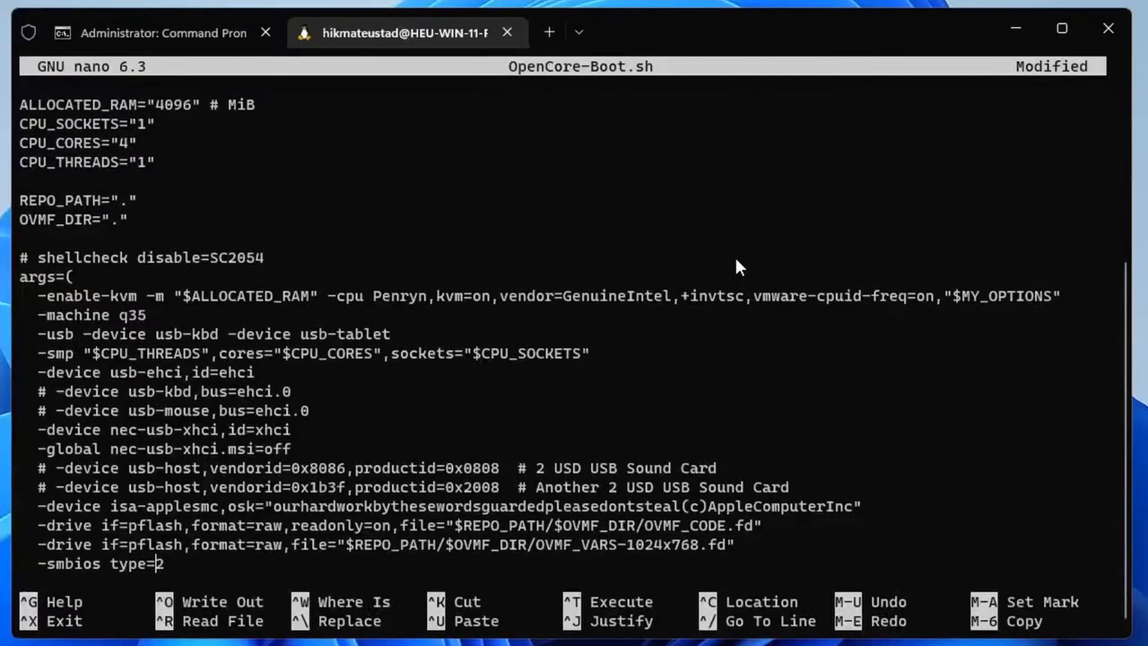
scroll("down", 3)
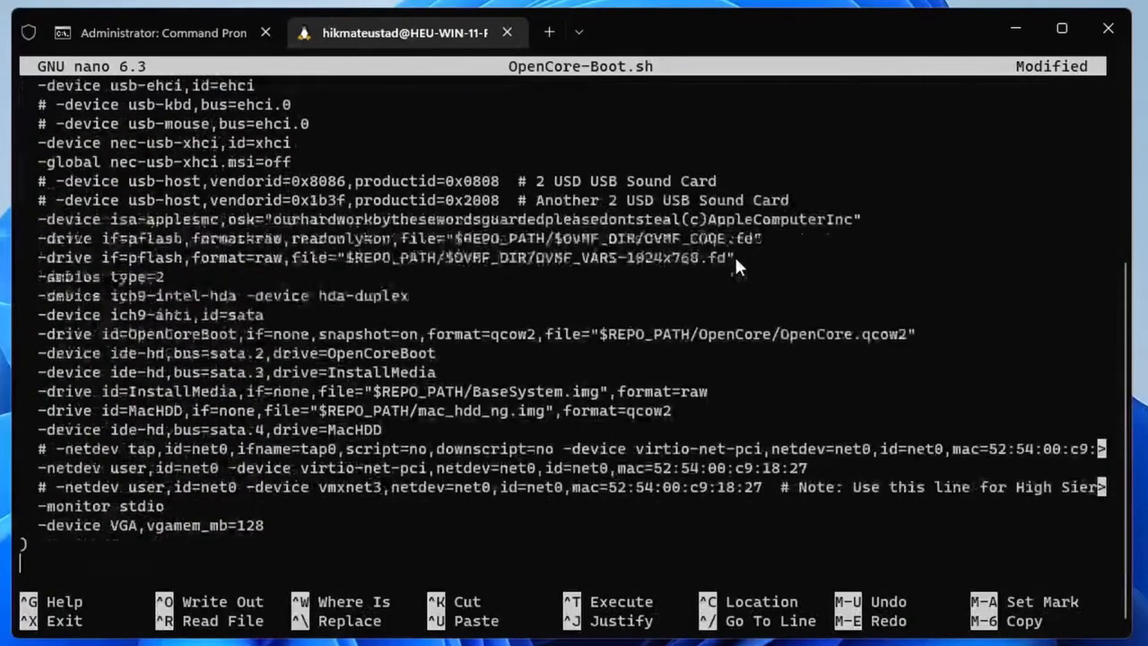
scroll("down", 3)
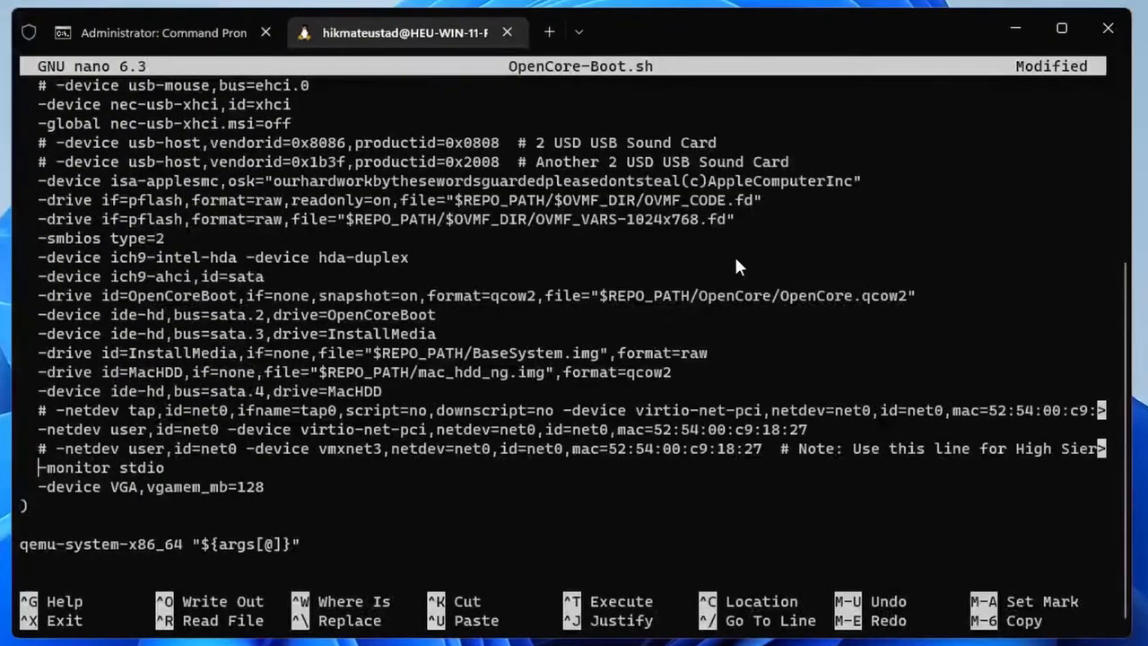
type("#")
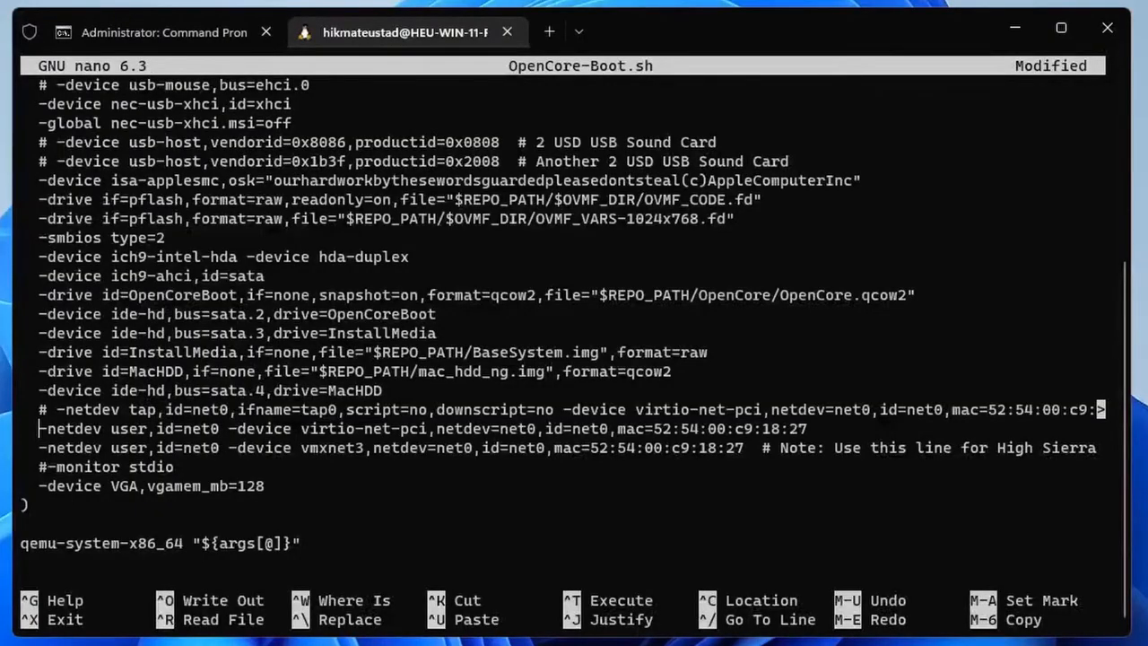
type("#")
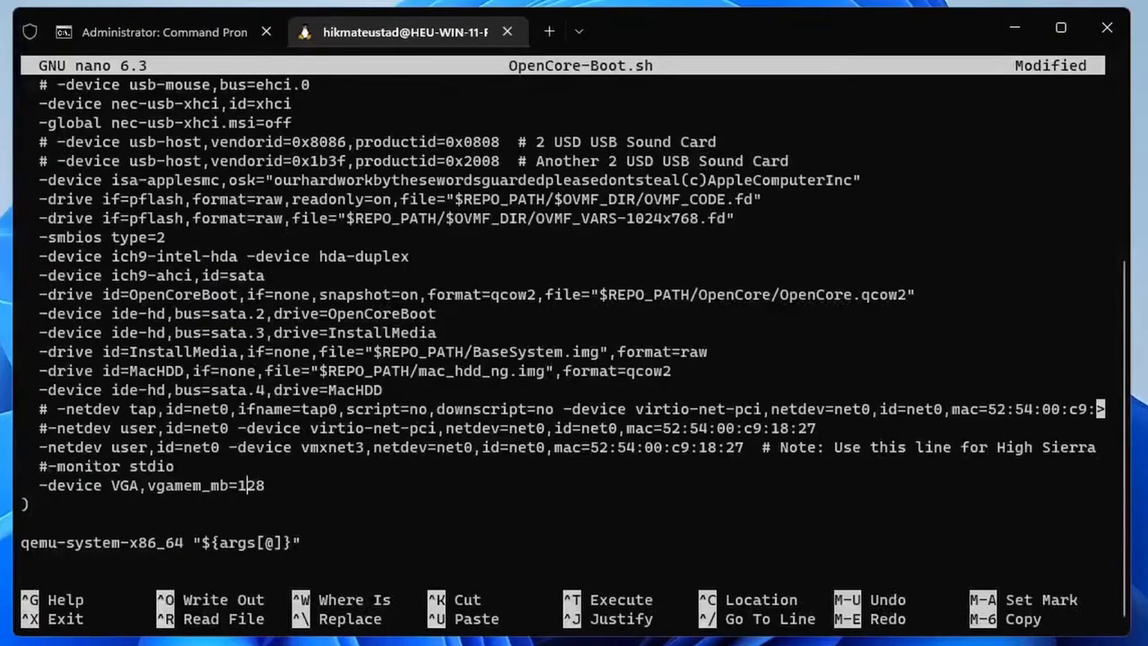
Step: Set vgamem_mb to 256 and save OpenCore-Boot.sh, exiting nano
key("BackSpace")
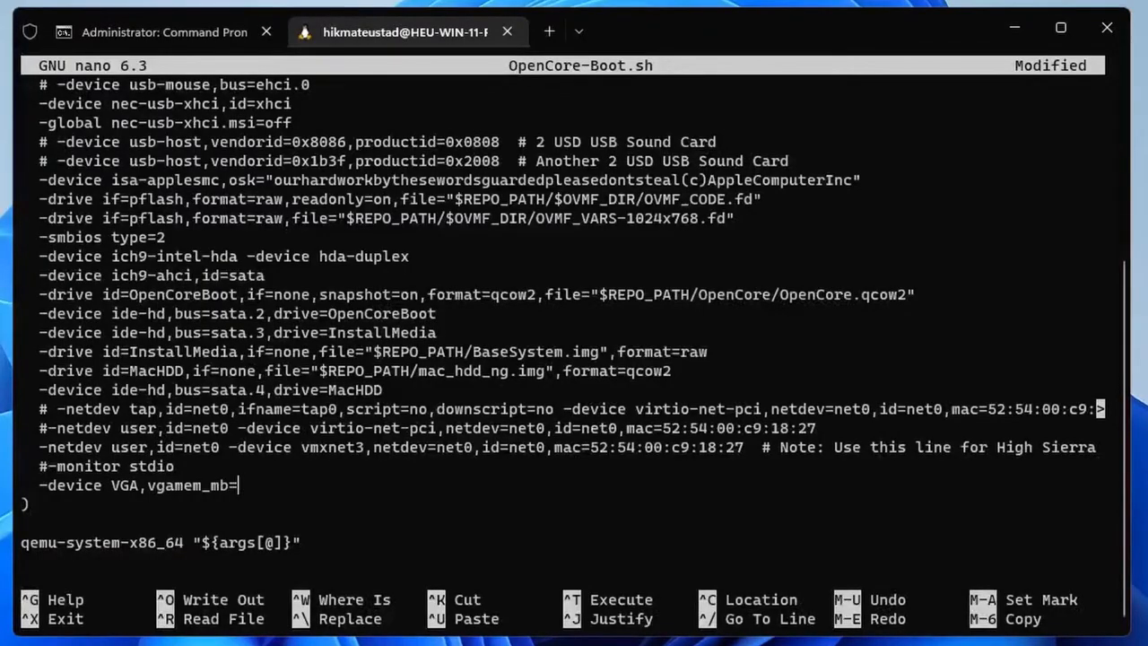
type("256")
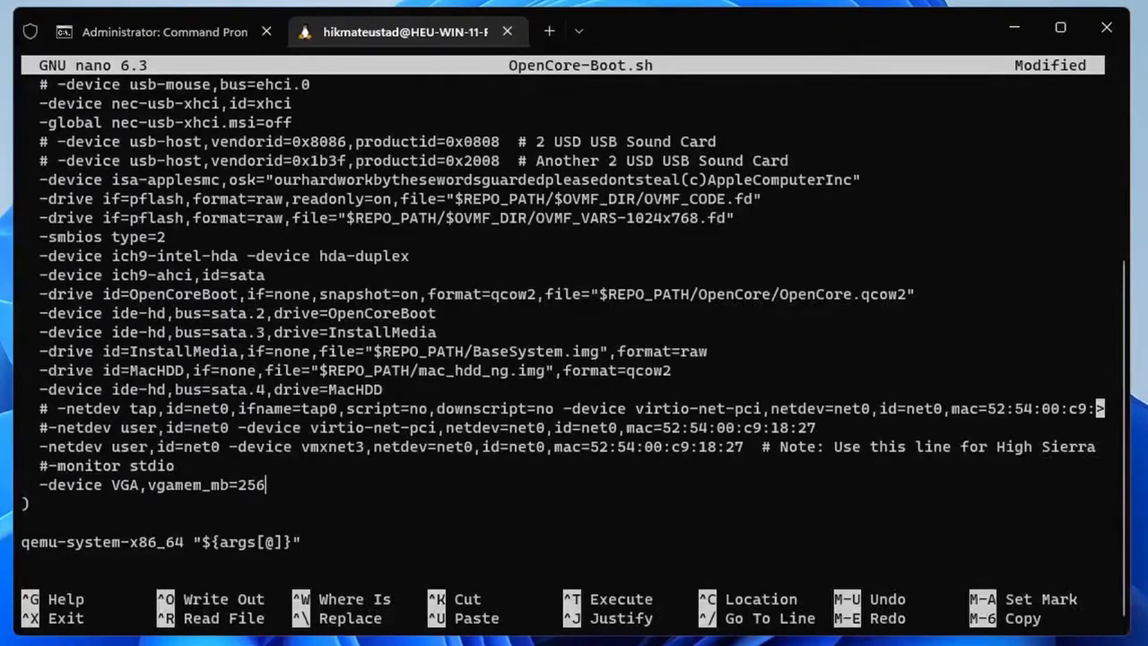
key("ctrl+x")
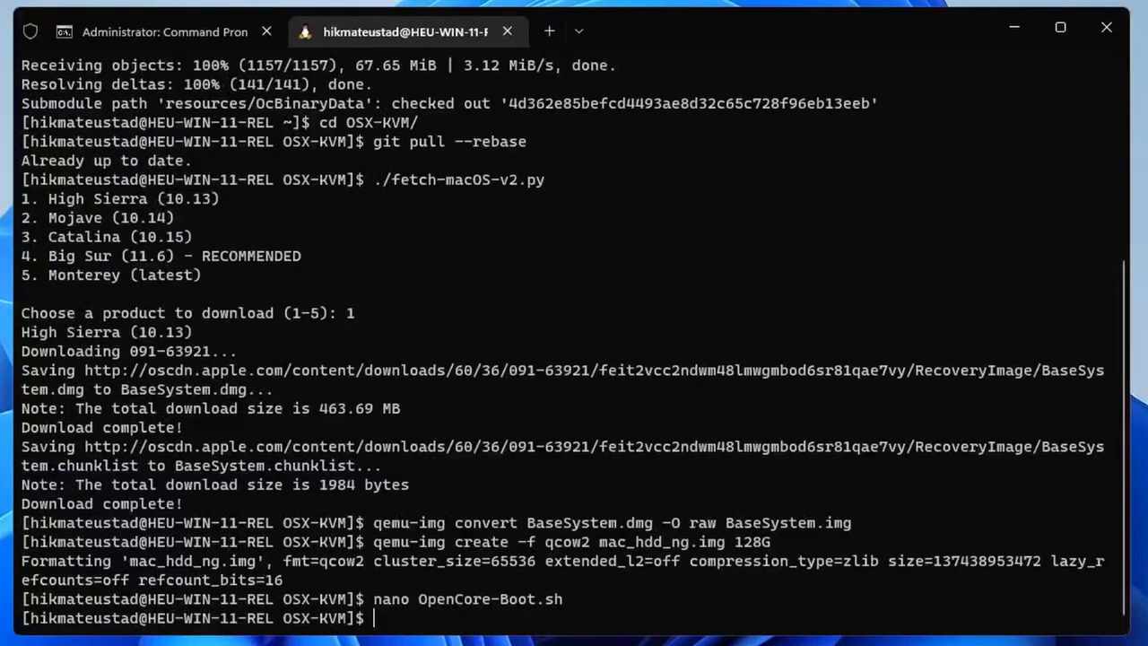
Step: Run ./OpenCore-Boot.sh, which fails with an invalid CPU topology error, then reopen it in nano
type("./O")
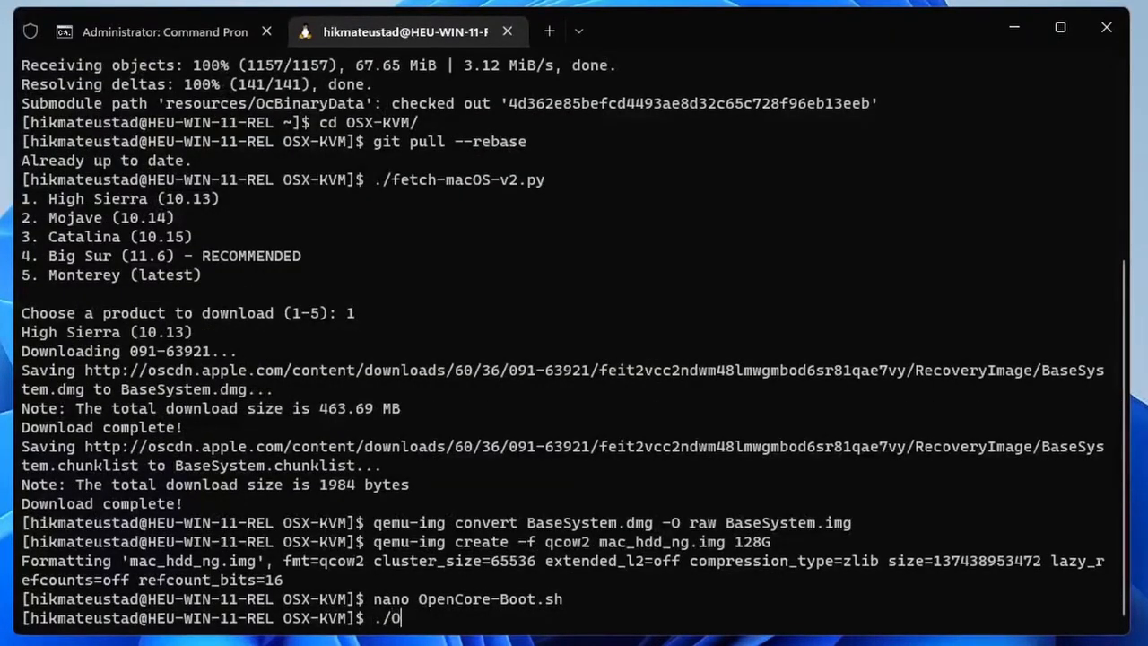
type("penCore-Boot")
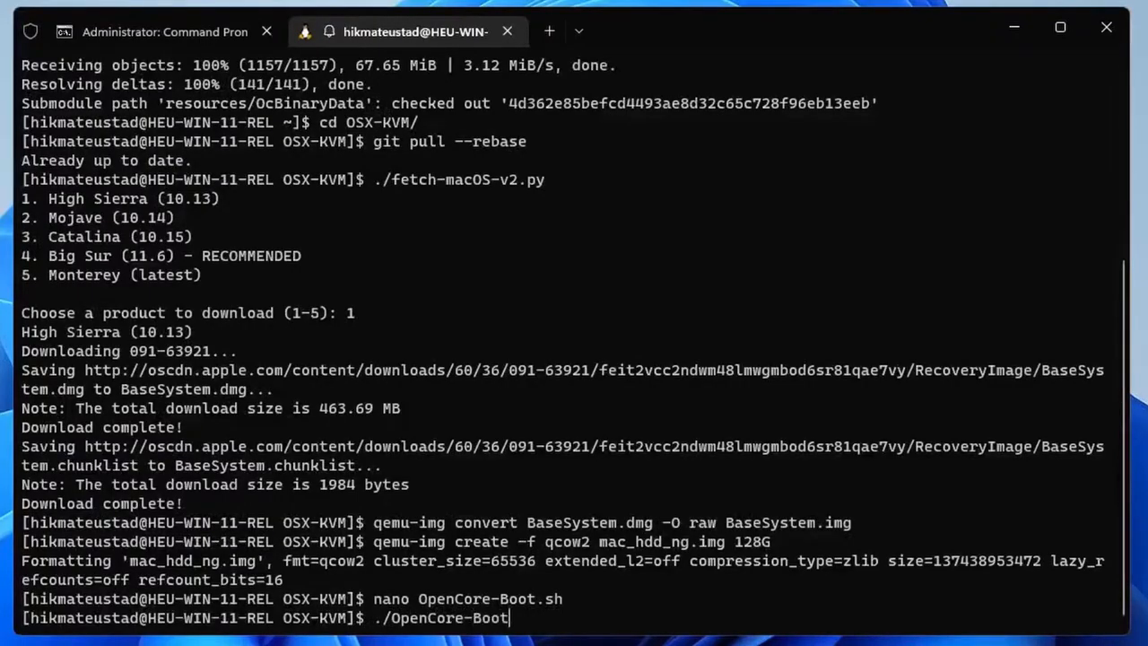
type(".sh")
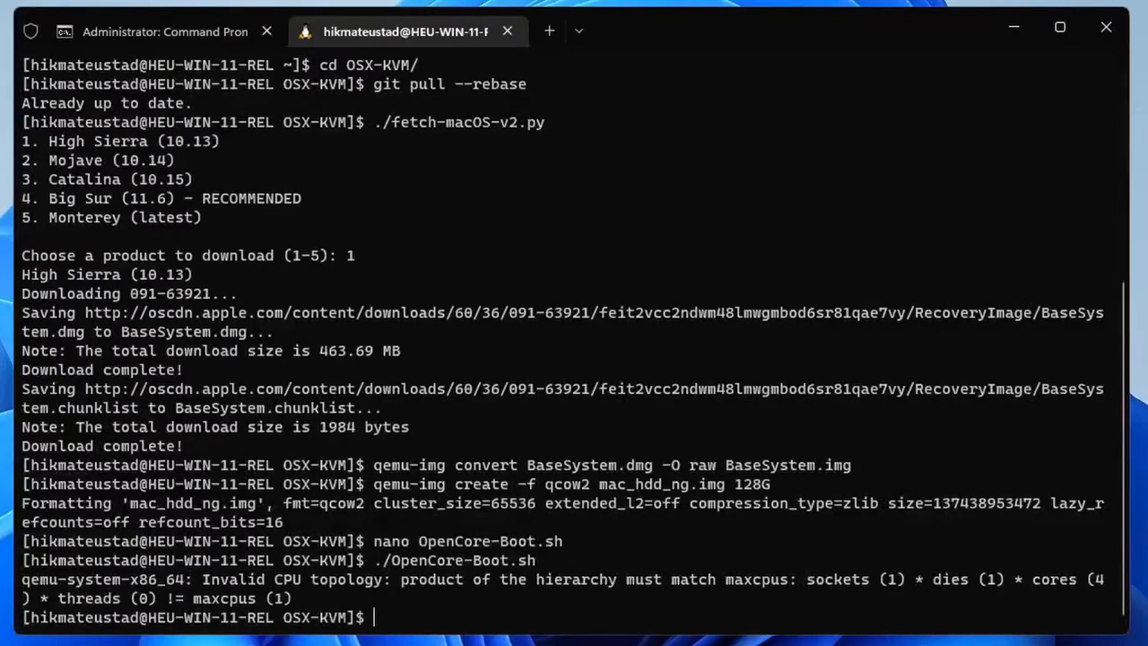
type("./OpenCore-Boot.sh")
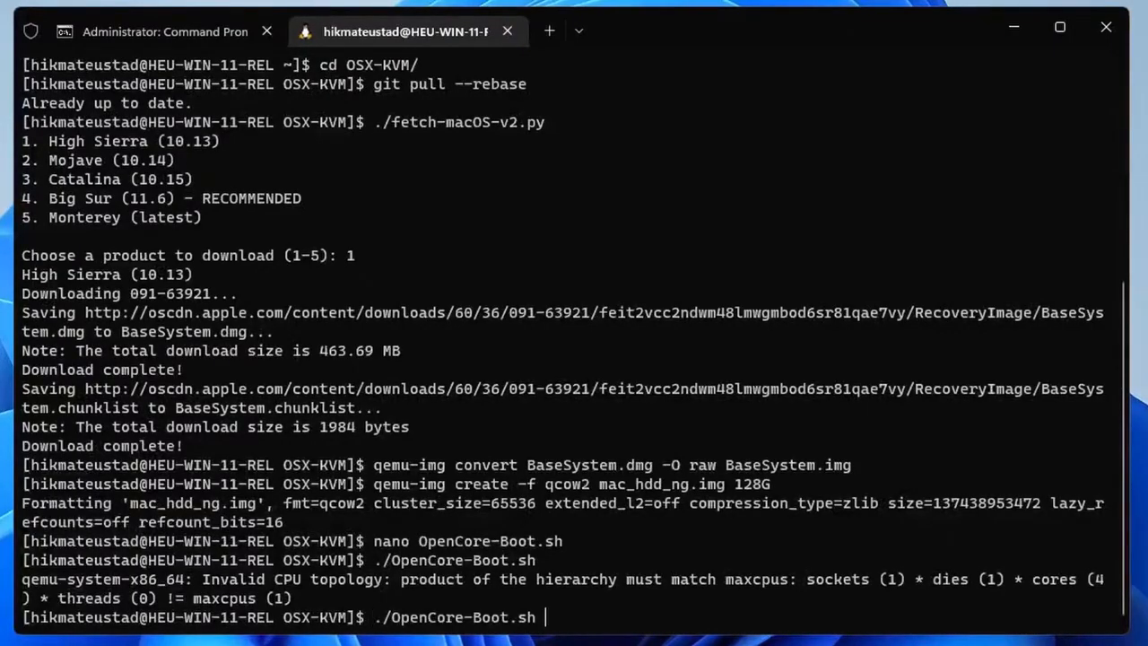
type("nano OpenCore-Boot.sh")
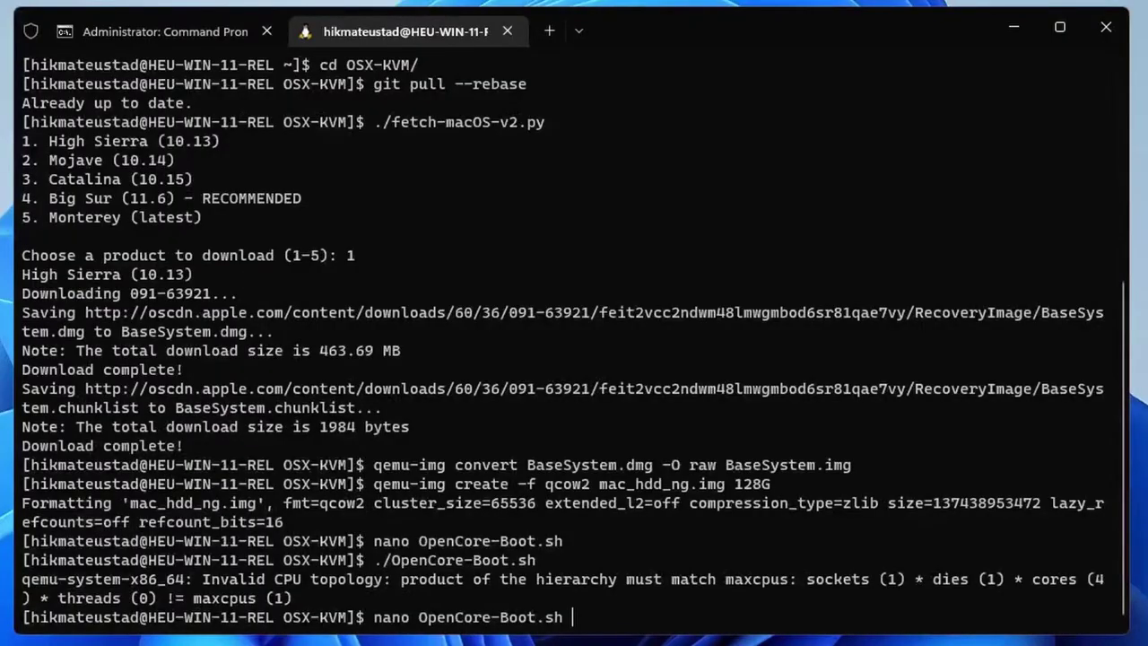
key("Return")
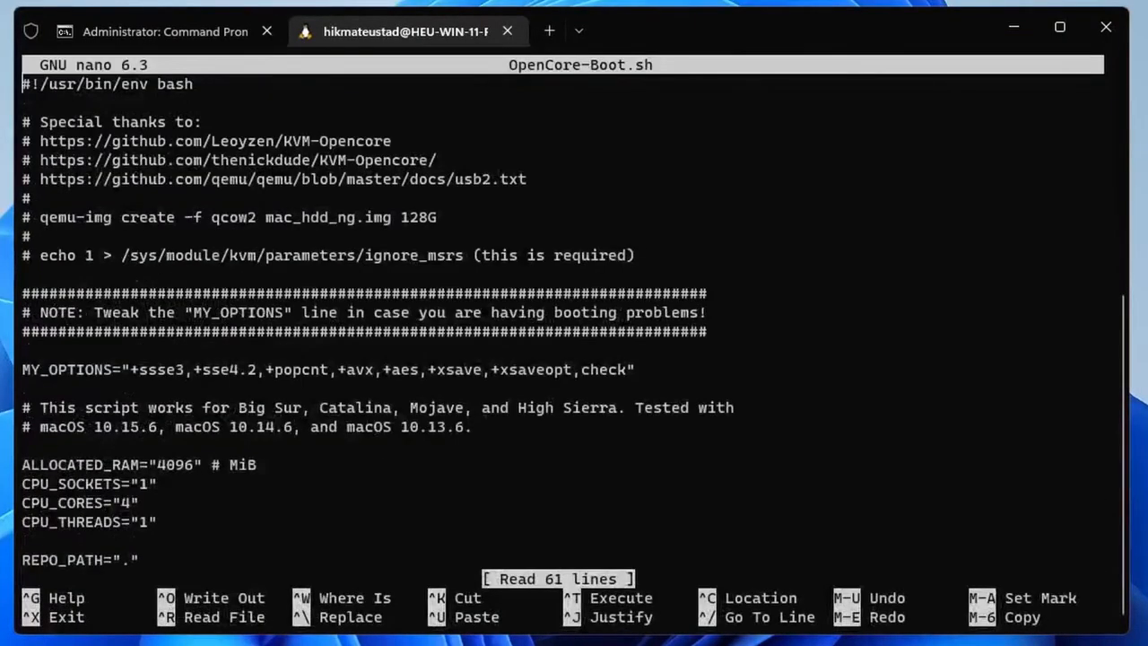
Step: Edit the -smp line to 4 CPUs with threads=$CPU_THREADS and save the script
scroll("down", 3)
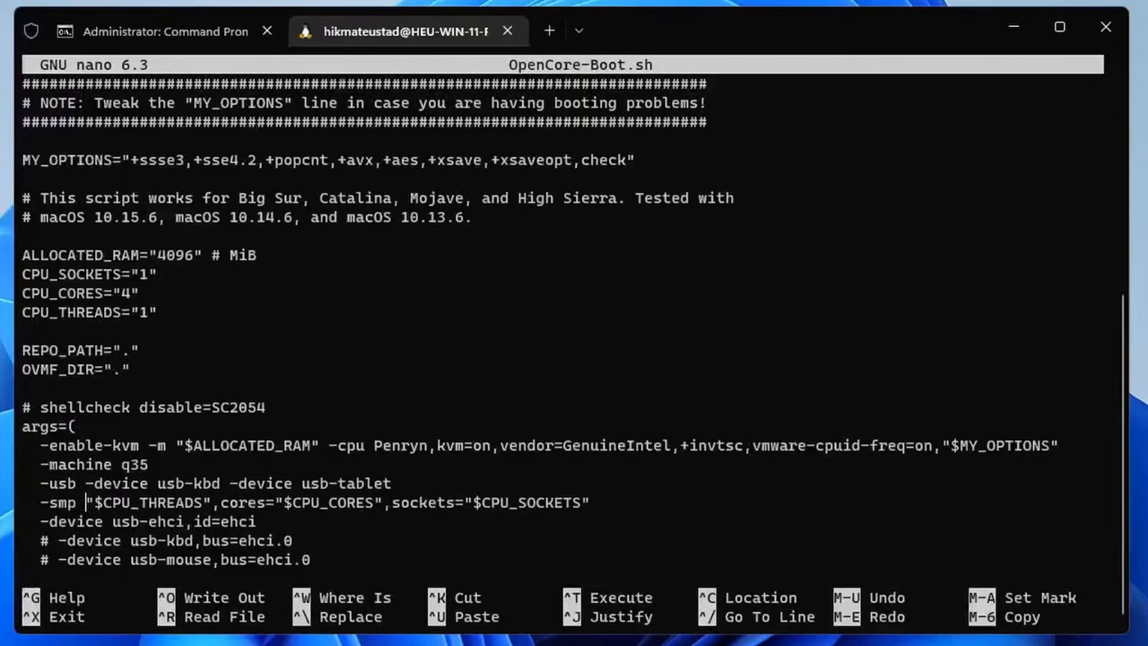
mouse_move(98, 322)
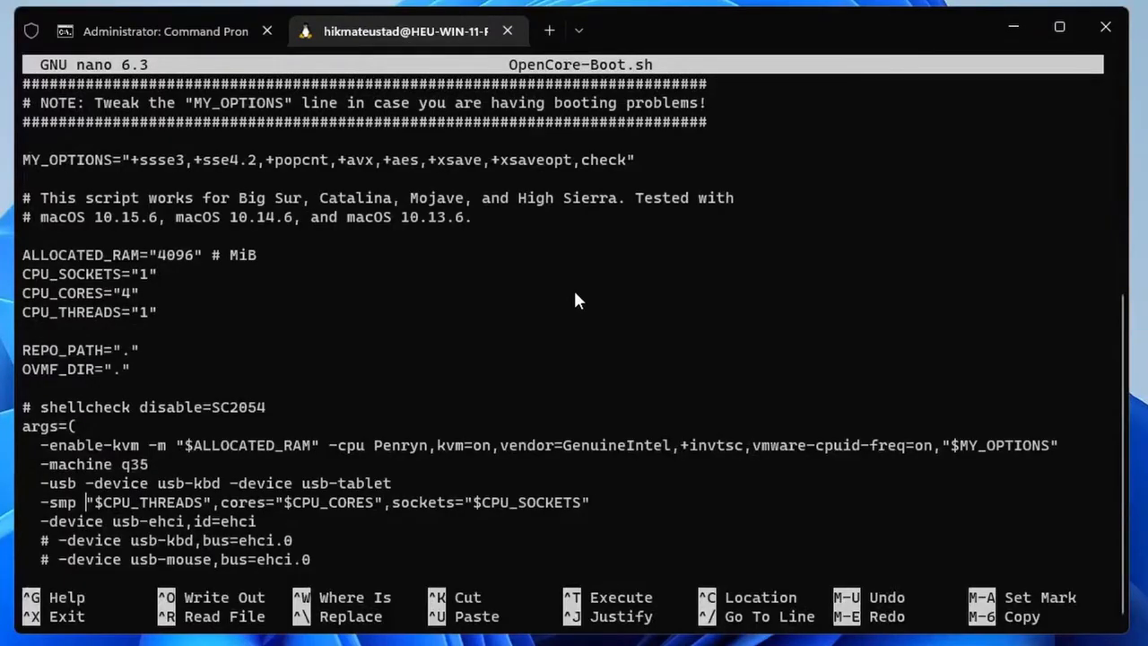
type("4,")
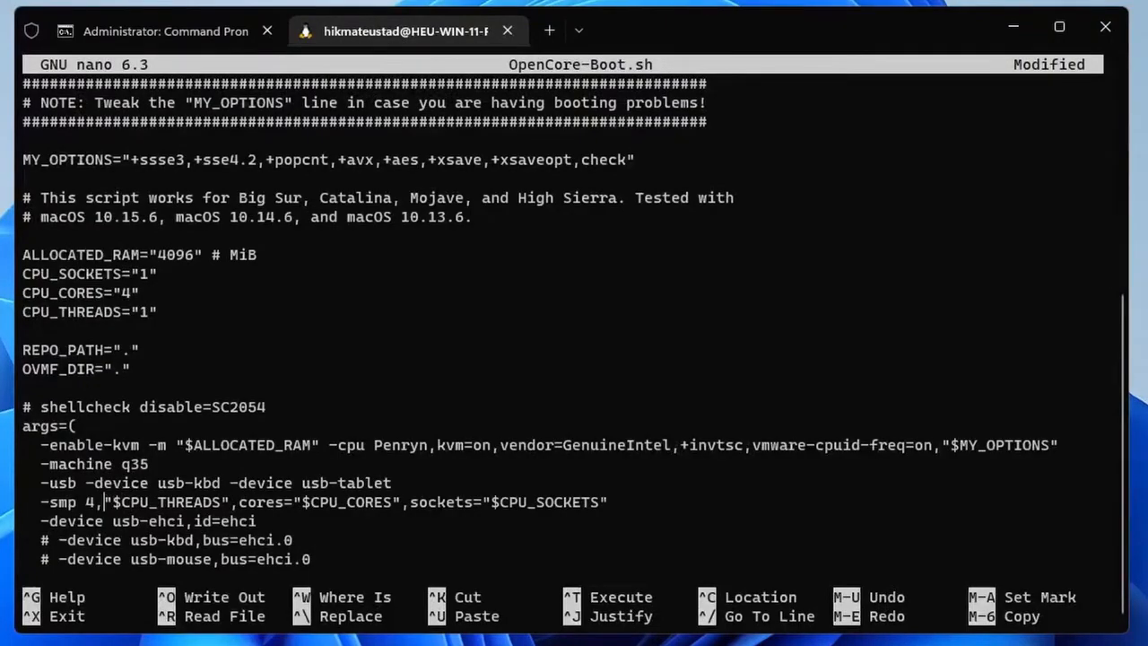
type("threads=")
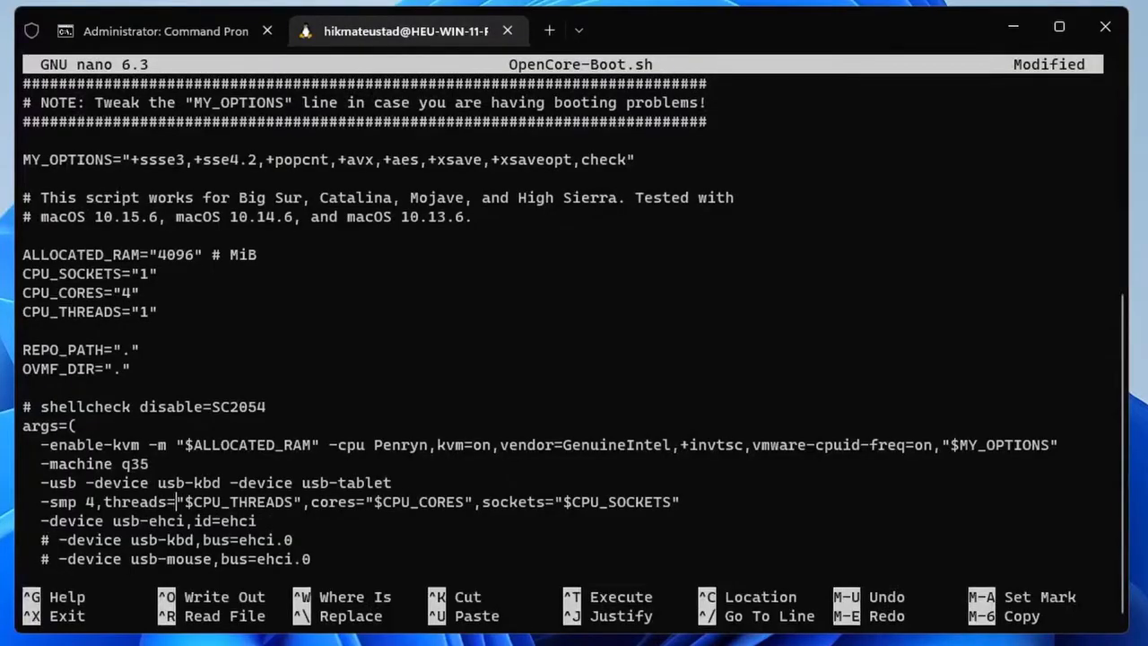
key("ctrl+o")
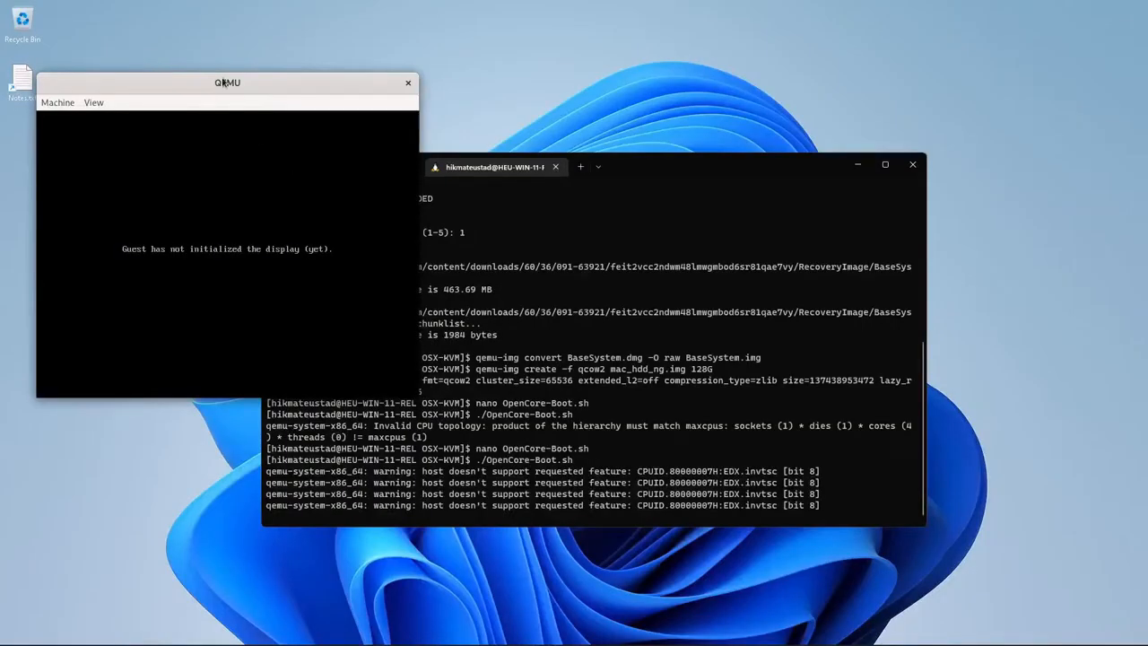
Step: Maximize the QEMU window and let the recovery boot through to the macOS Utilities screen
left_click_drag(226, 82, 526, 120)
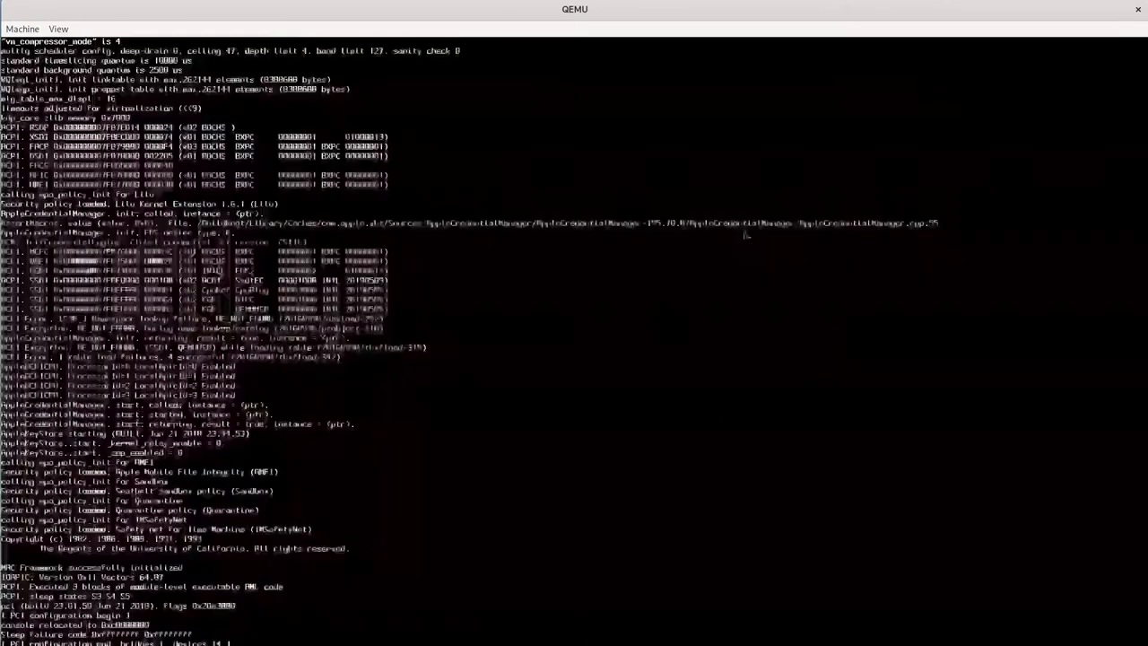
scroll("down", 3)
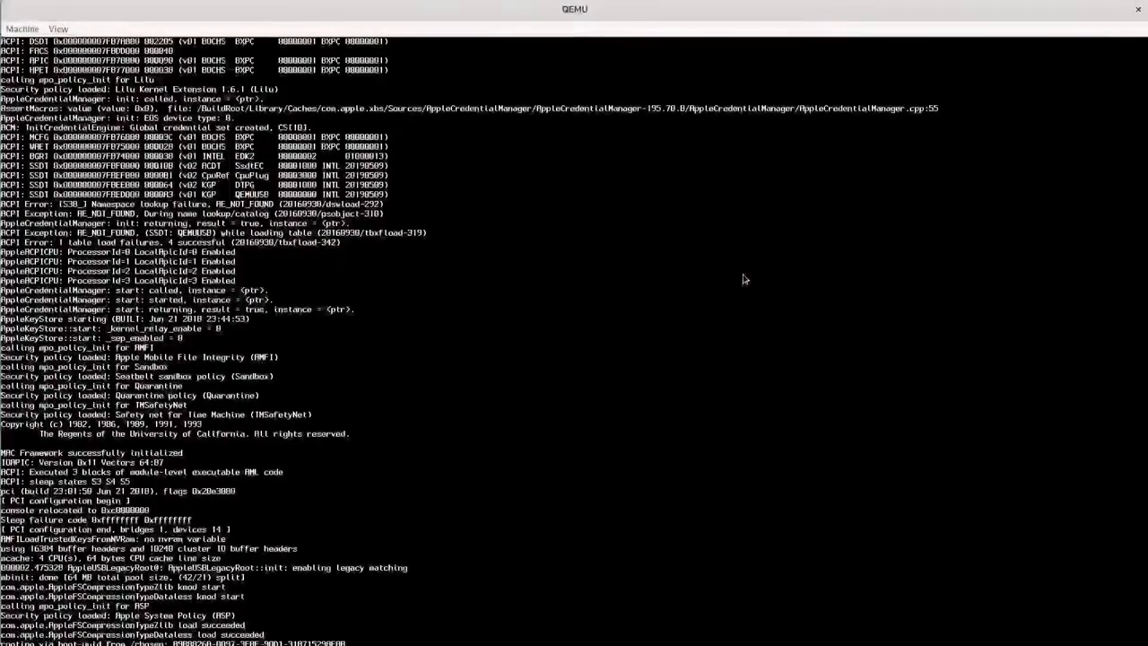
scroll("down", 3)
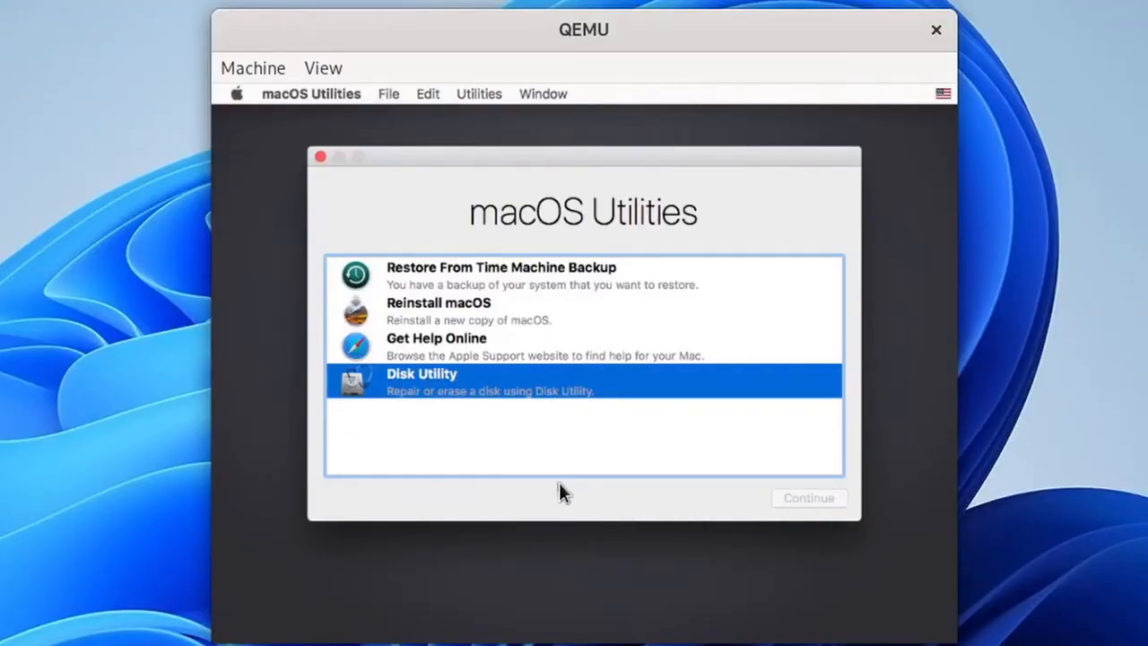
Step: In Disk Utility, select the uninitialized 536.87 GB QEMU HARDDISK Media and start Erase
left_click(807, 499)
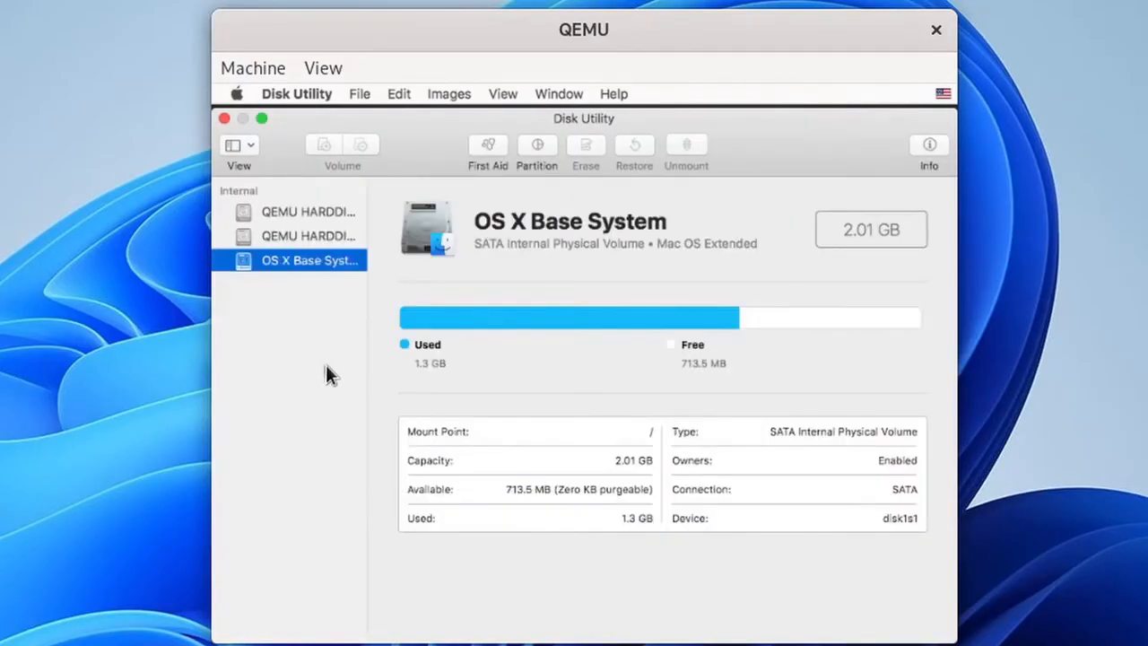
left_click(308, 235)
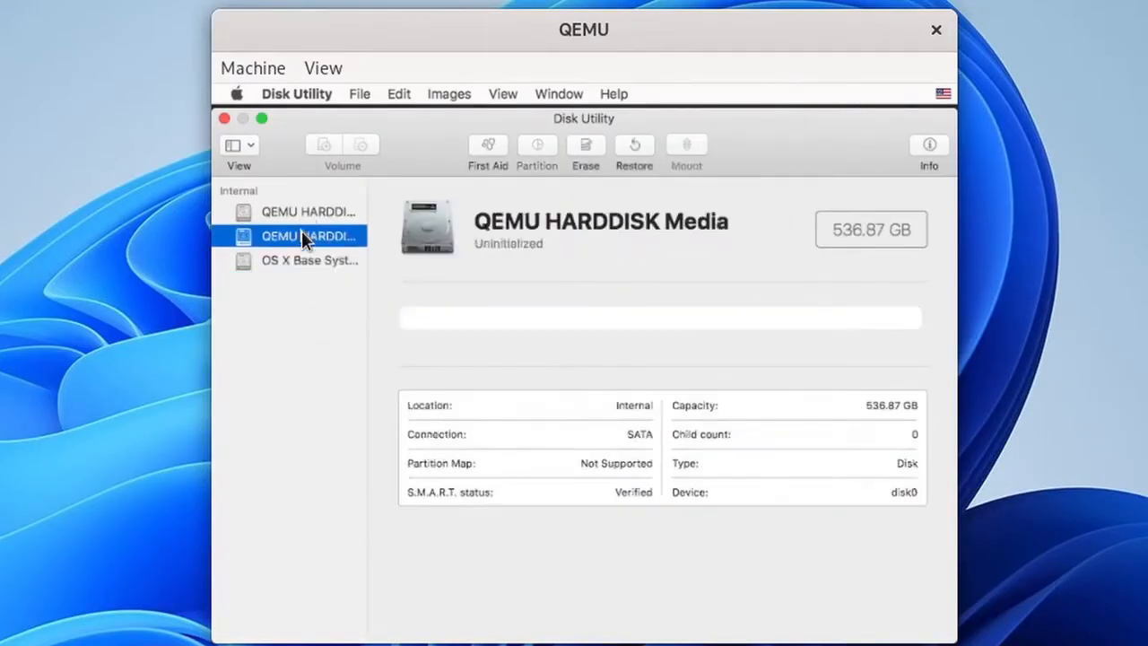
left_click(308, 211)
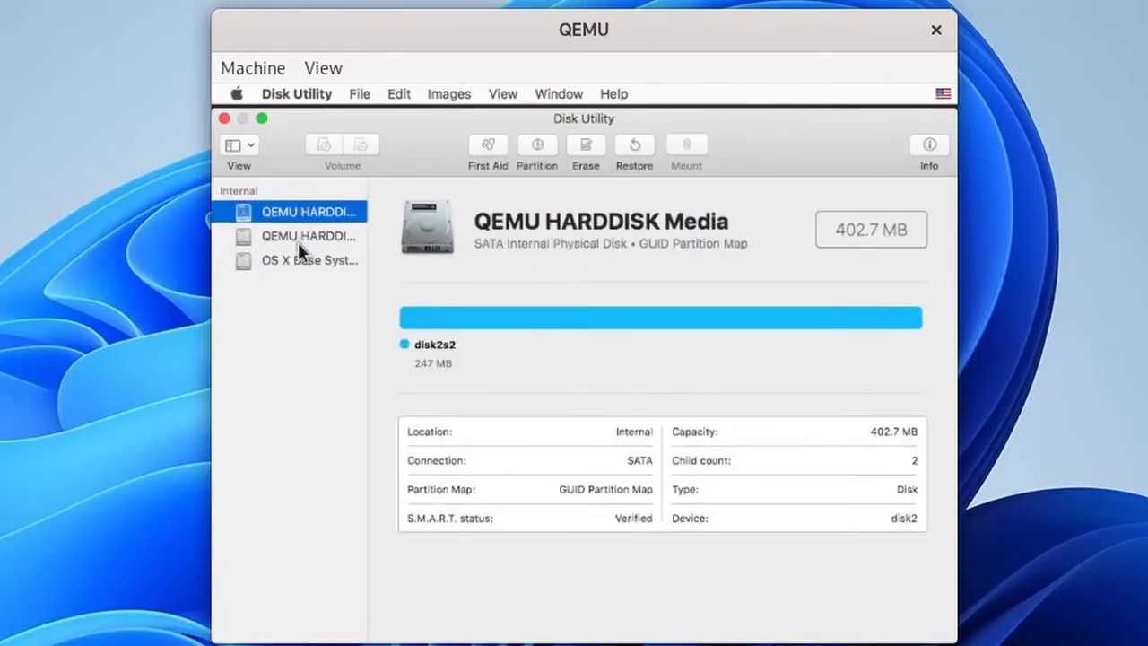
left_click(308, 237)
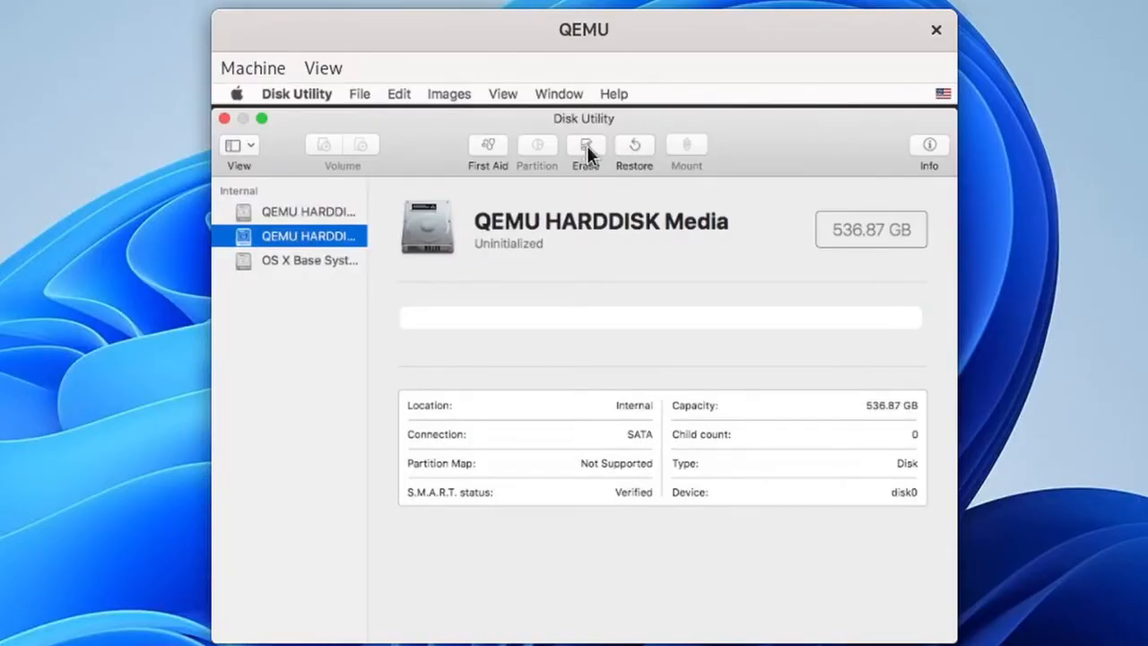
left_click(585, 147)
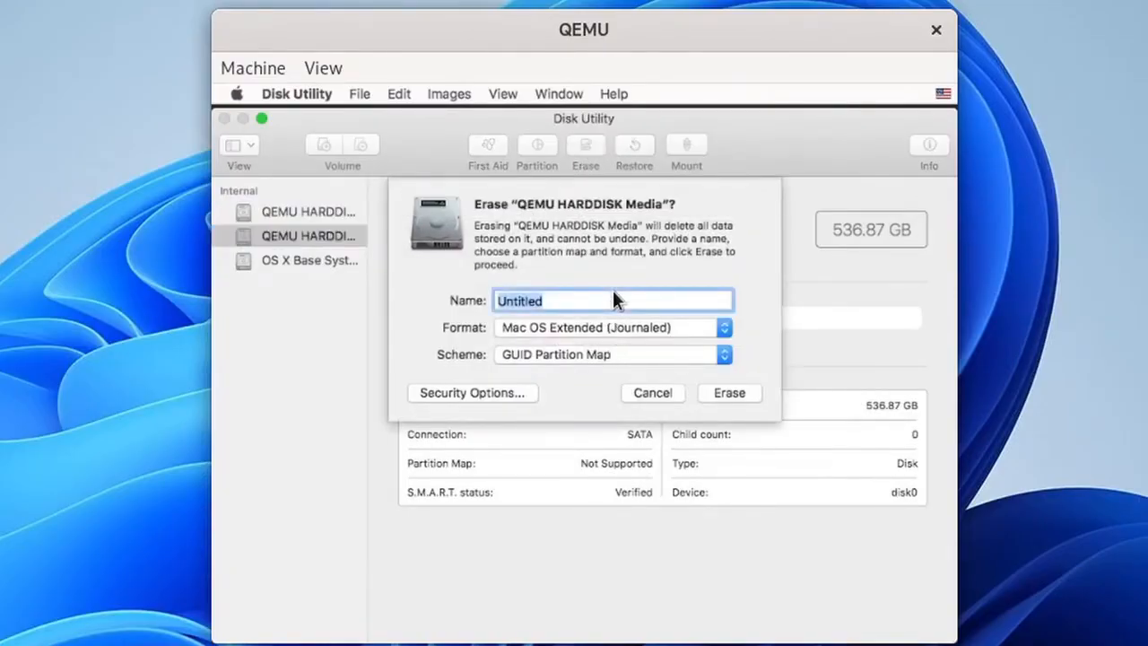
Step: Erase the disk as Mac OS Extended (Journaled), GUID, named macOS-HighSierra-HDD, and dismiss the report
type("macOS-H")
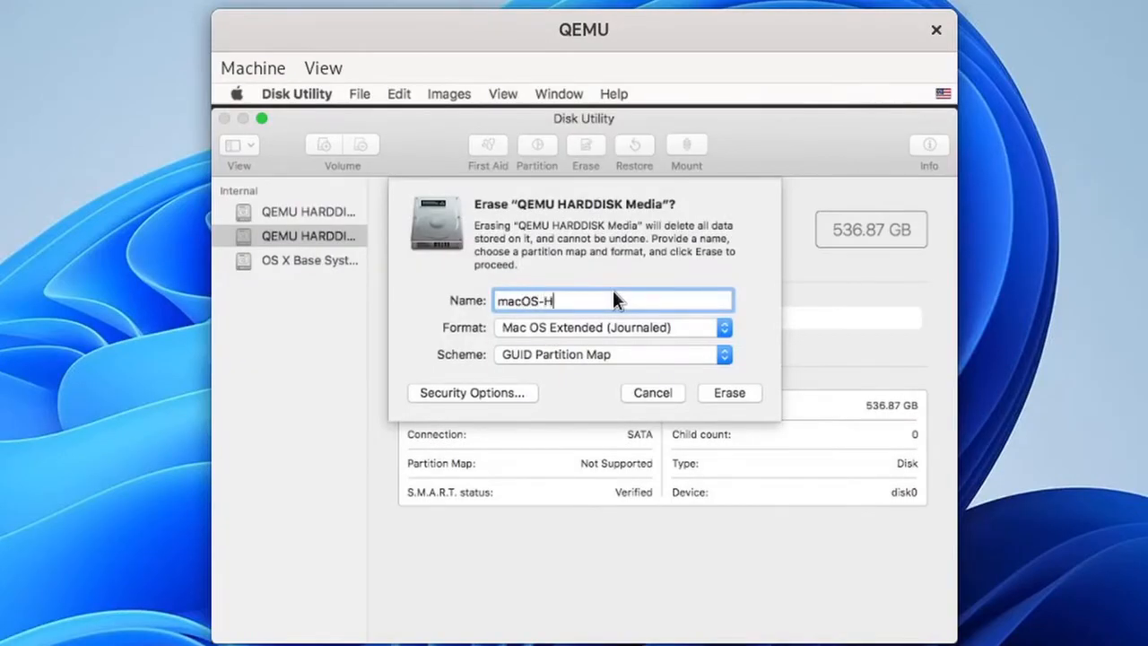
type("igh")
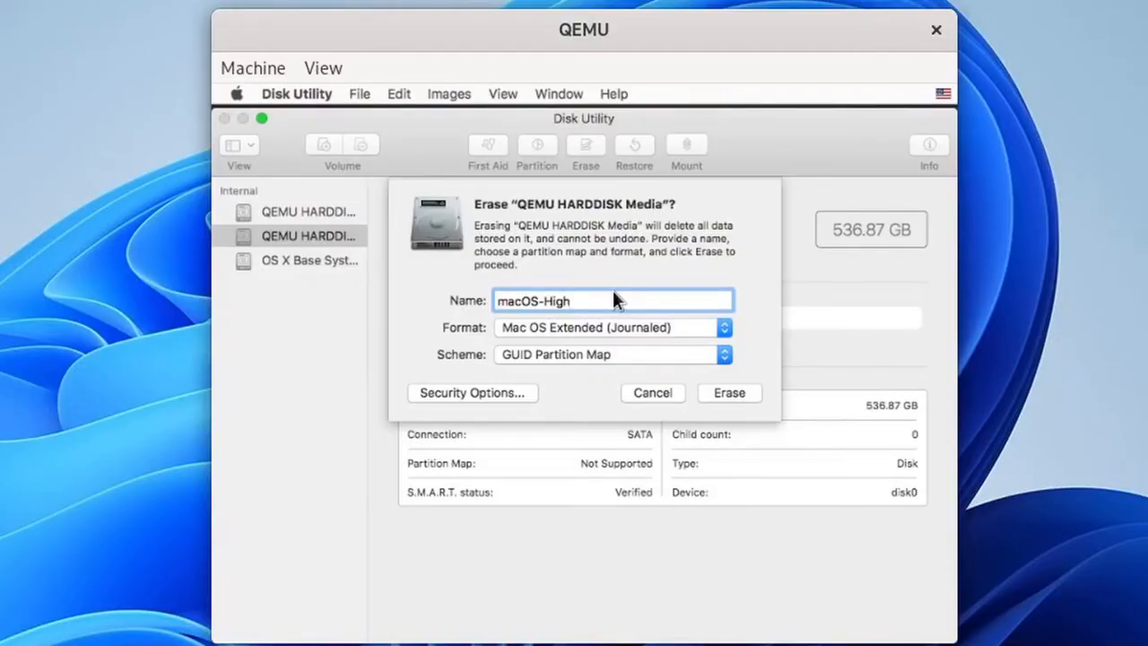
type("S")
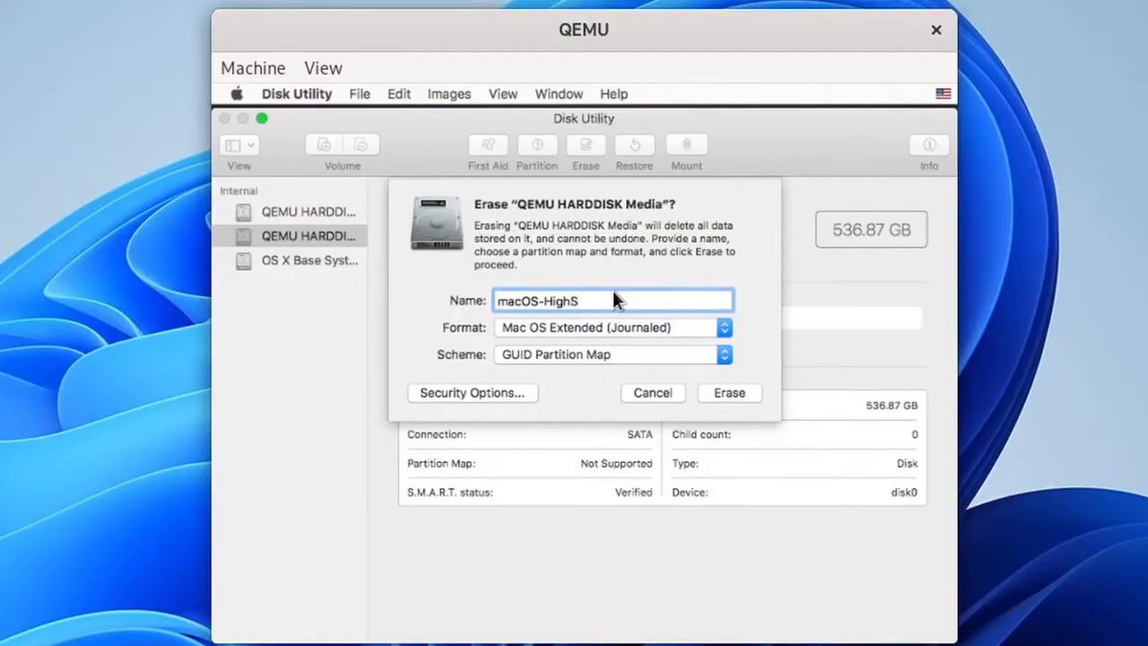
type("ierra-")
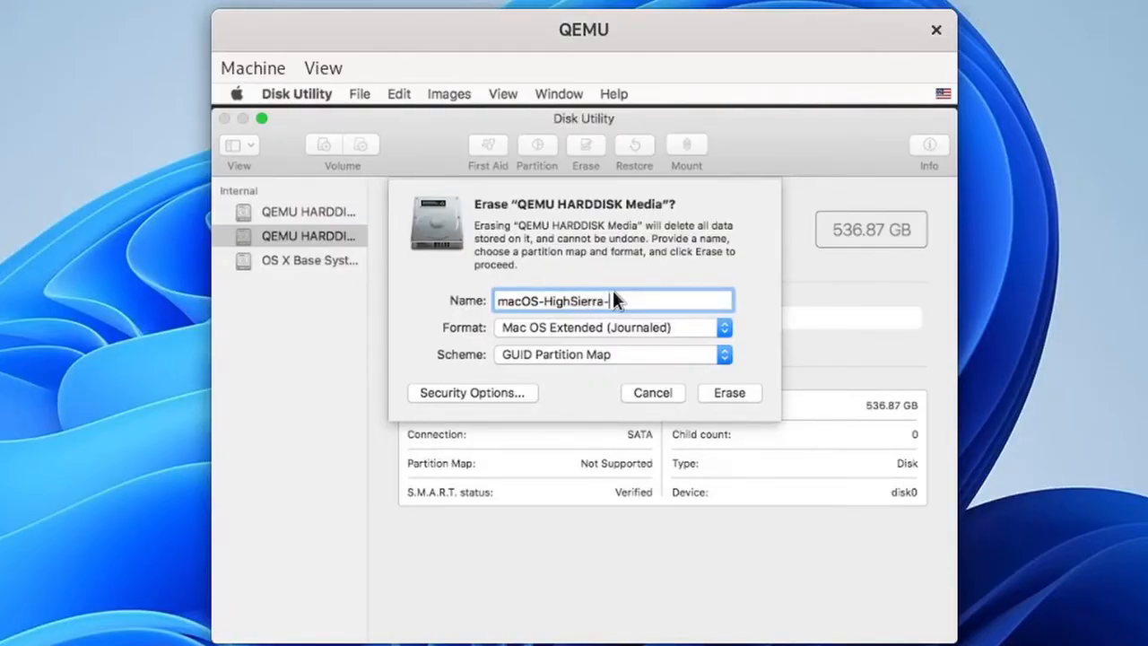
type("HDD")
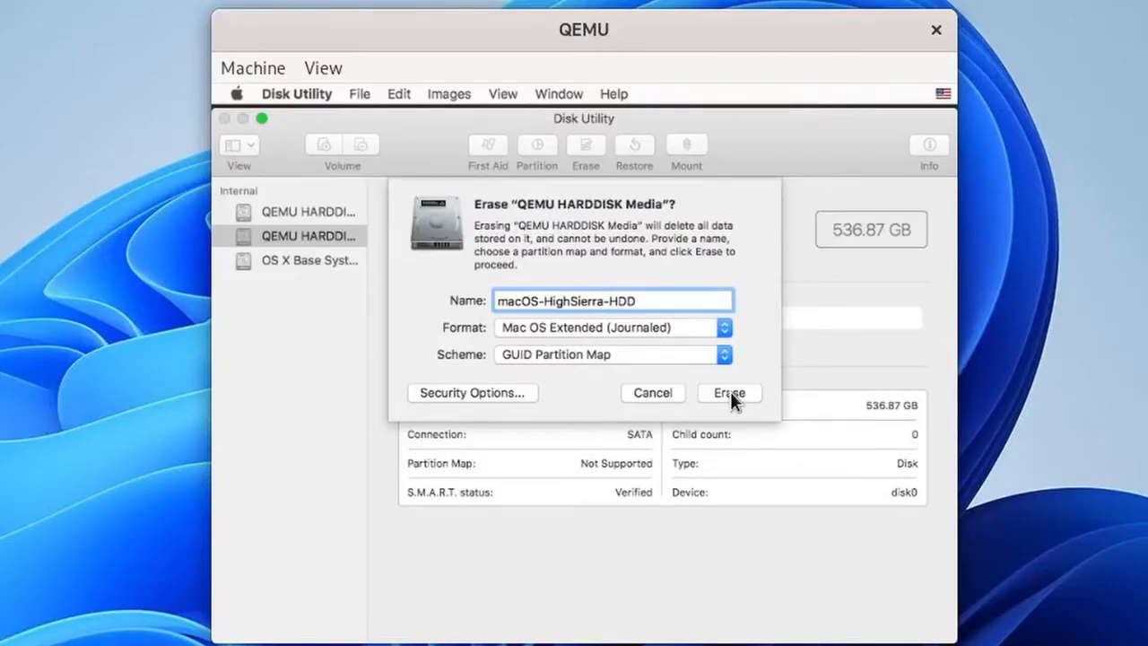
left_click(728, 392)
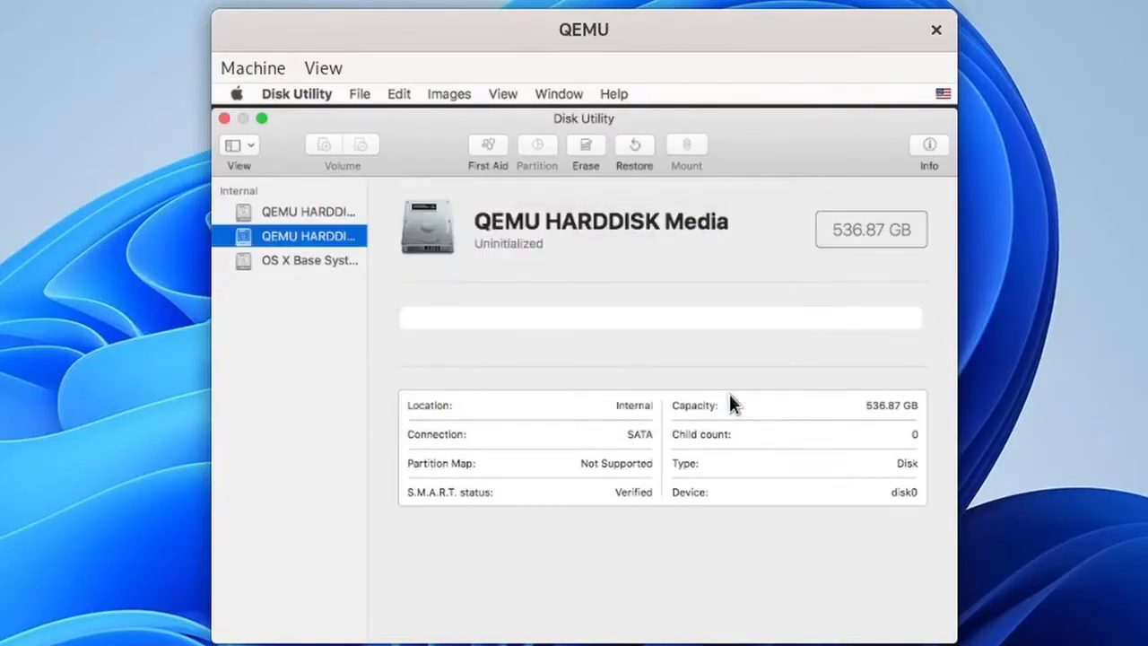
left_click(584, 153)
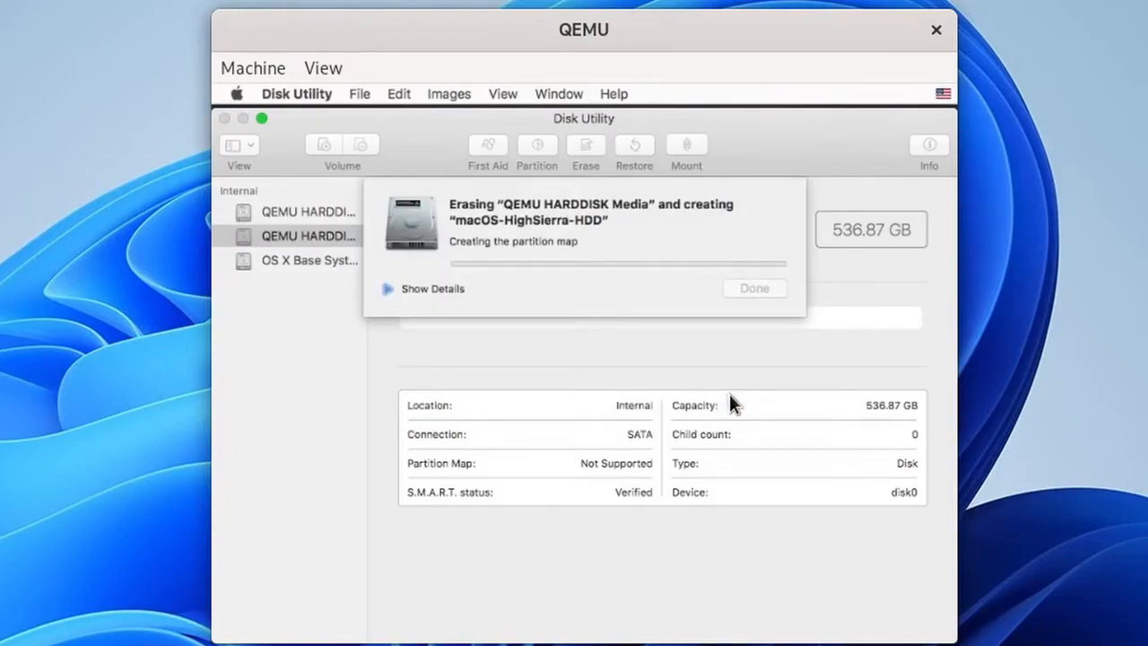
left_click(432, 287)
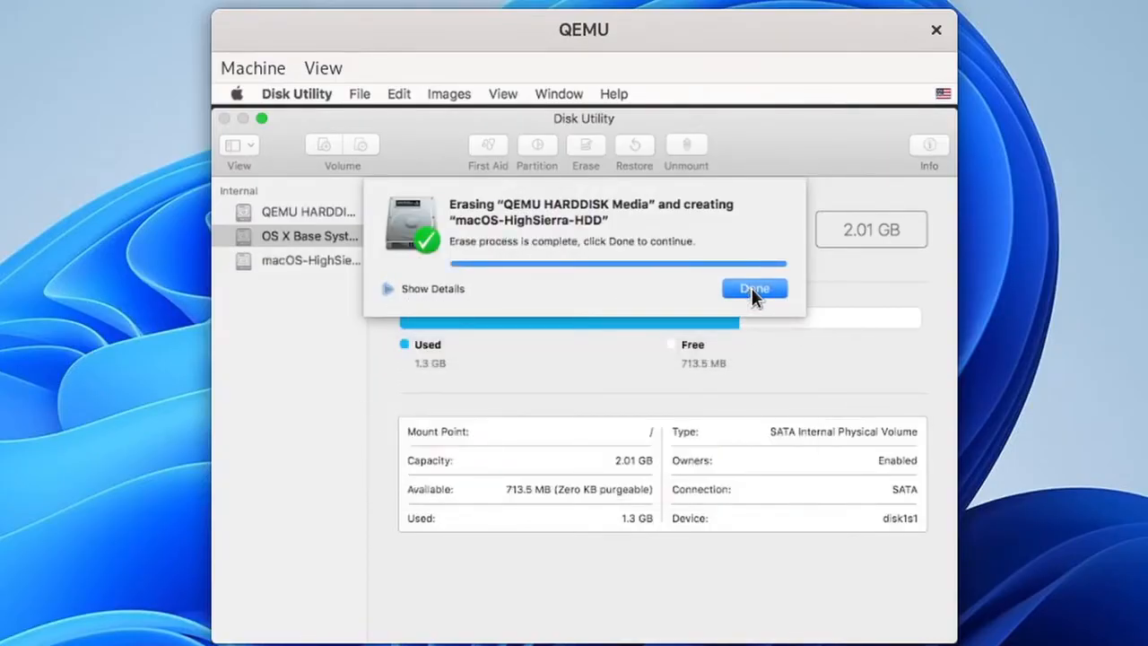
left_click(753, 287)
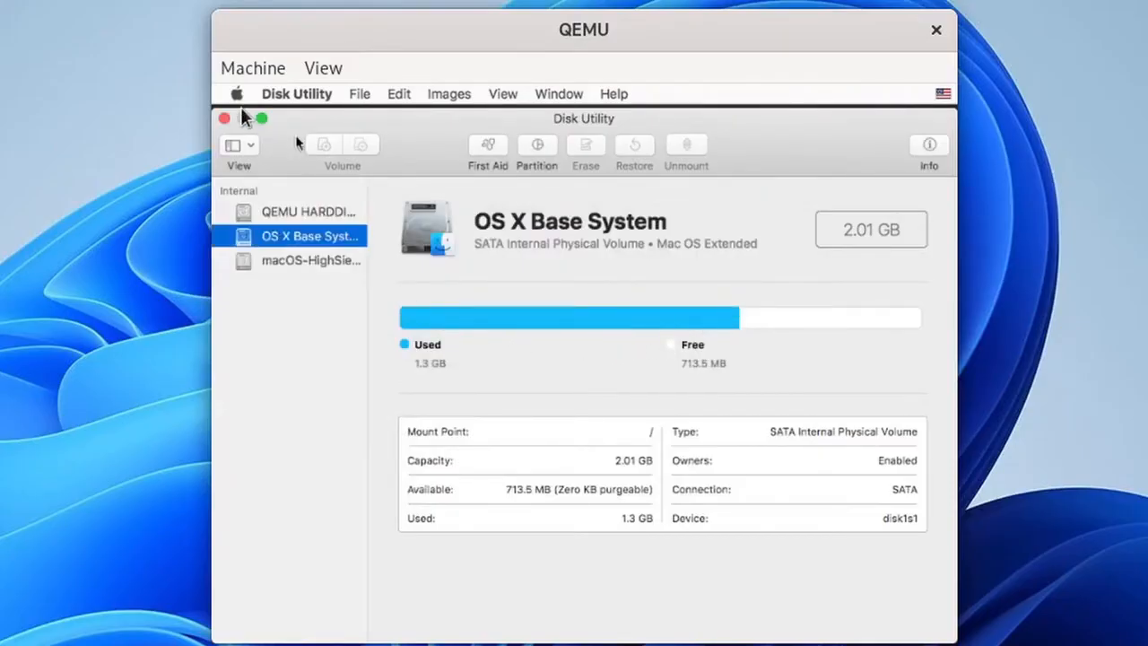
Step: Quit Disk Utility from its menu, returning to the macOS Utilities list
left_click(297, 94)
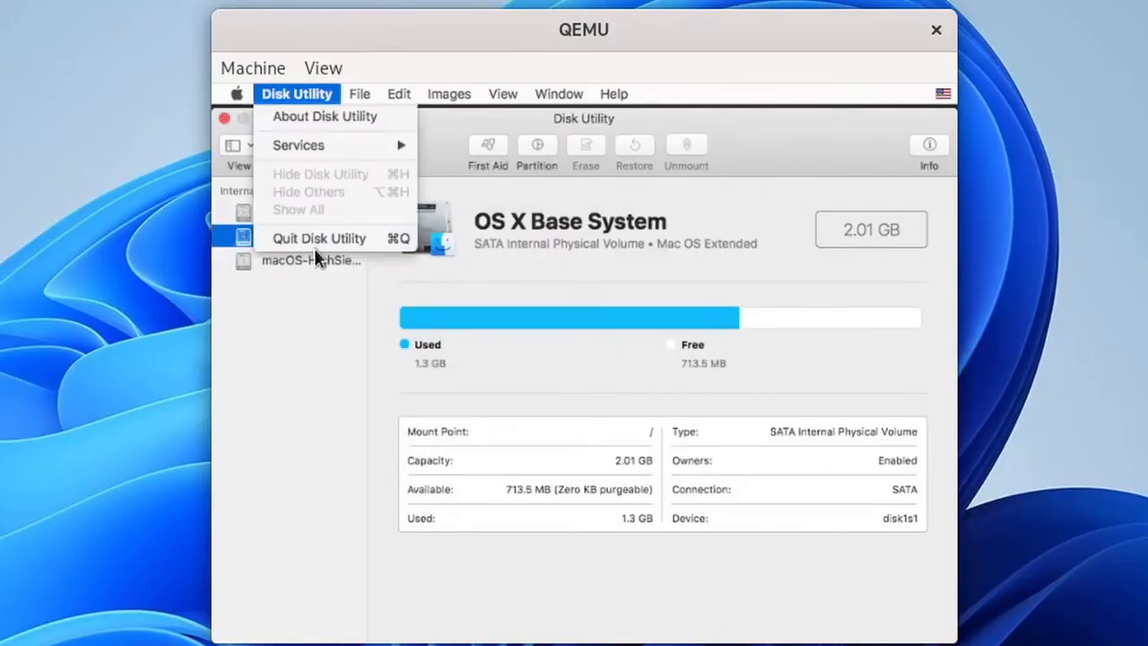
left_click(317, 237)
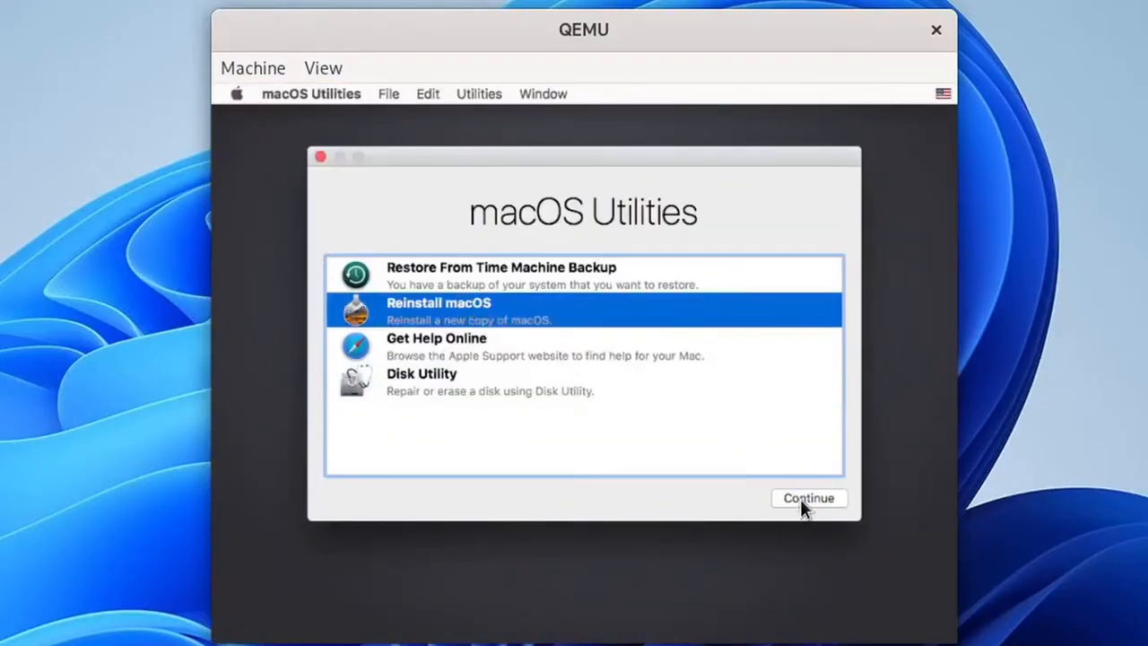
Step: Reinstall macOS, agreeing to the license and installing onto macOS-HighSierra-HDD
left_click(807, 498)
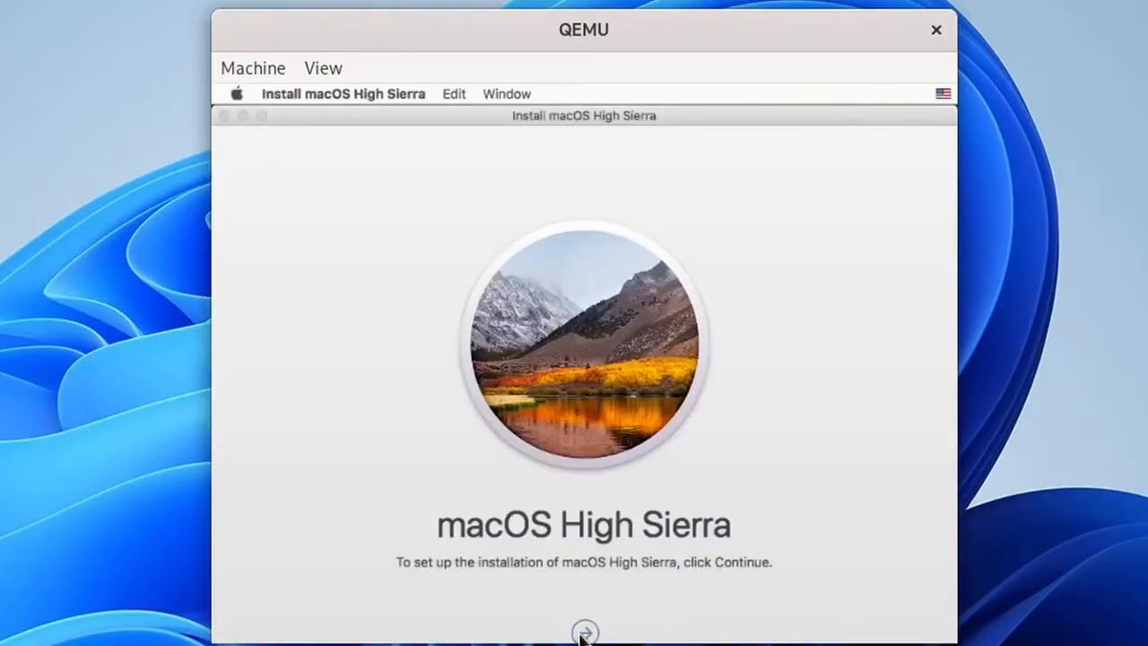
left_click(585, 632)
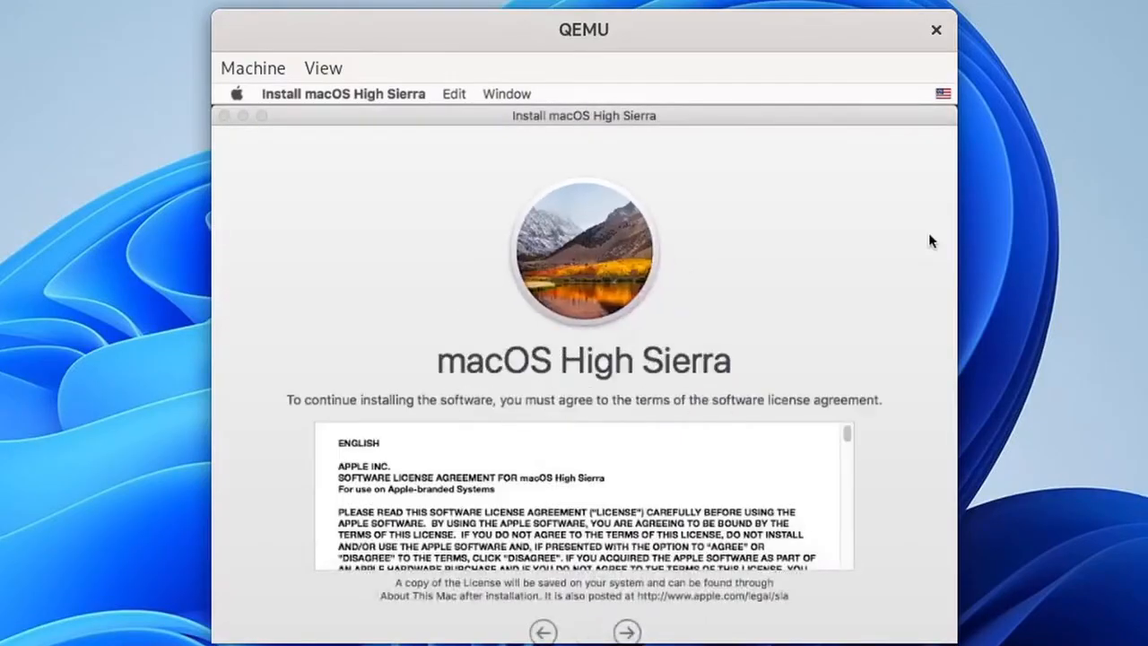
mouse_move(627, 632)
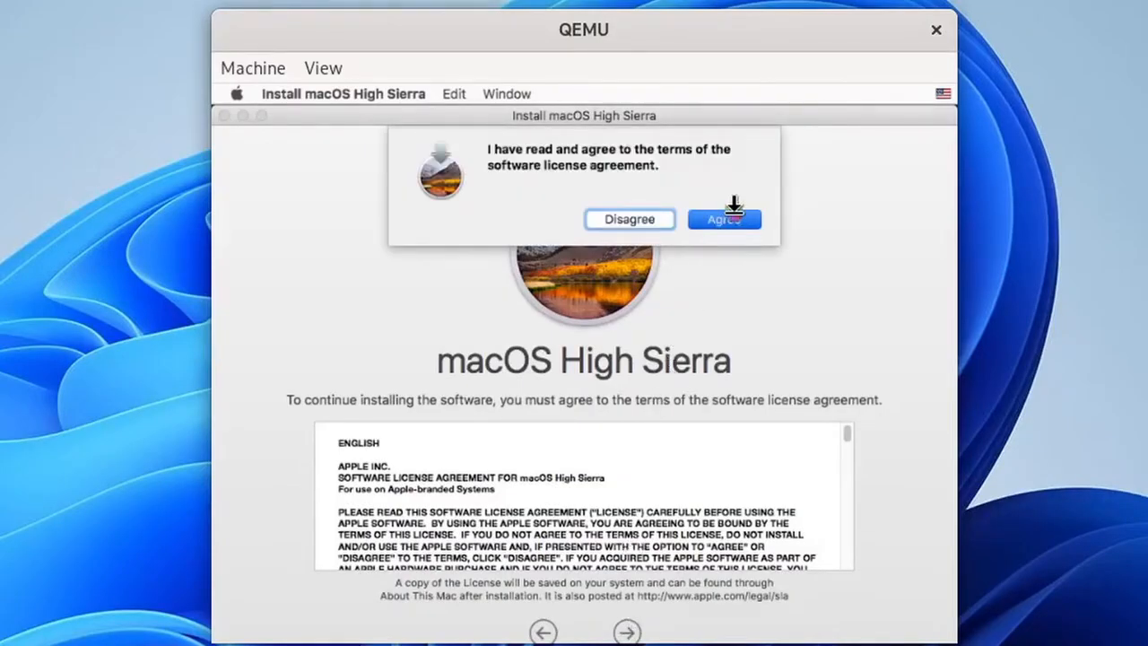
left_click(725, 219)
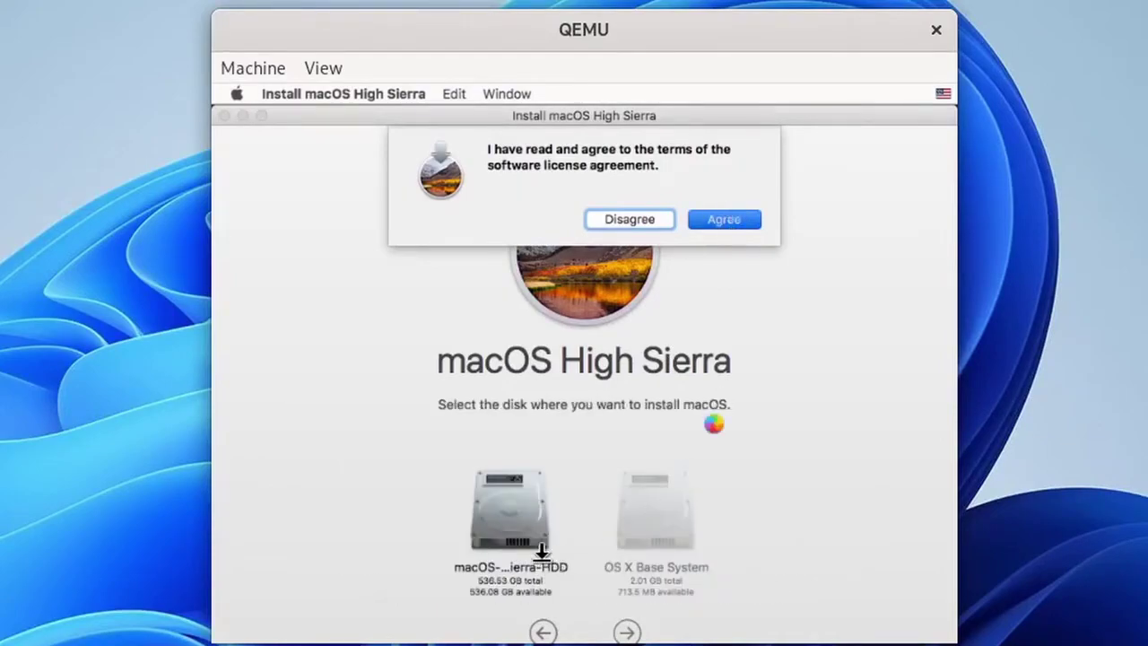
left_click(723, 219)
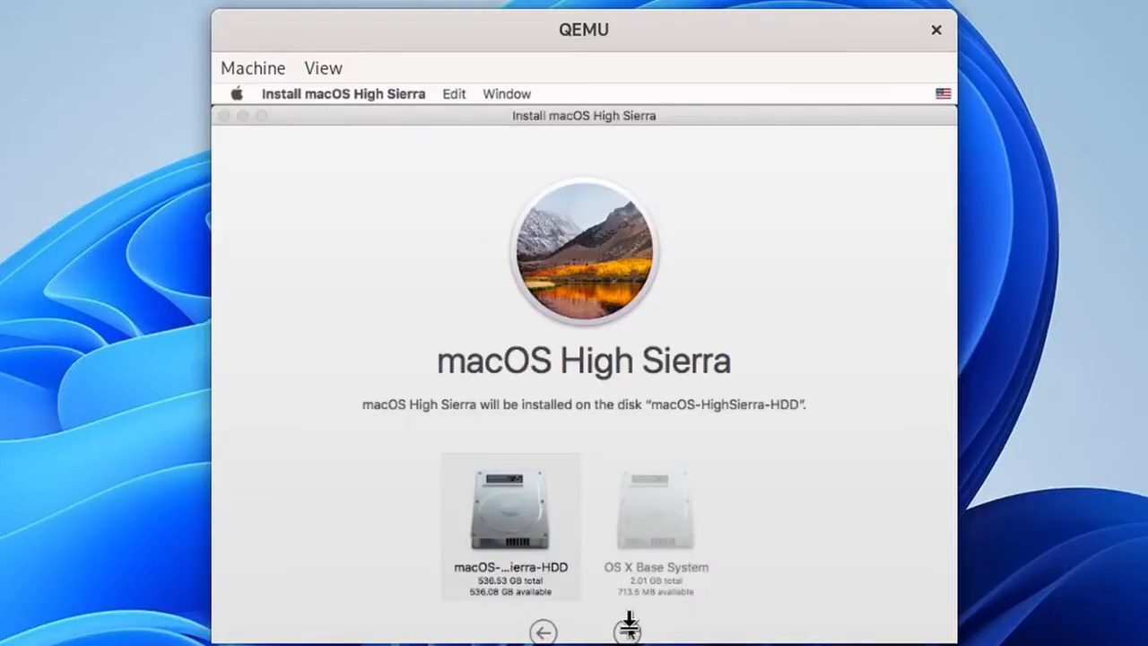
left_click(509, 506)
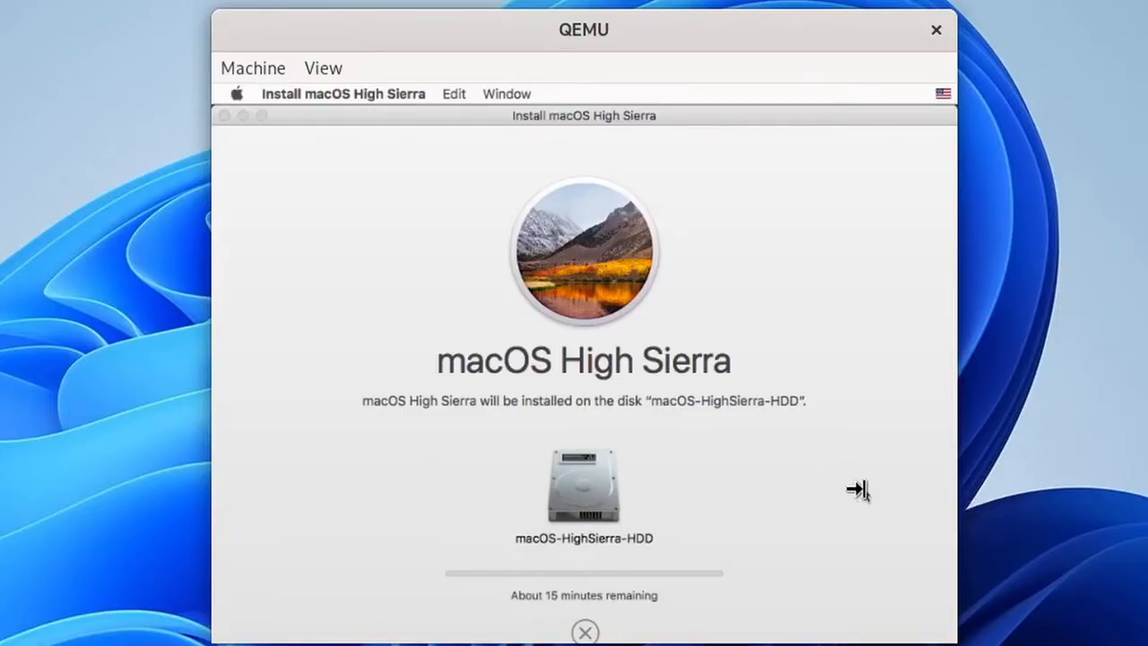
mouse_move(954, 528)
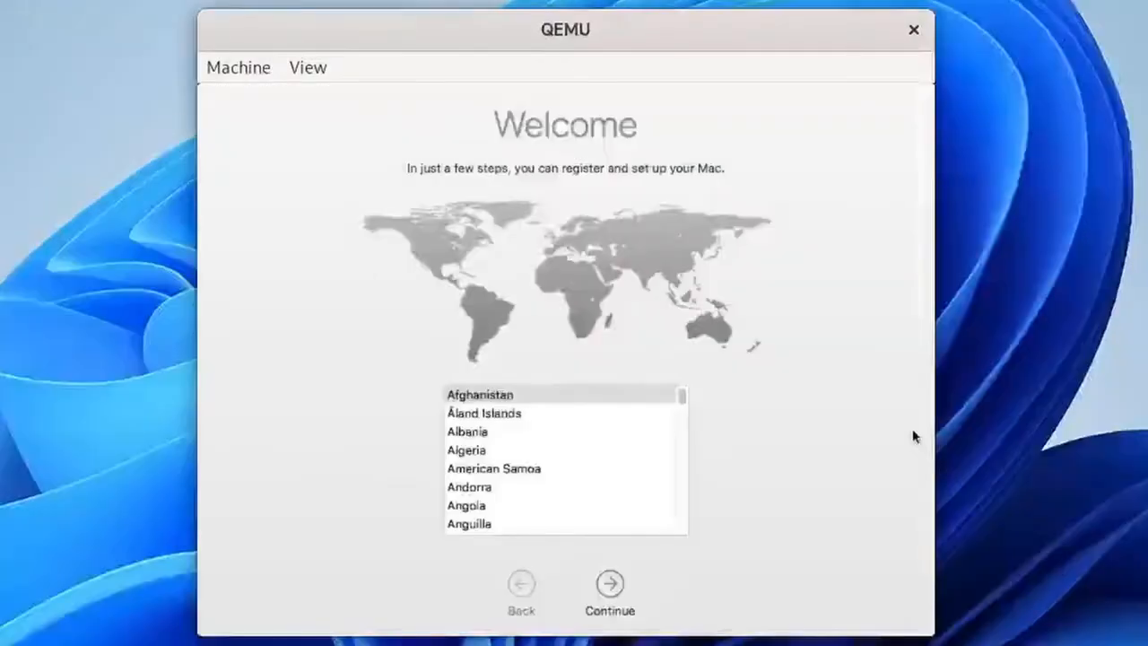
Step: Choose India as the country, pass the privacy notice, and proceed without transferring data
left_click(480, 395)
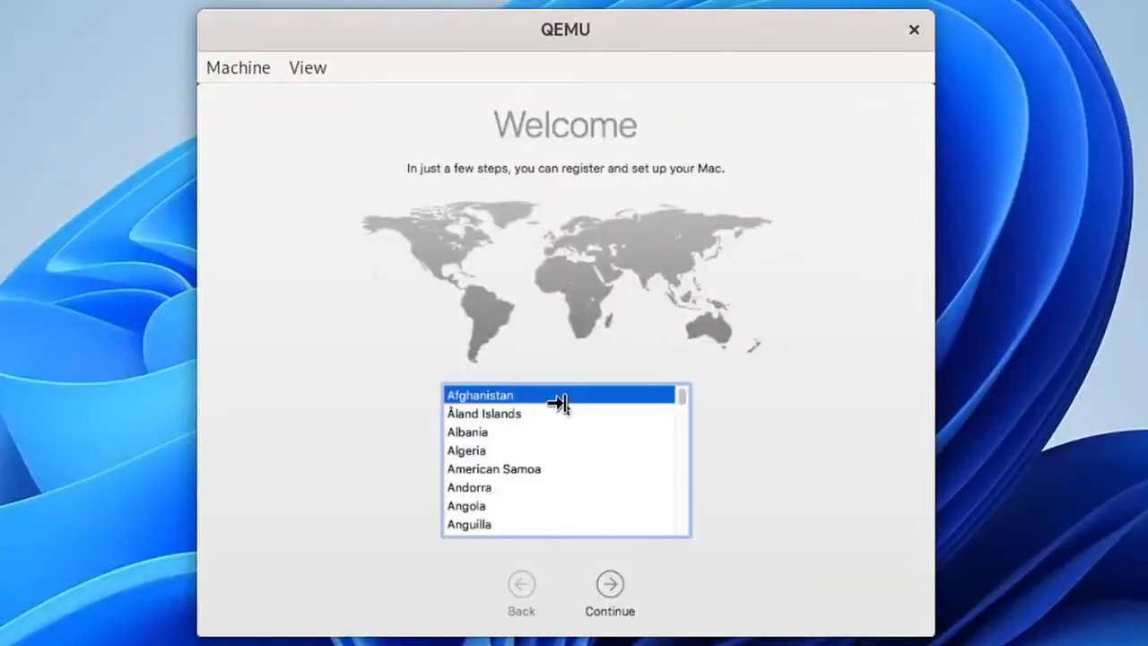
scroll("down", 3)
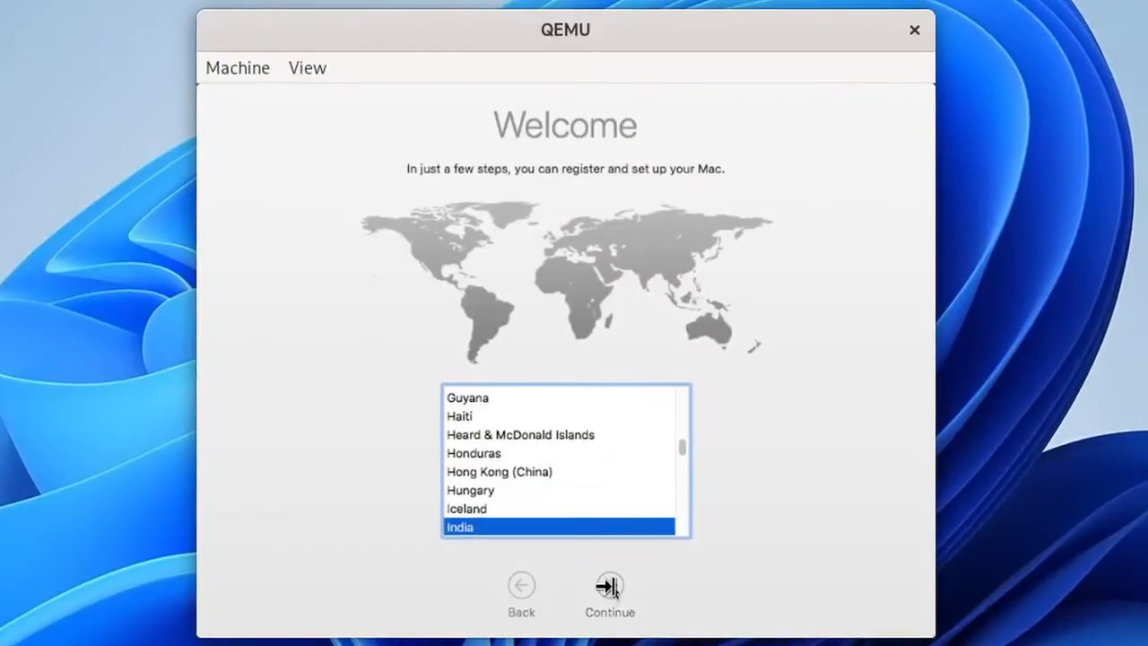
left_click(609, 588)
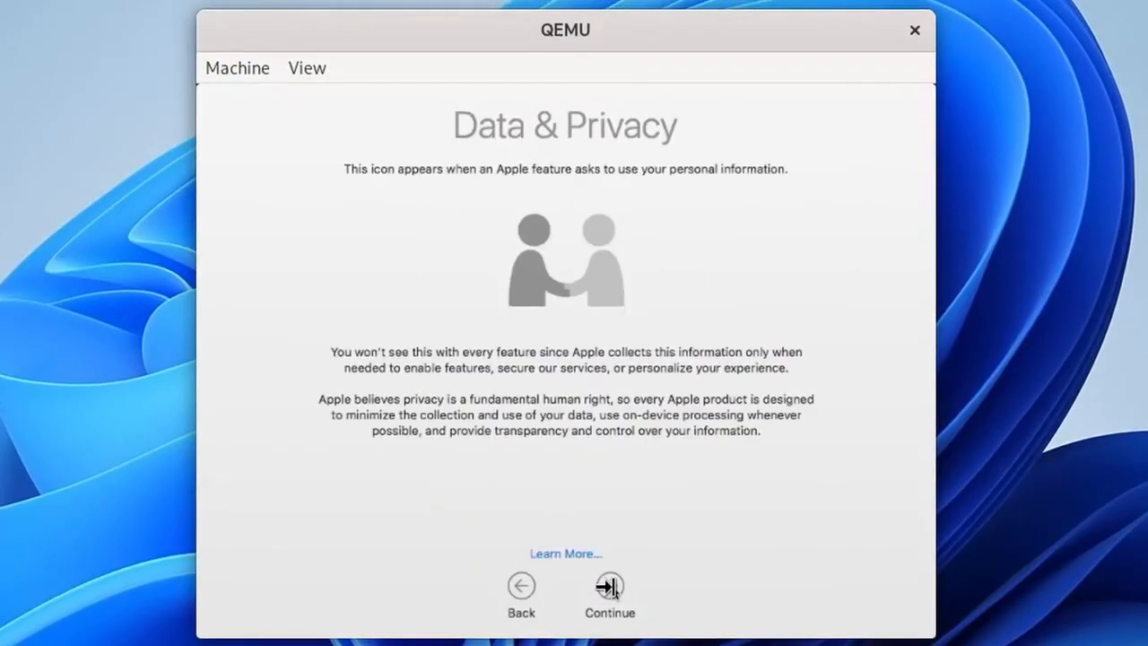
left_click(610, 585)
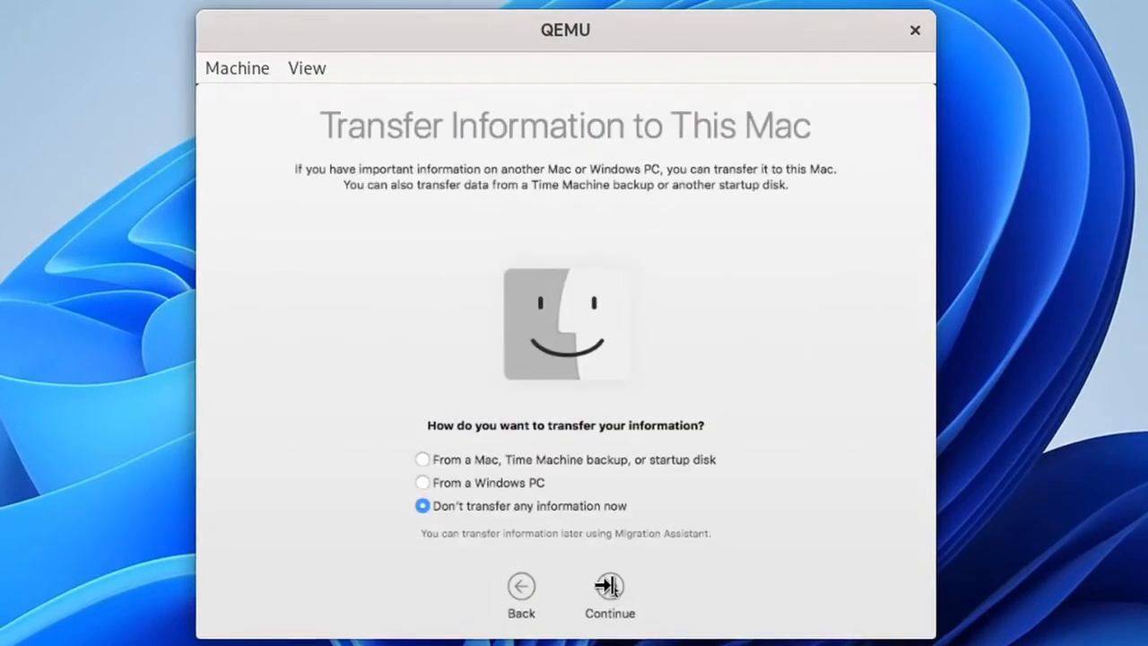
left_click(610, 586)
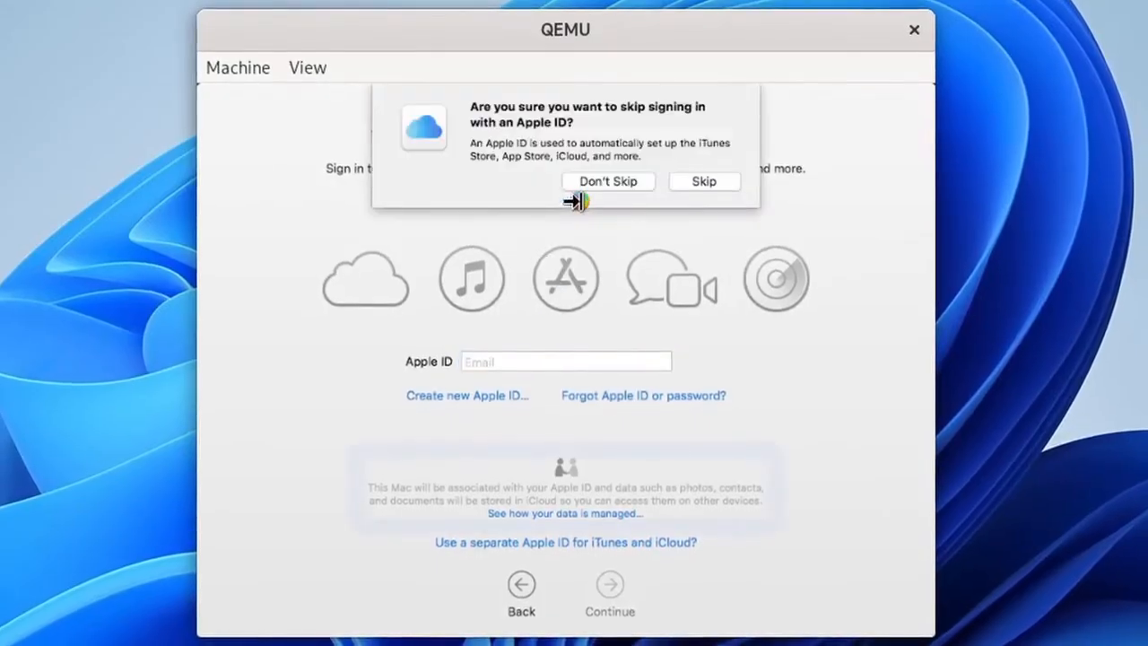
mouse_move(691, 179)
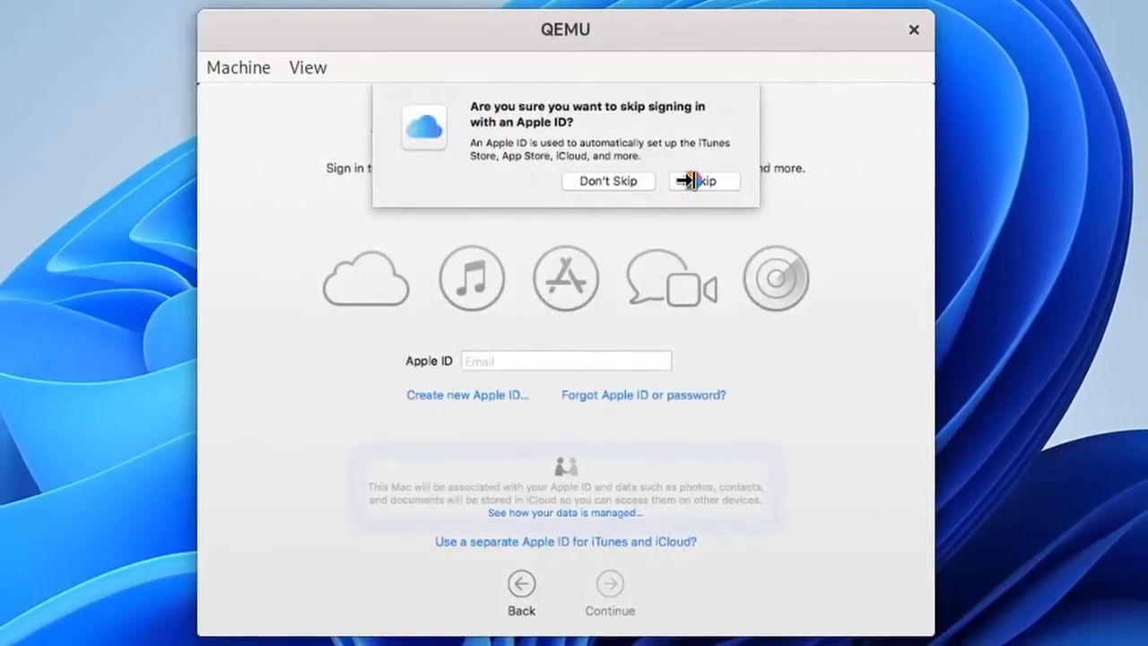
Step: Skip Apple ID, agree to terms, create the account, customize settings and decline Location Services
left_click(701, 180)
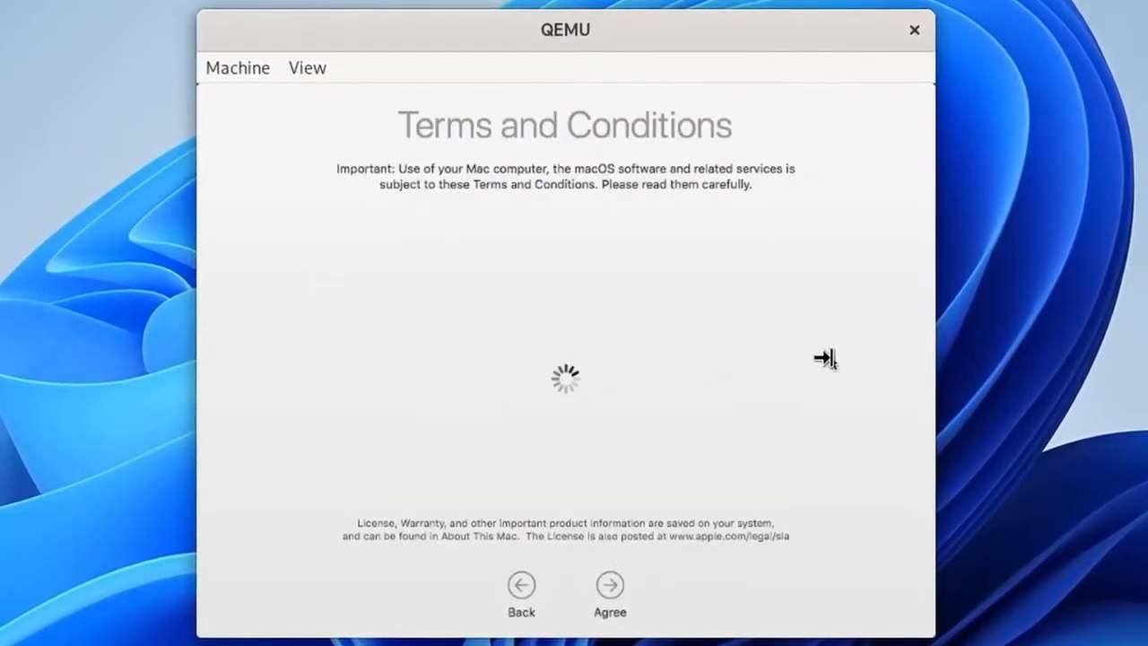
left_click(610, 584)
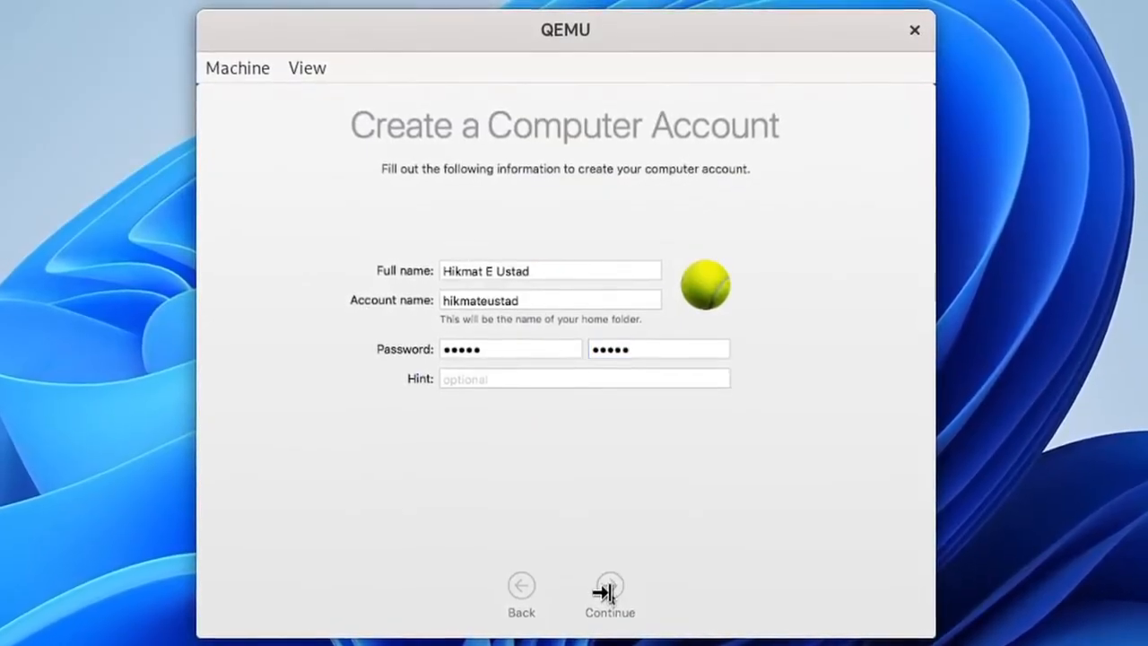
left_click(610, 592)
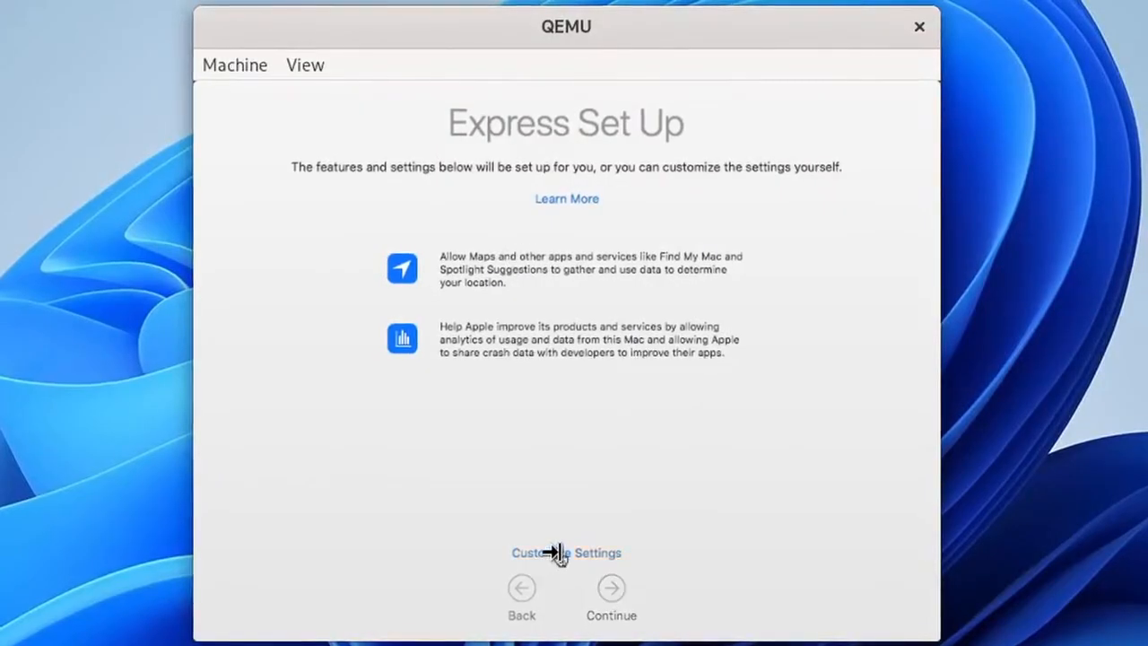
left_click(609, 588)
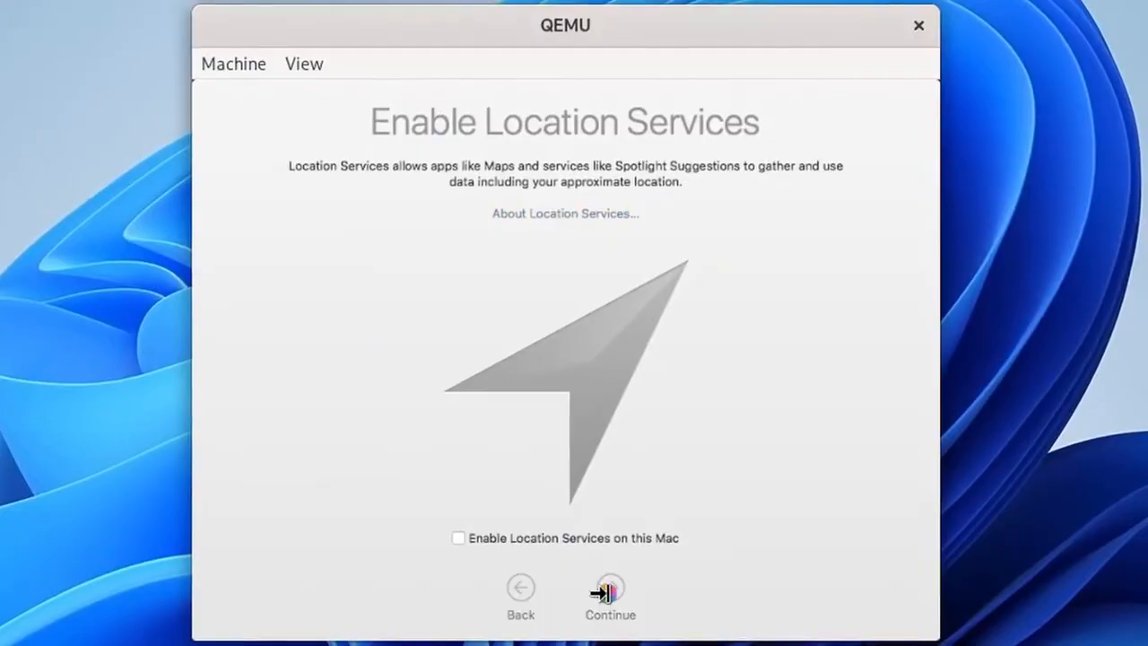
left_click(610, 588)
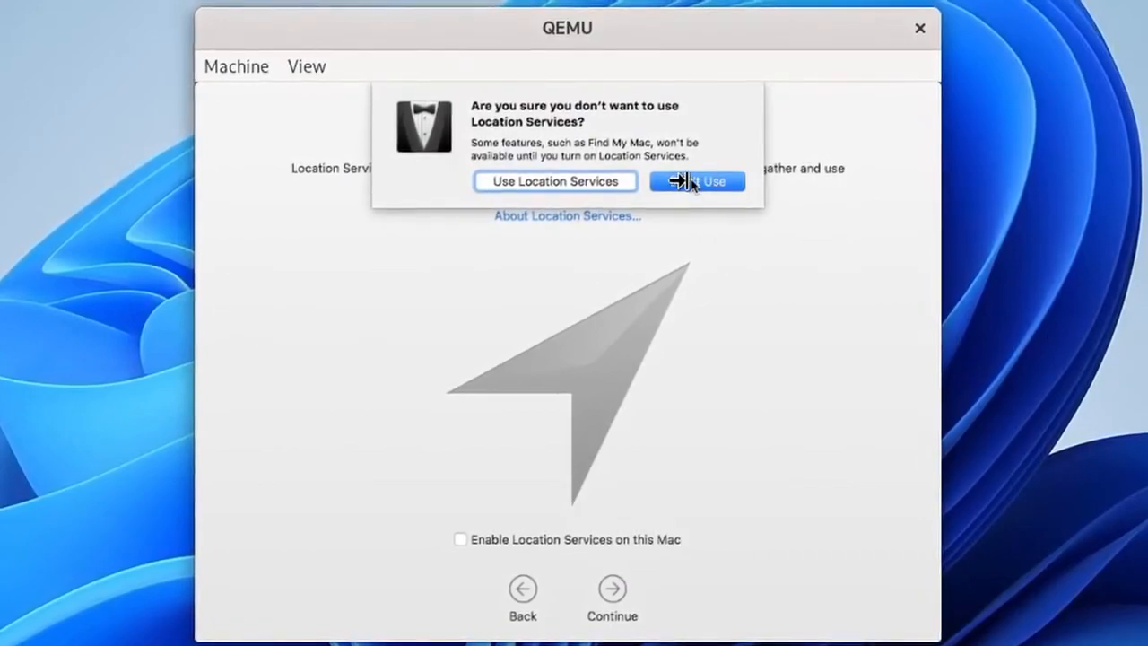
left_click(696, 181)
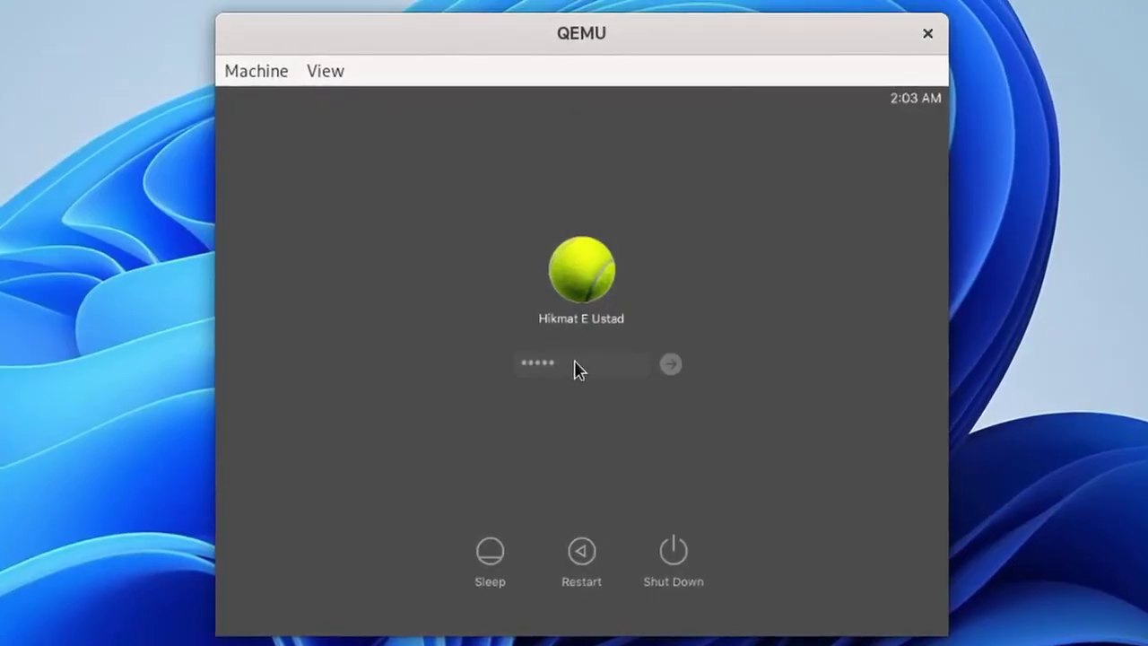
Step: Log in and complete Keyboard Setup Assistant by answering the key prompt, reaching the desktop
left_click(671, 363)
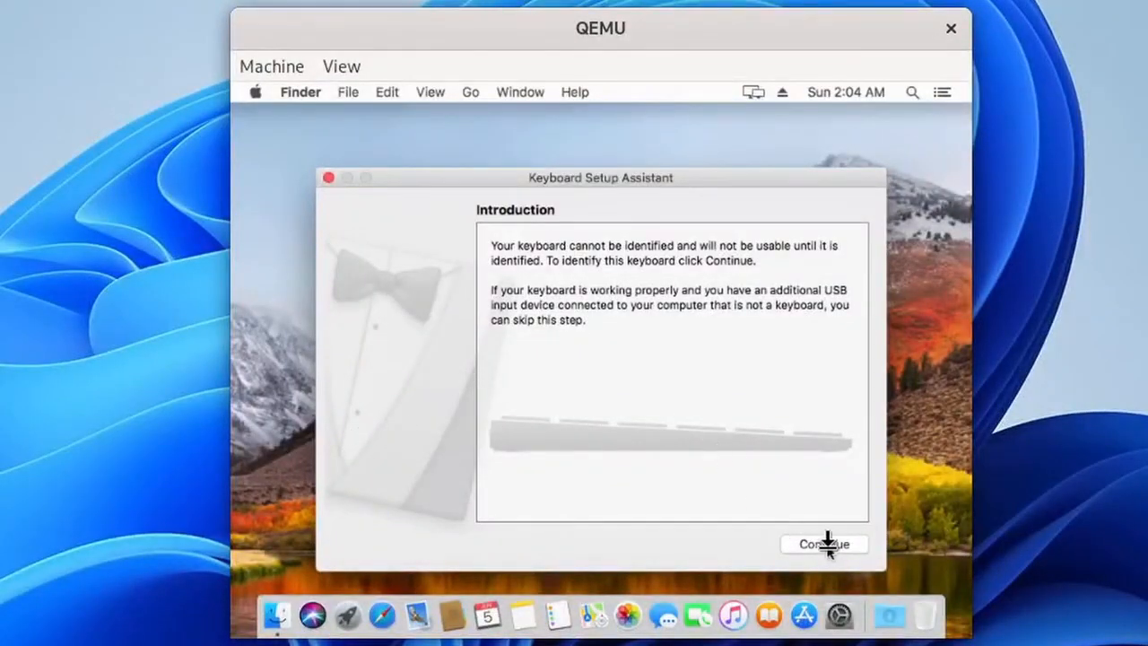
left_click(824, 545)
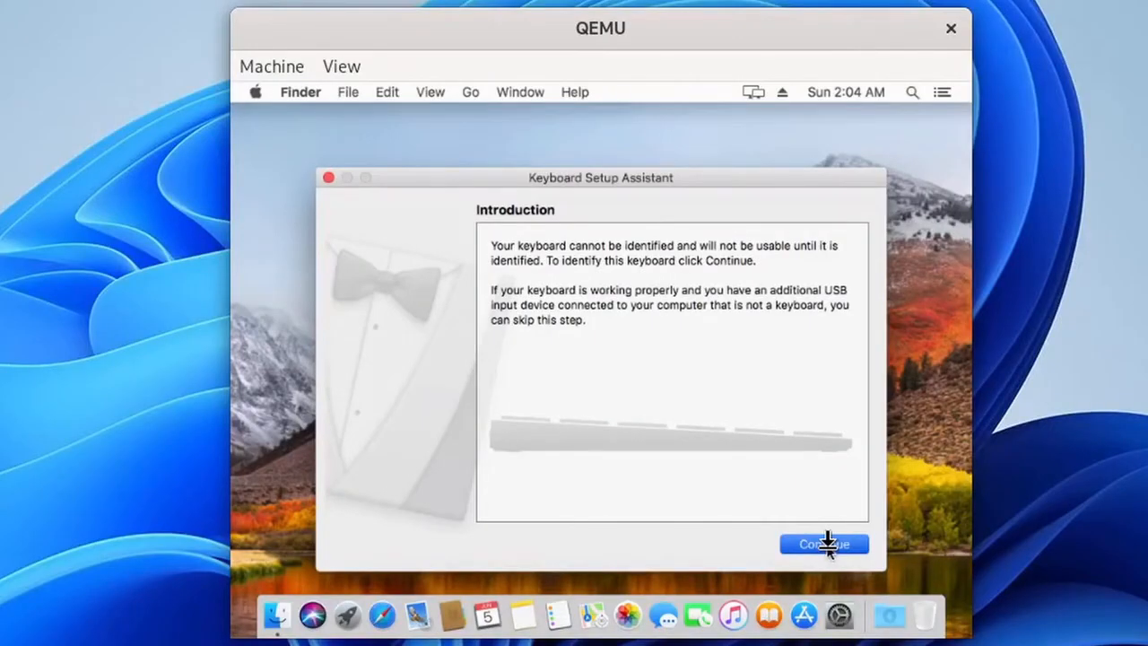
left_click(823, 545)
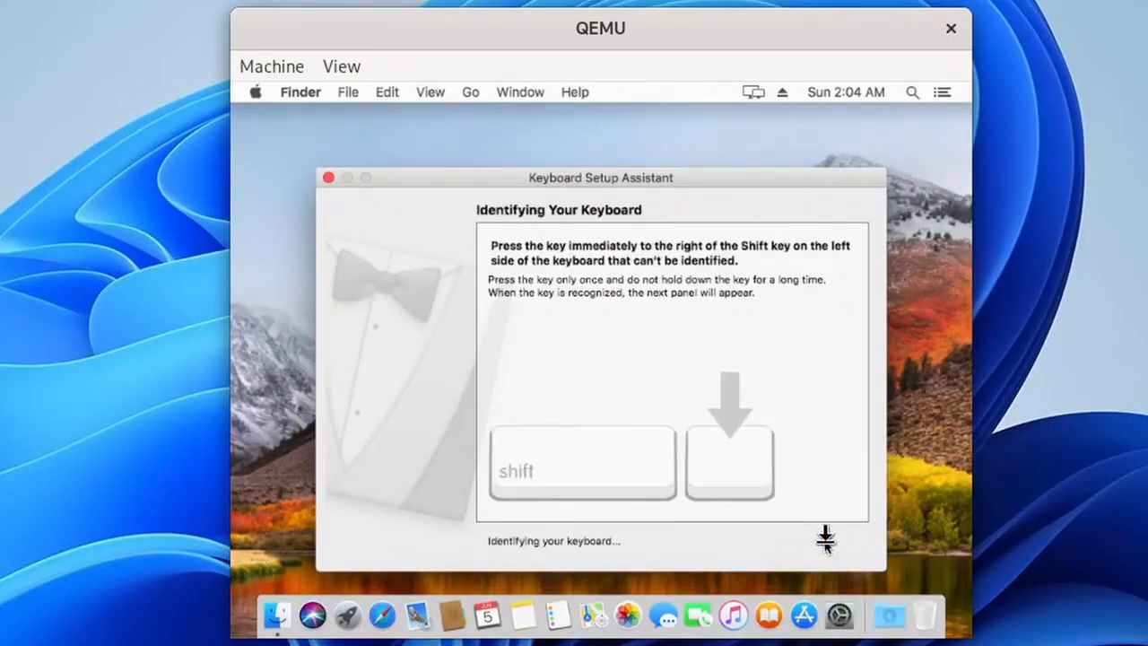
key("shift")
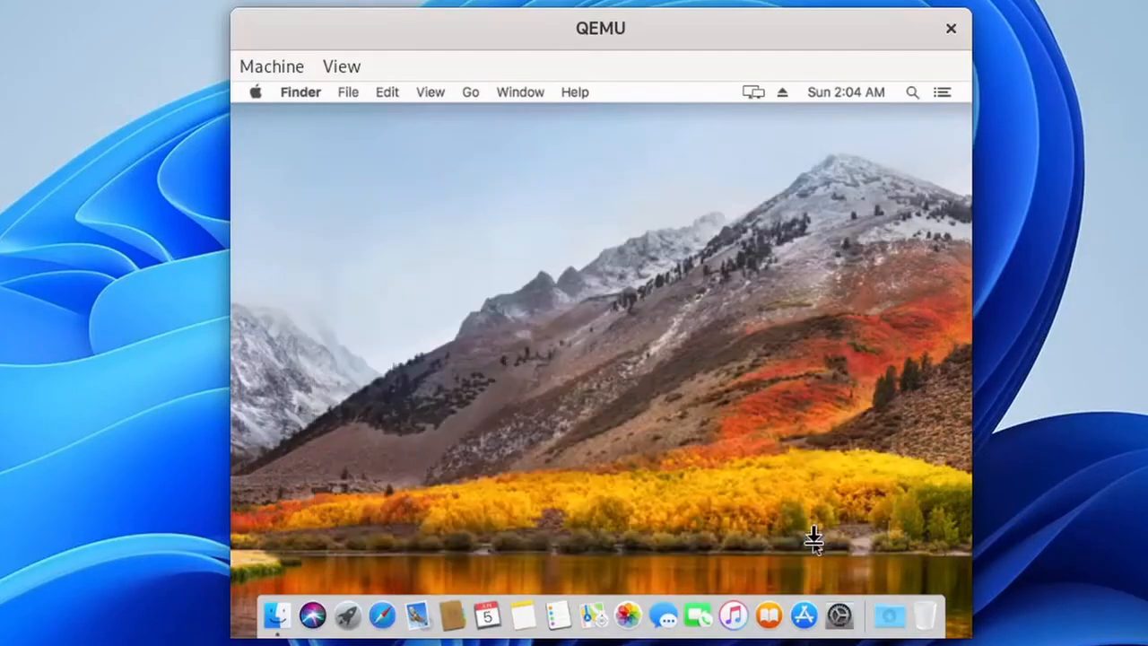
mouse_move(254, 89)
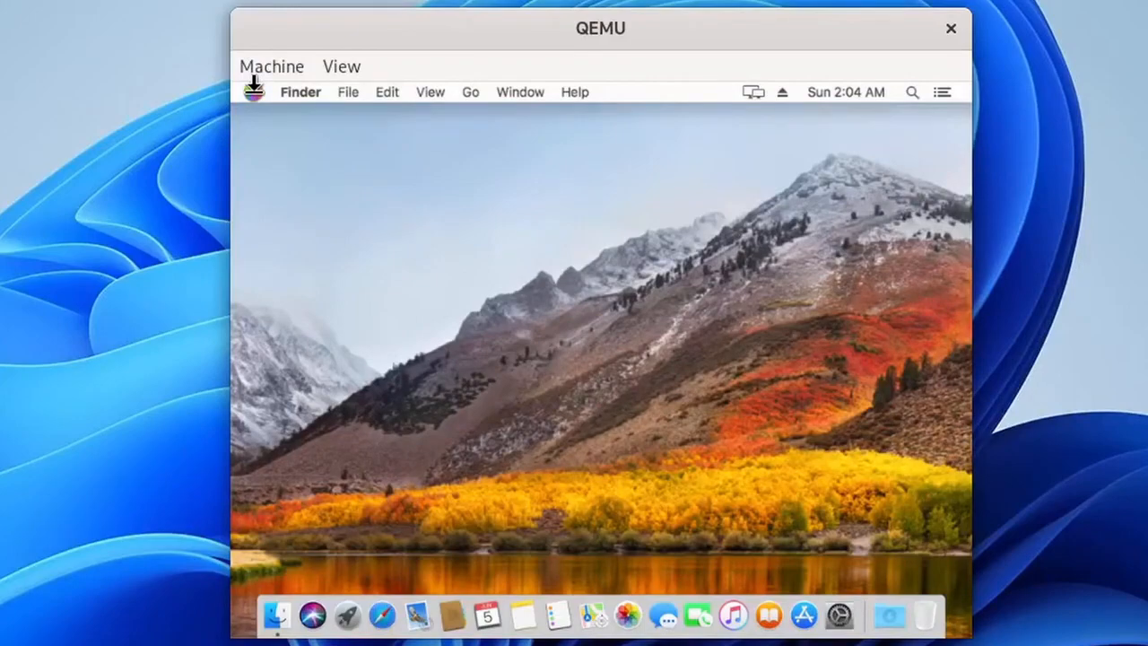
Step: View About This Mac's Displays info and reach Display preferences showing default resolution
left_click(255, 91)
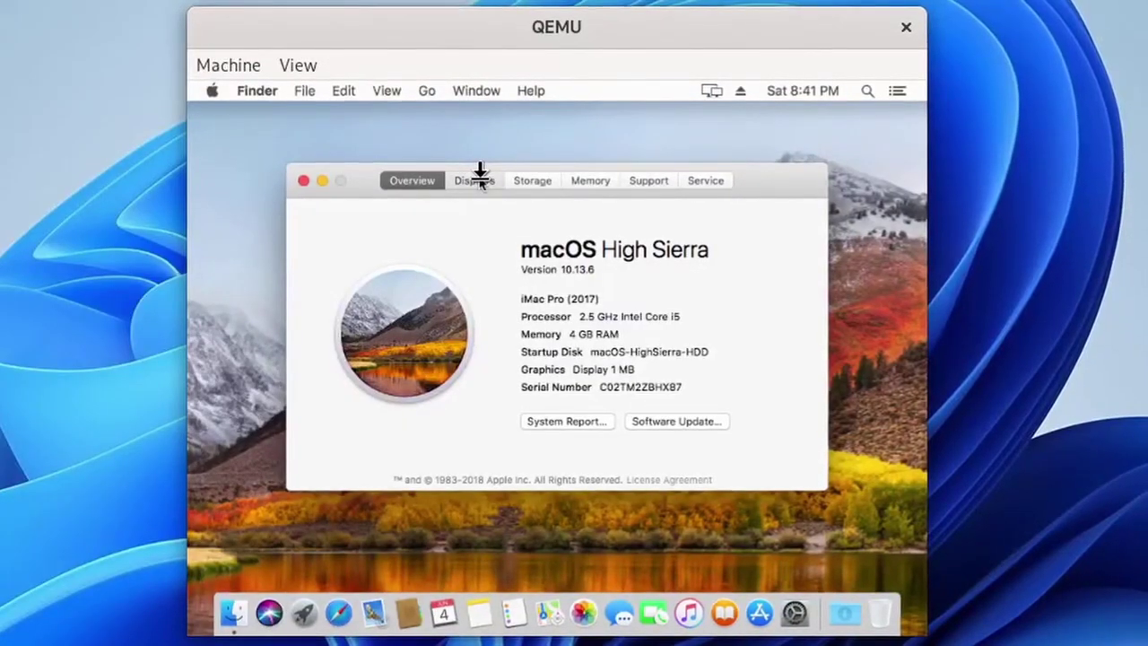
left_click(473, 180)
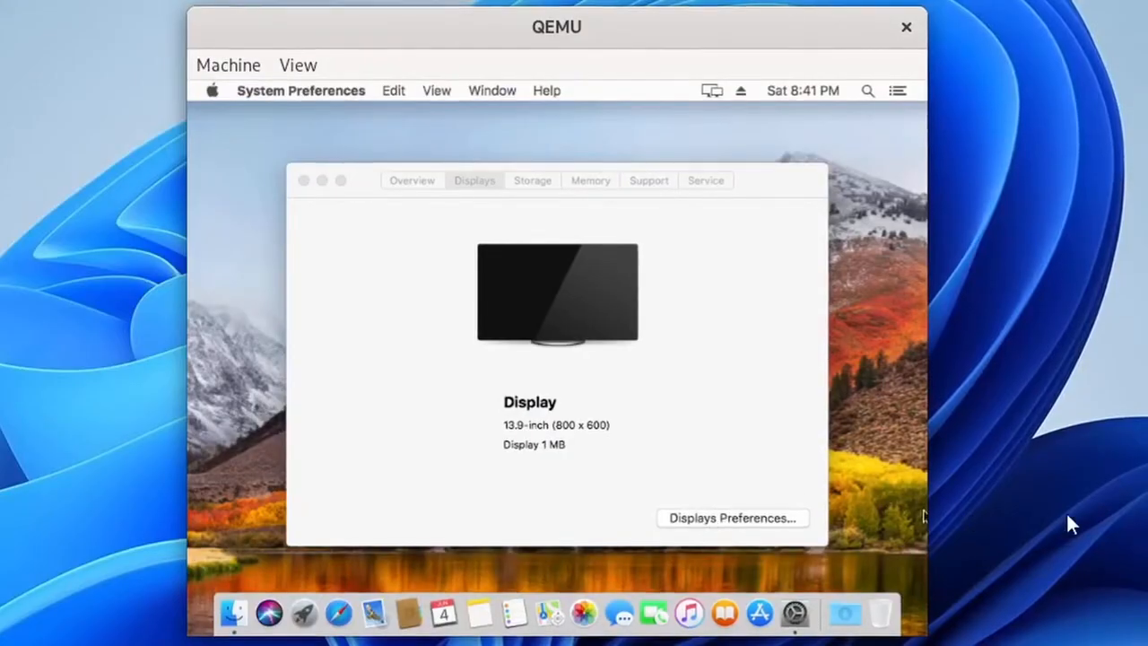
left_click(732, 517)
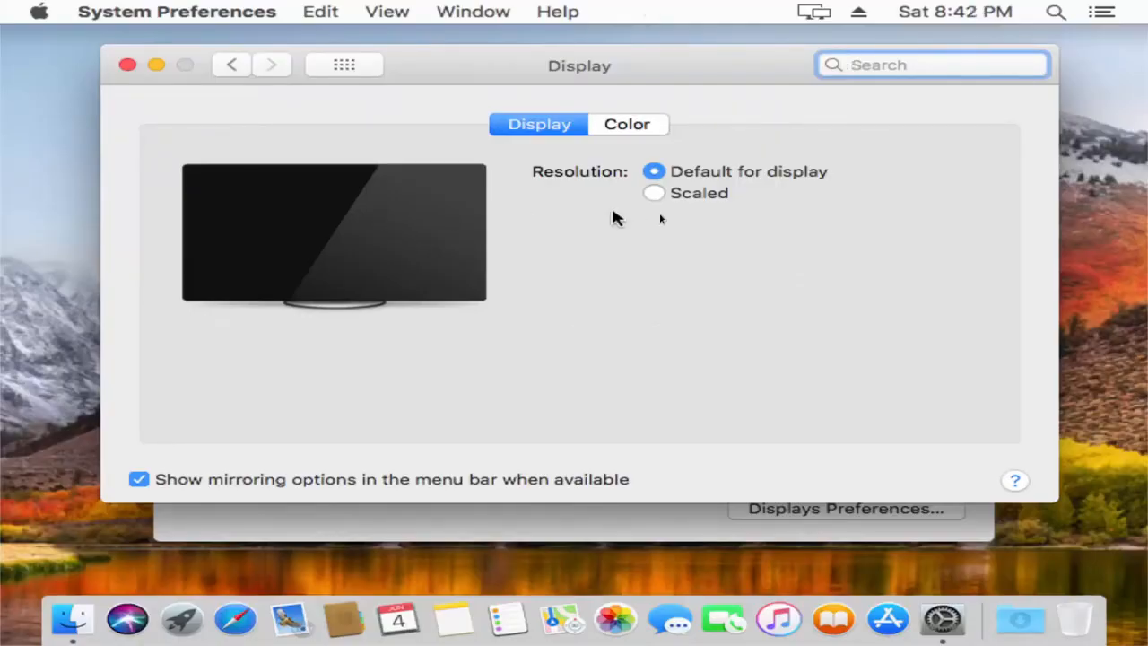
mouse_move(655, 193)
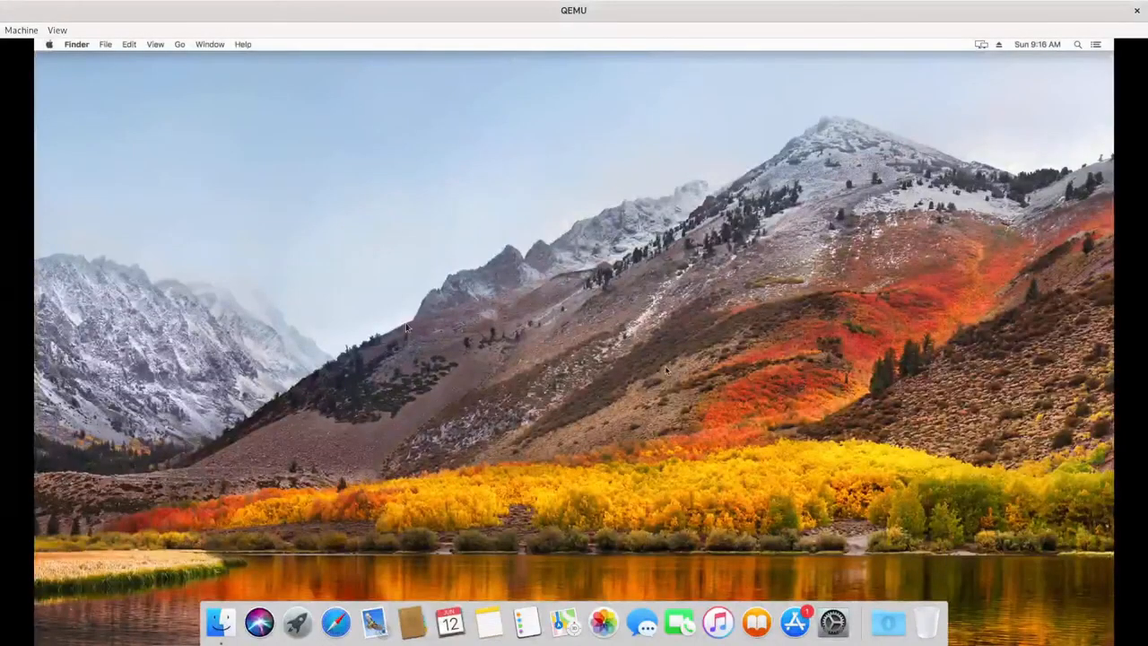
mouse_move(50, 48)
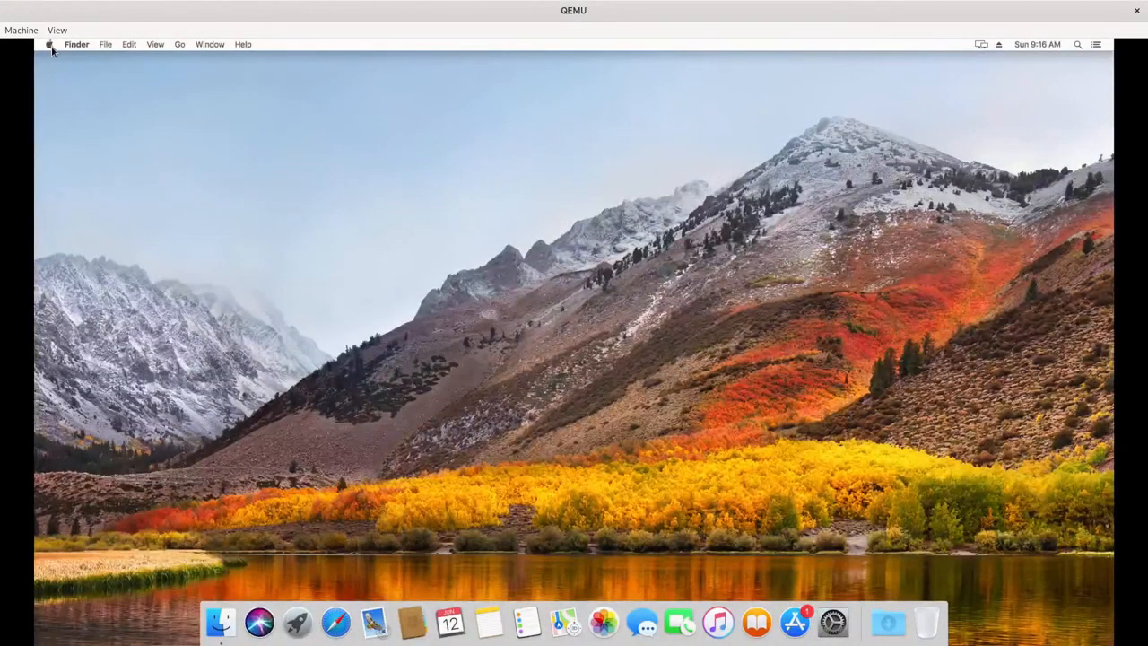
Step: Fill the screen with the VM, launch Safari from the Dock and load apple.com
left_click(50, 43)
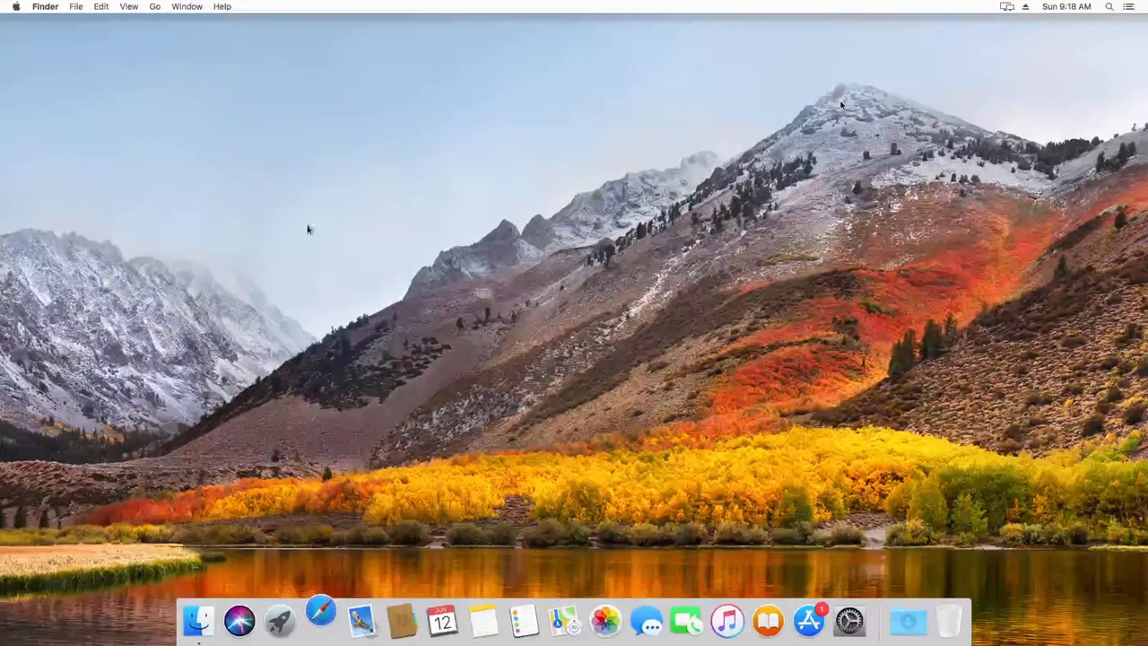
left_click(319, 619)
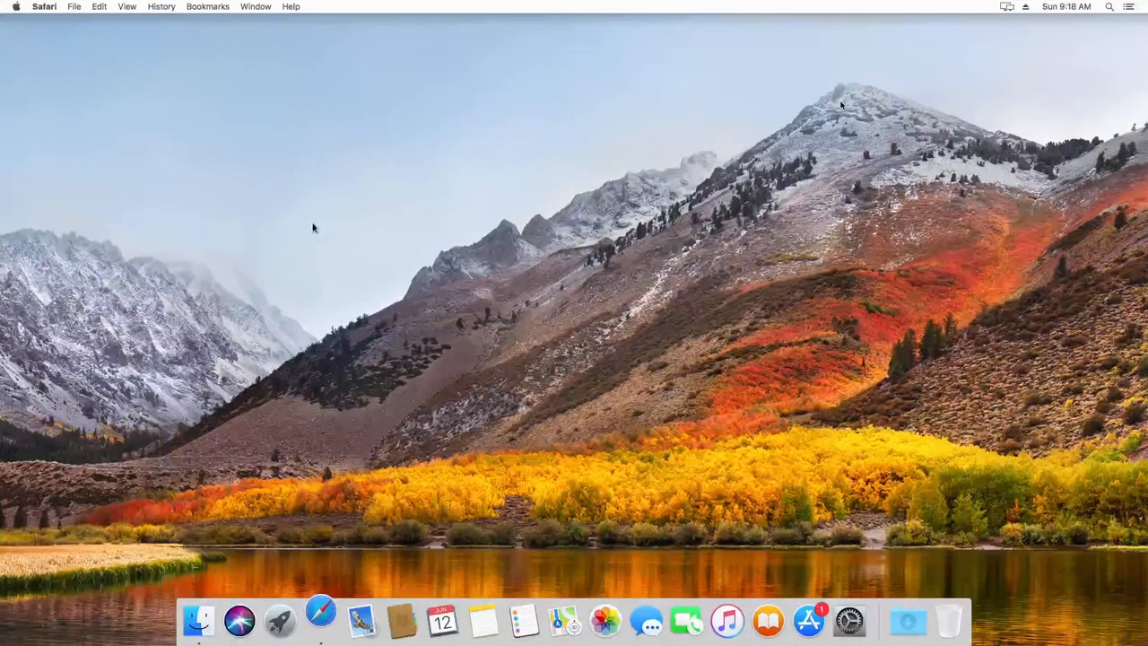
left_click(319, 621)
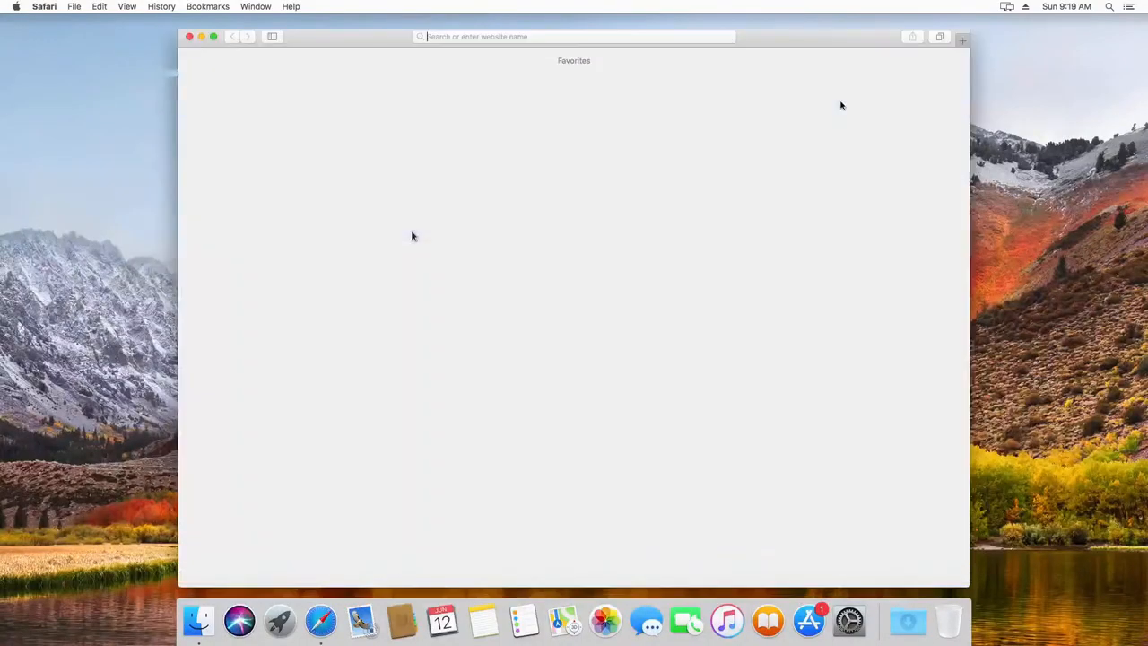
left_click(574, 36)
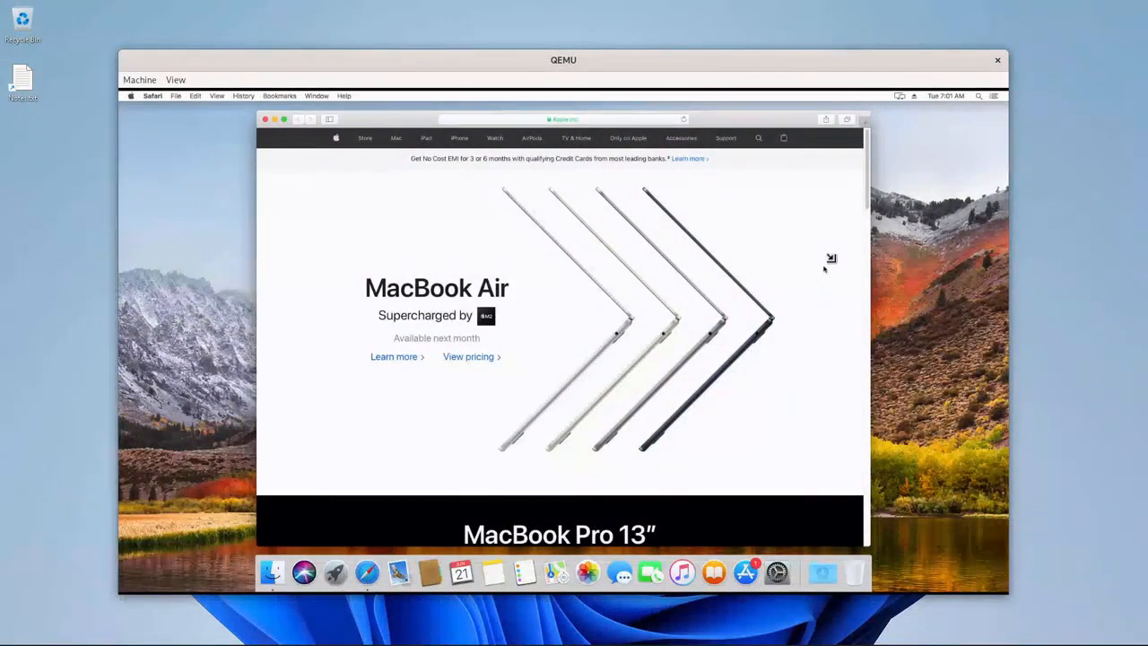
Step: Scroll down through the apple.com homepage's product sections in Safari
scroll("down", 3)
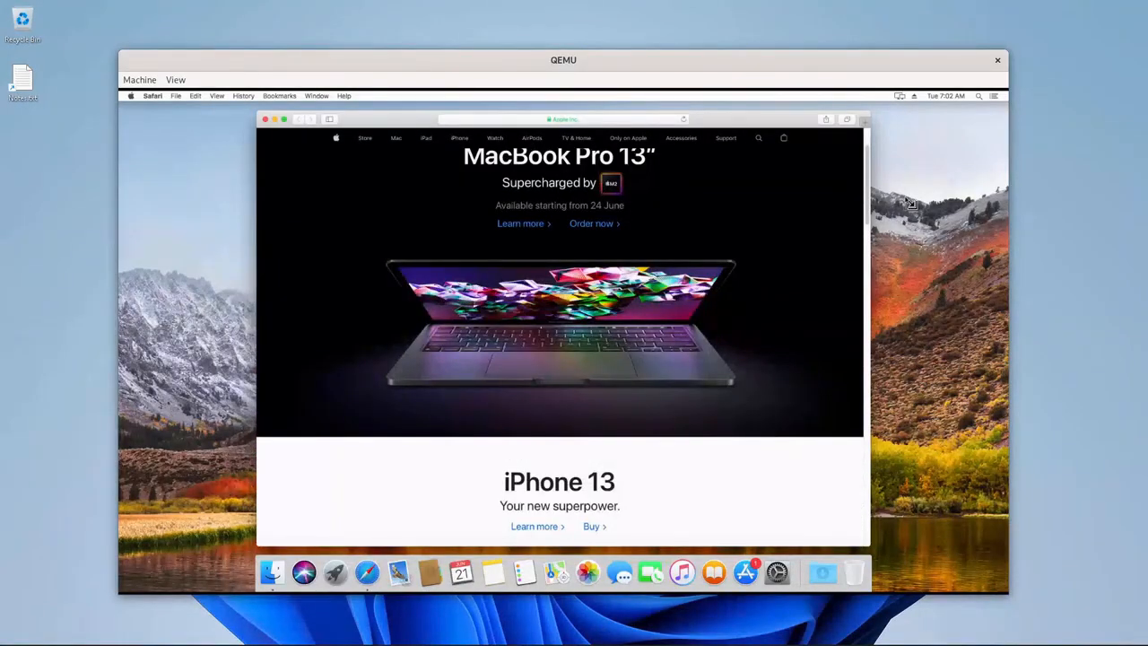
mouse_move(823, 377)
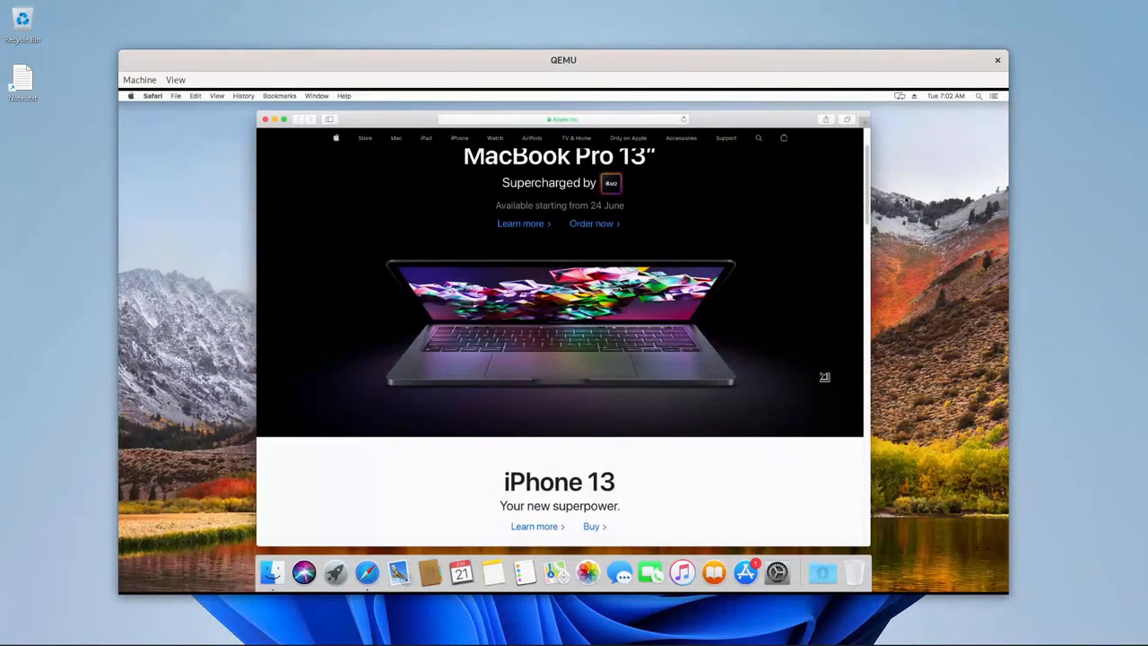
scroll("down", 3)
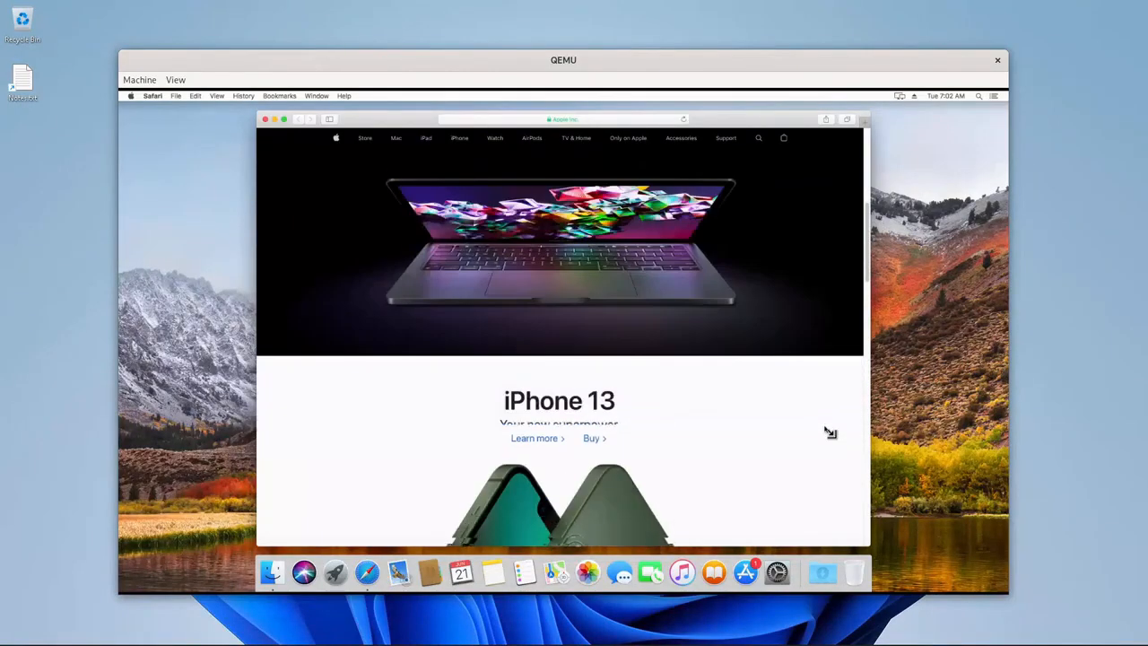
scroll("down", 3)
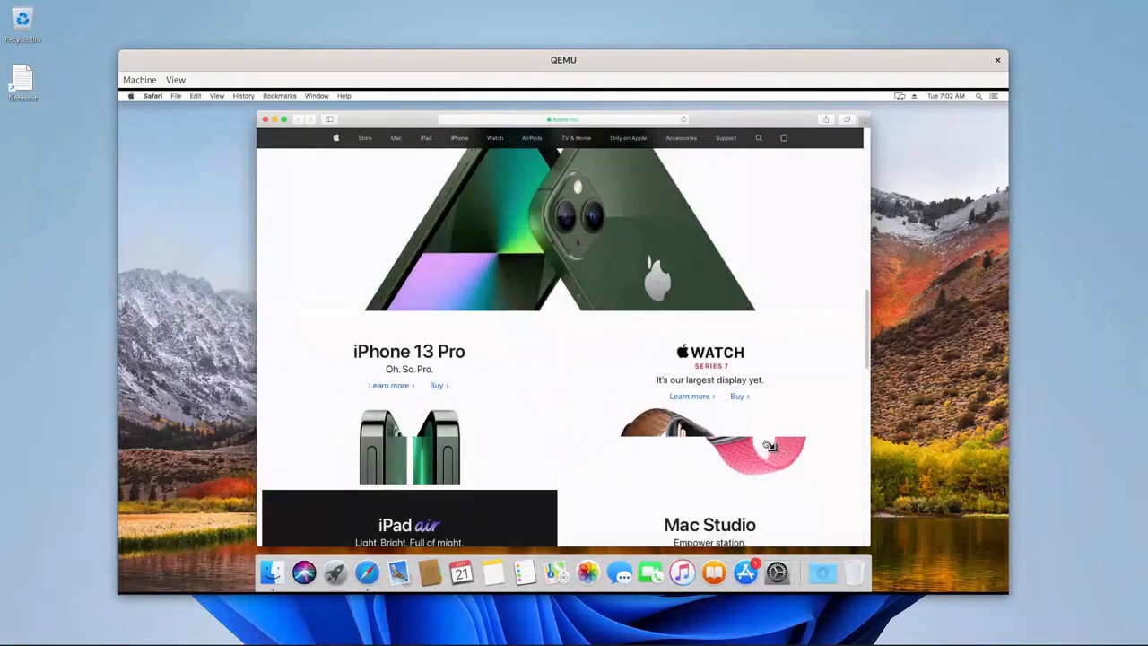
scroll("down", 3)
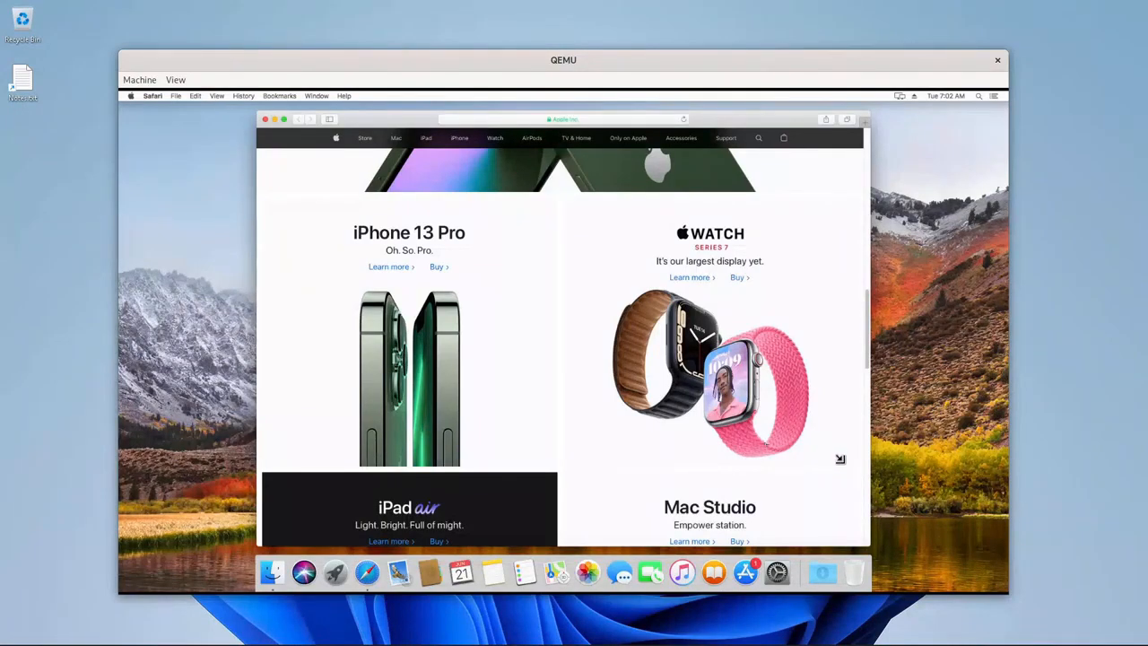
scroll("down", 3)
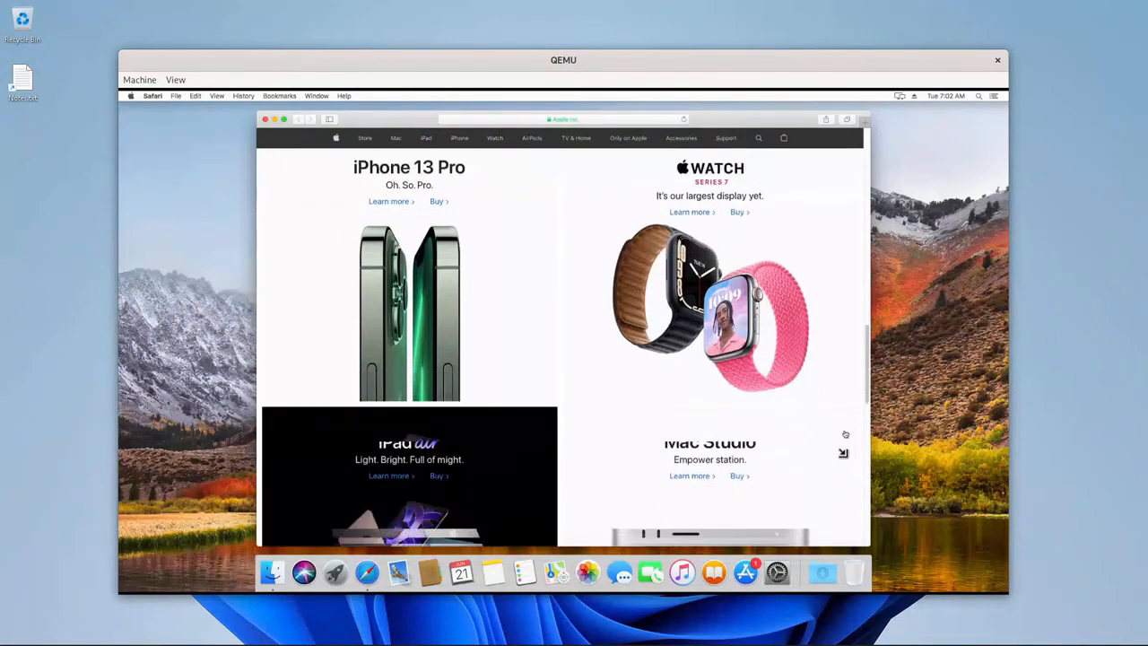
scroll("down", 3)
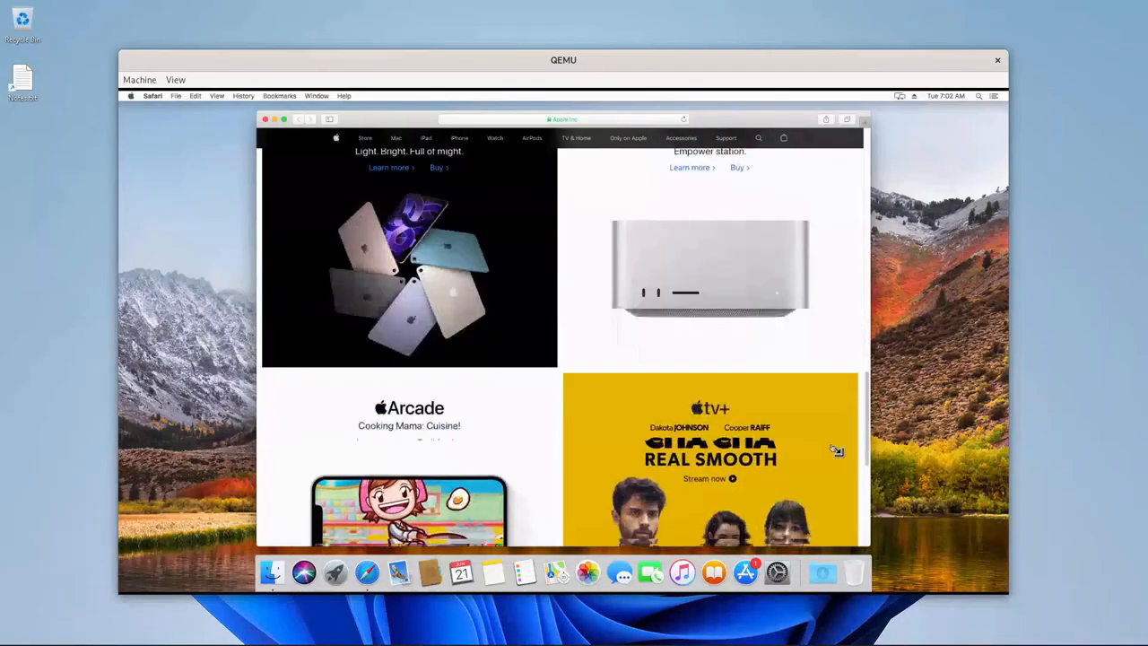
scroll("down", 3)
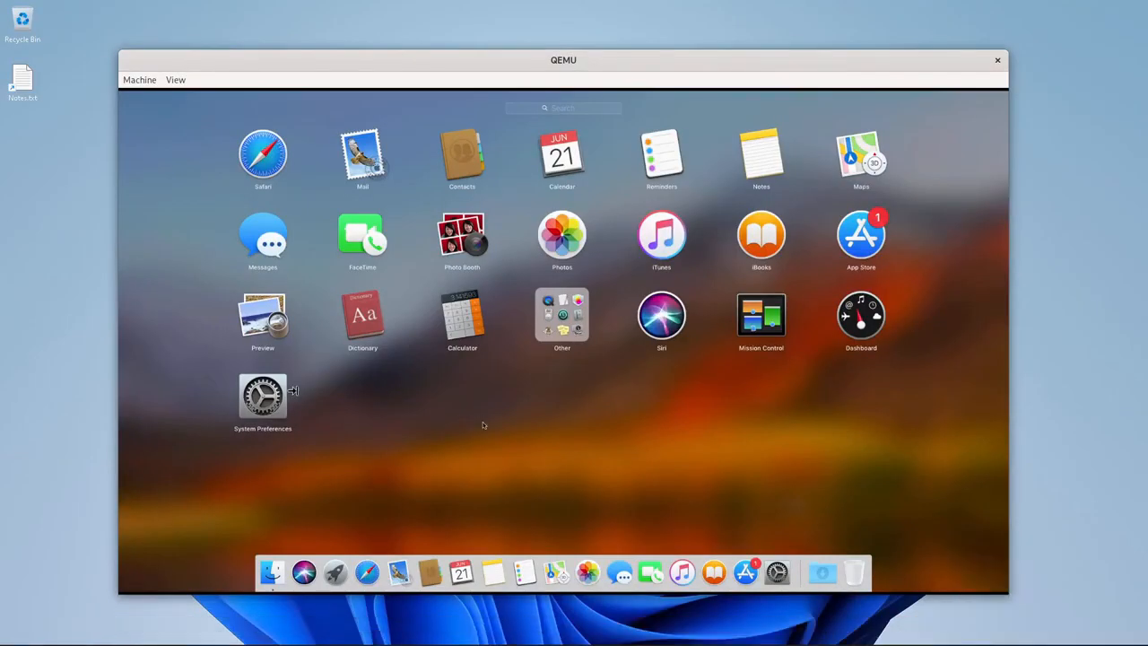
mouse_move(402, 405)
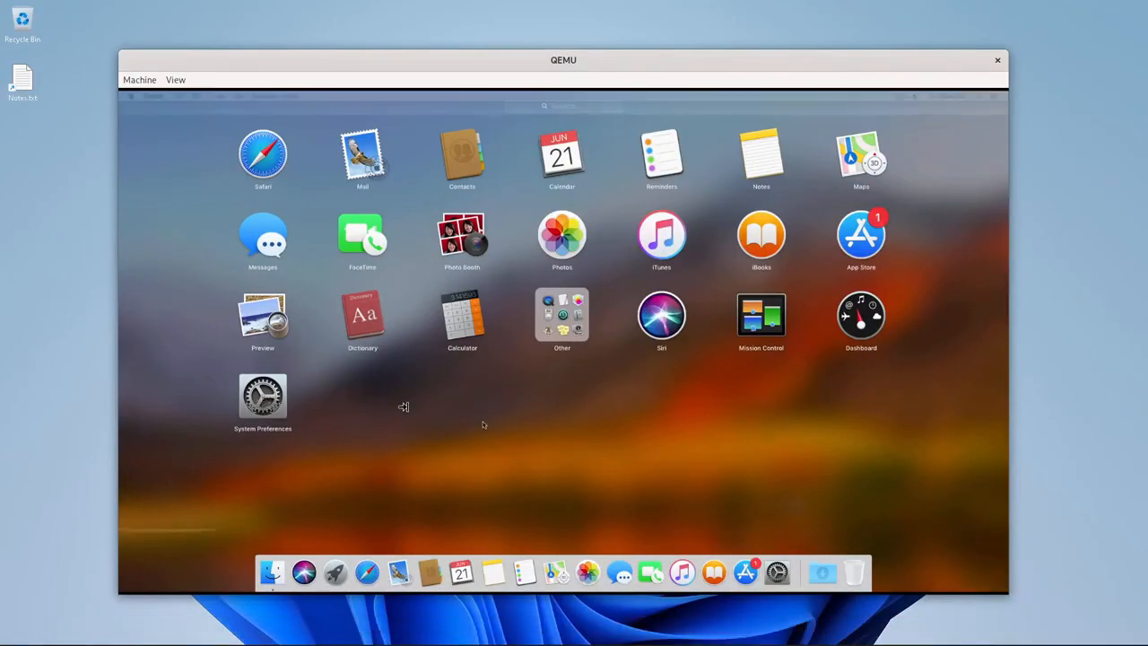
mouse_move(416, 409)
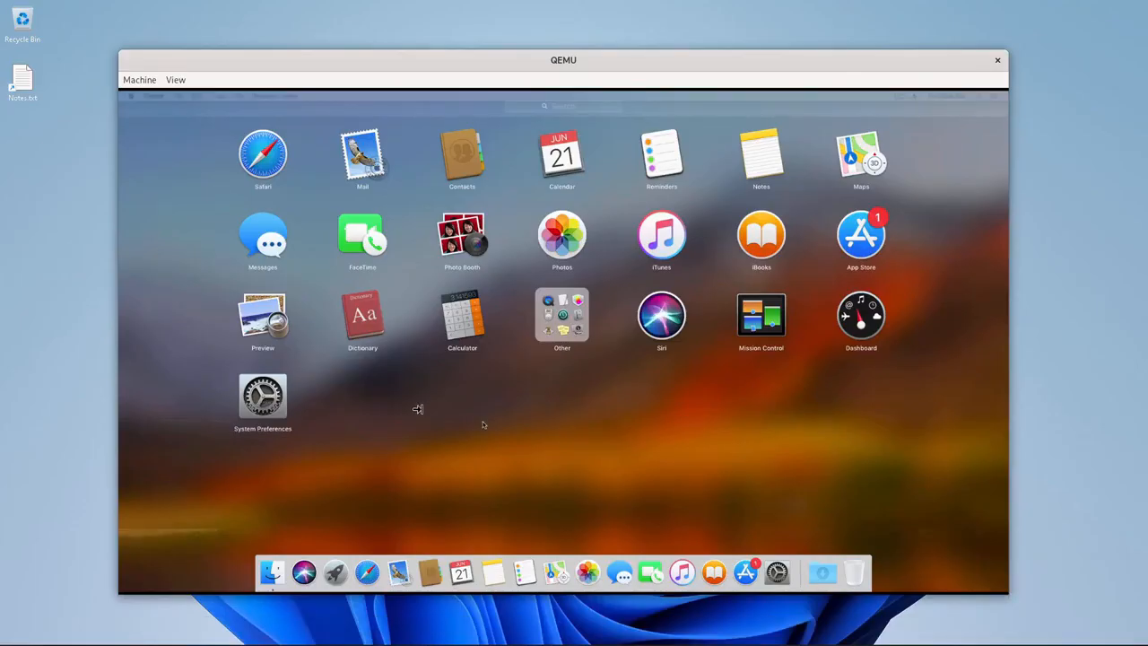
mouse_move(1062, 427)
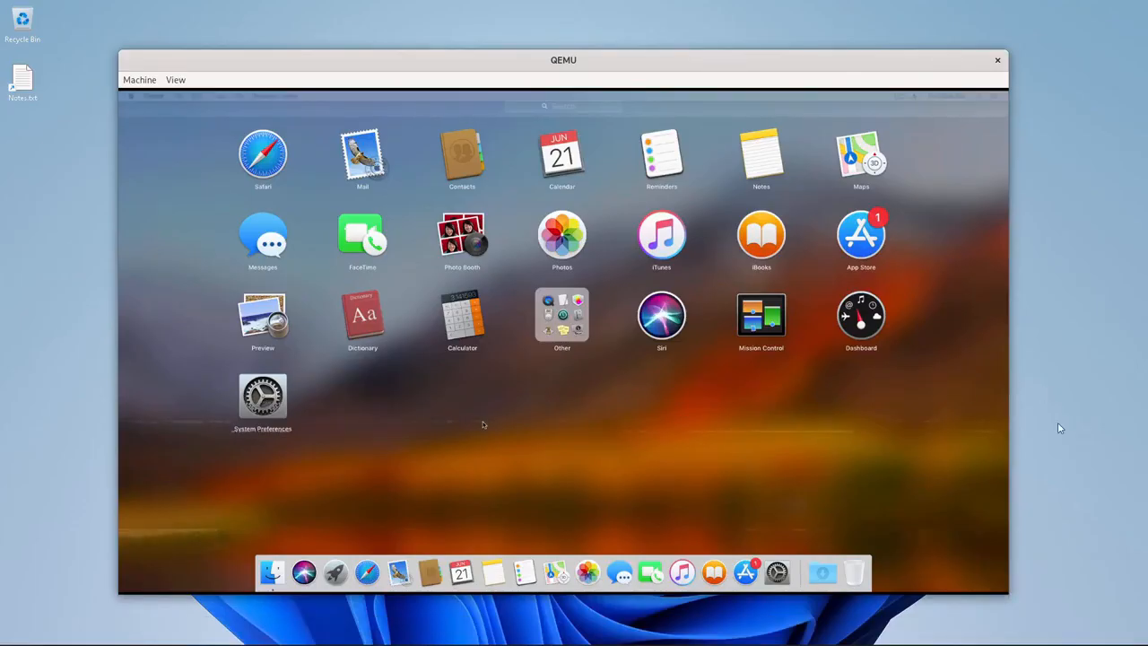